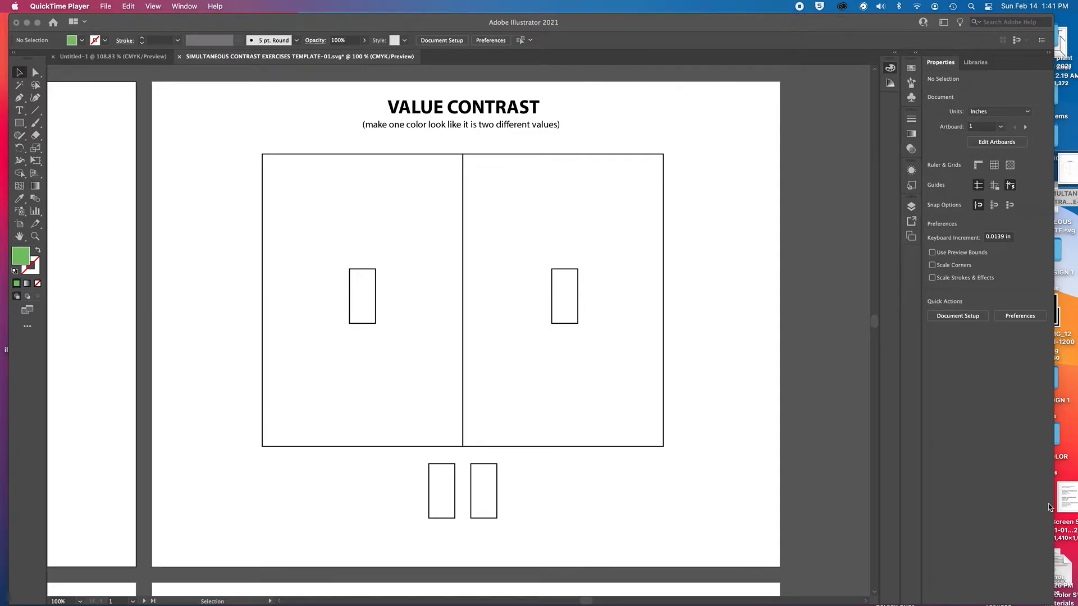
{"action": "mouse_move", "coordinate": [952, 453]}
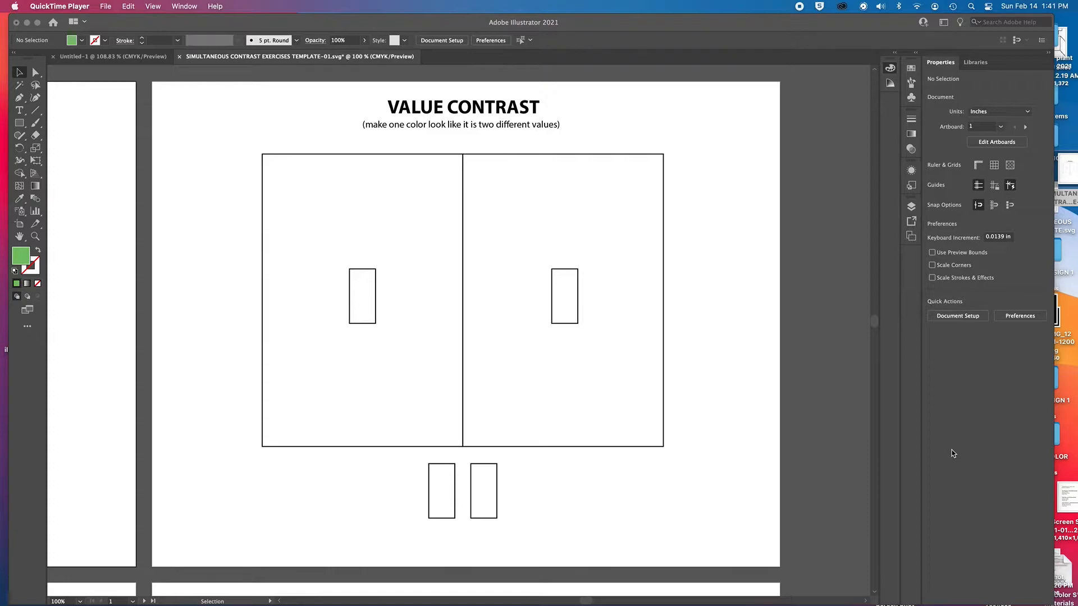
{"action": "mouse_move", "coordinate": [336, 343]}
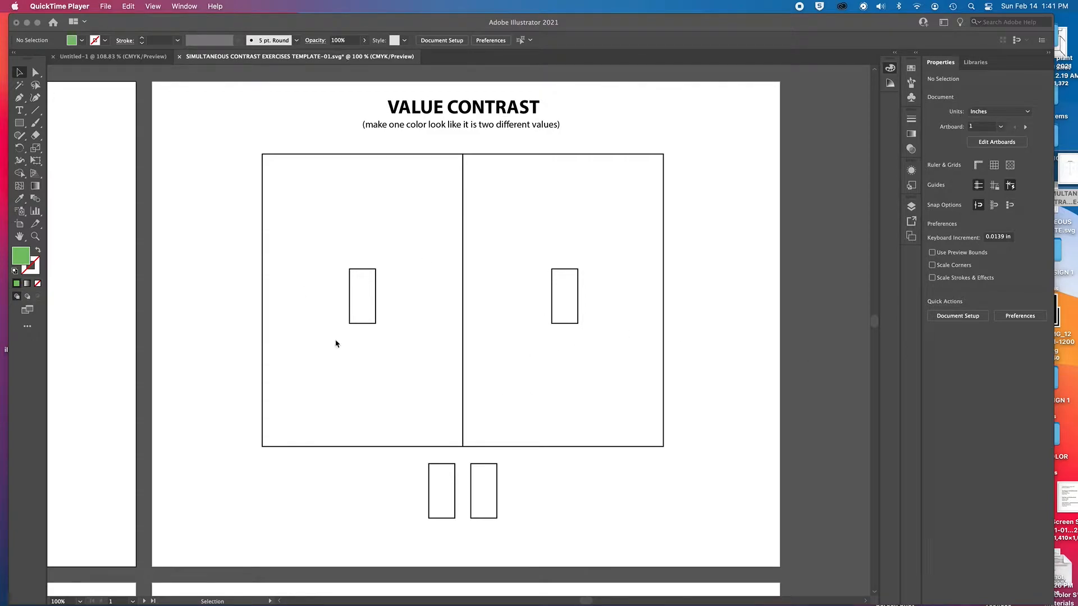
{"action": "mouse_move", "coordinate": [346, 305]}
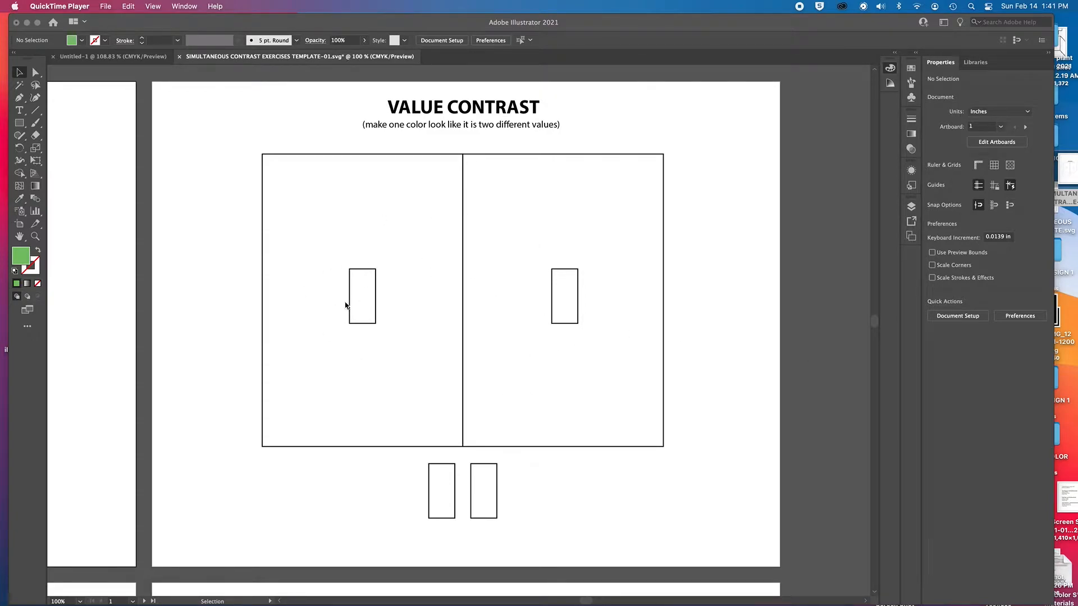
{"action": "mouse_move", "coordinate": [434, 292]}
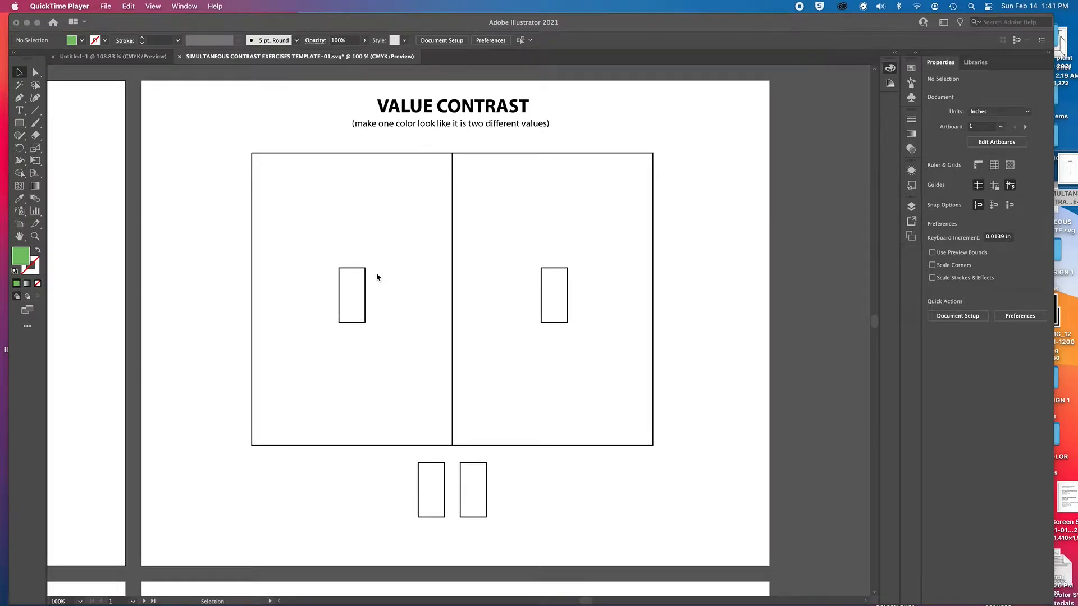
{"action": "mouse_move", "coordinate": [383, 375]}
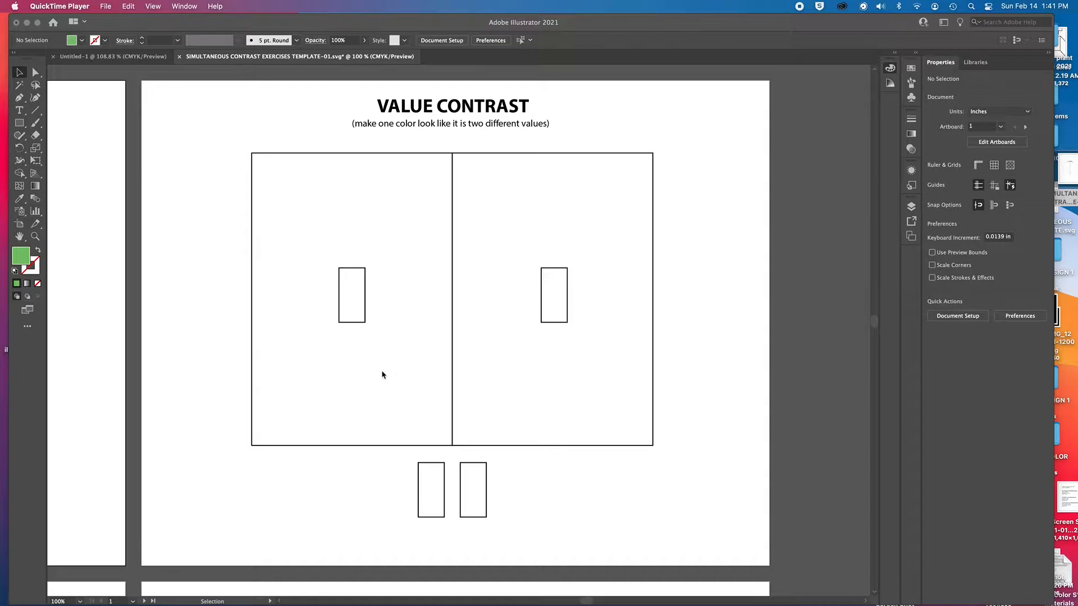
{"action": "mouse_move", "coordinate": [392, 122]}
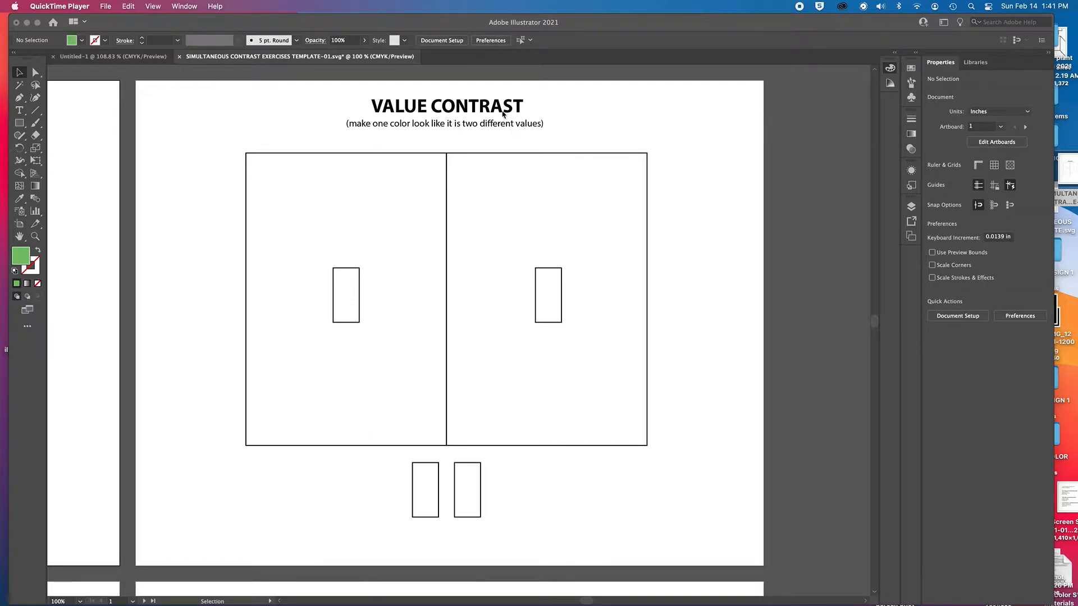
{"action": "mouse_move", "coordinate": [349, 126]}
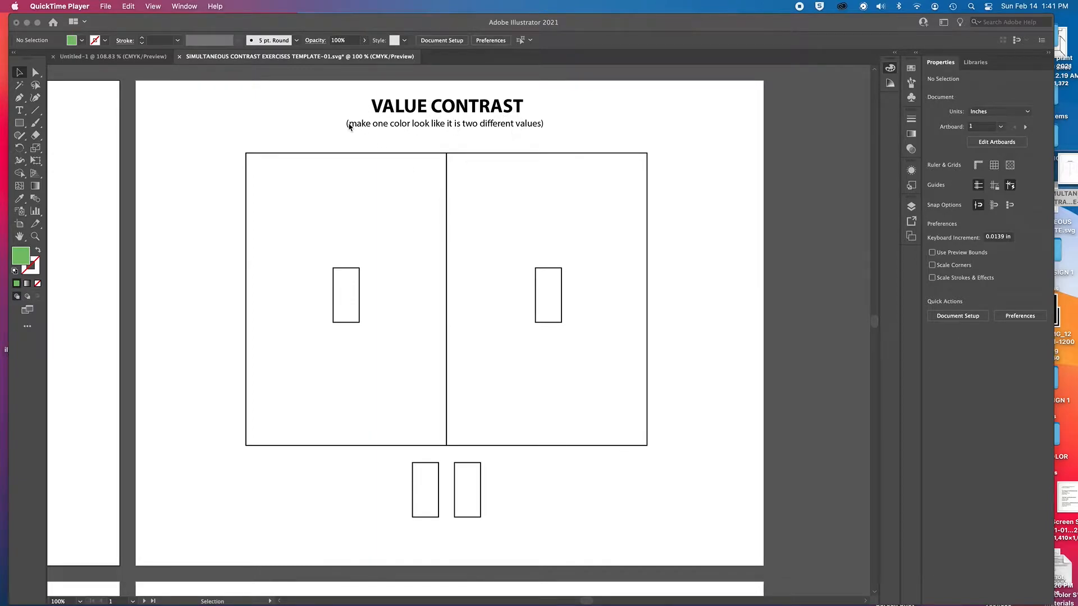
{"action": "mouse_move", "coordinate": [455, 505]}
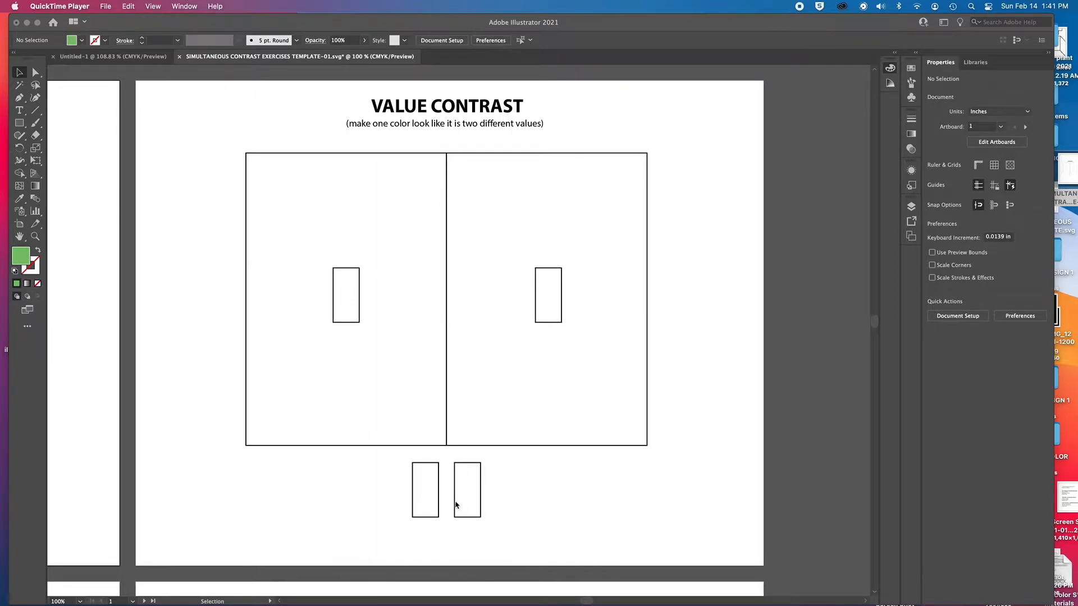
{"action": "mouse_move", "coordinate": [542, 298]}
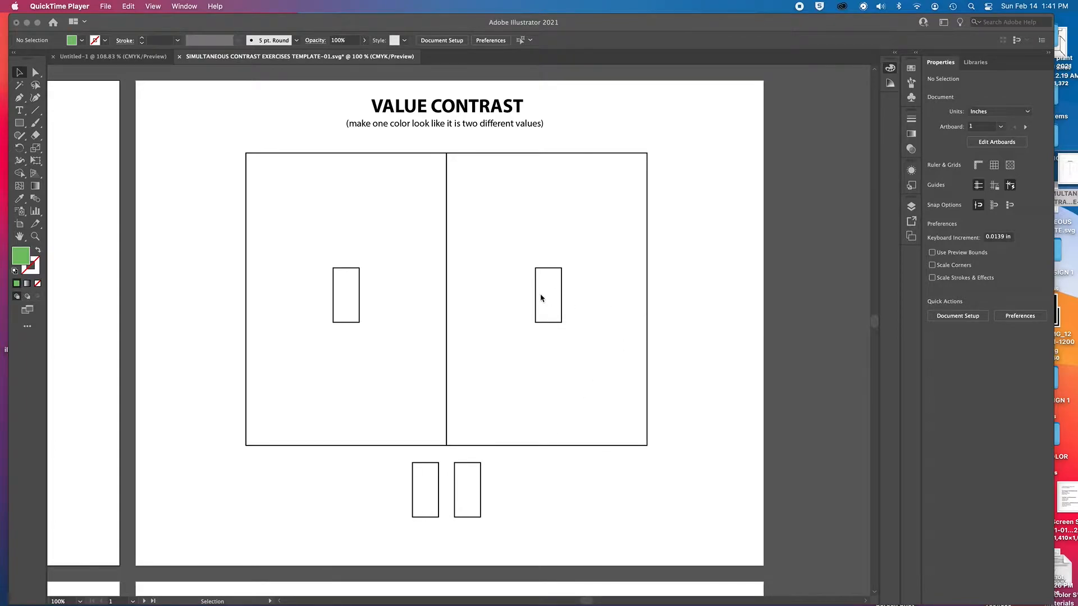
{"action": "mouse_move", "coordinate": [543, 304]}
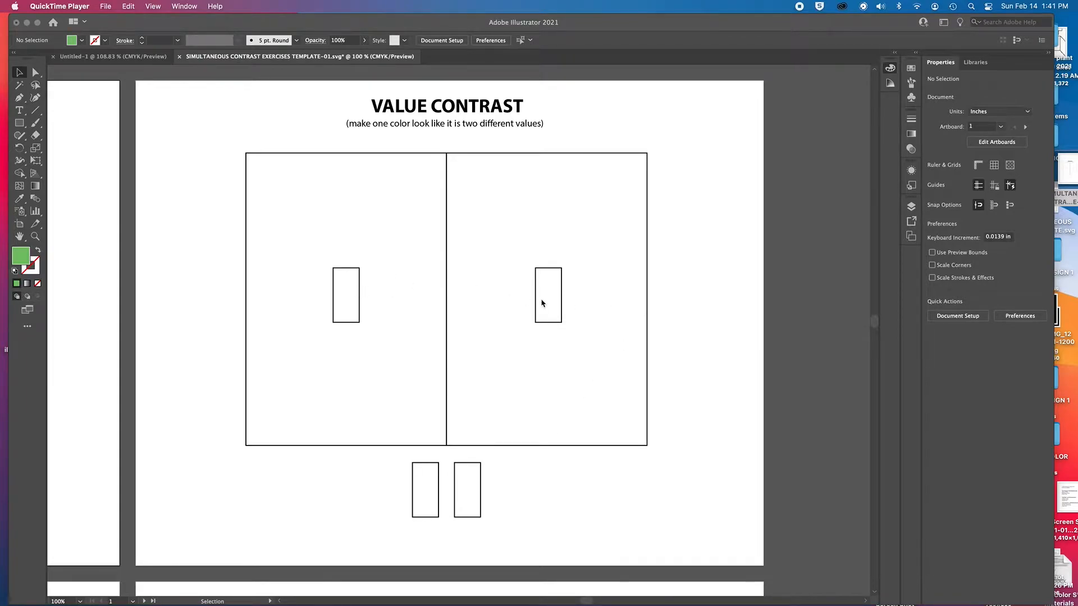
{"action": "mouse_move", "coordinate": [526, 300]}
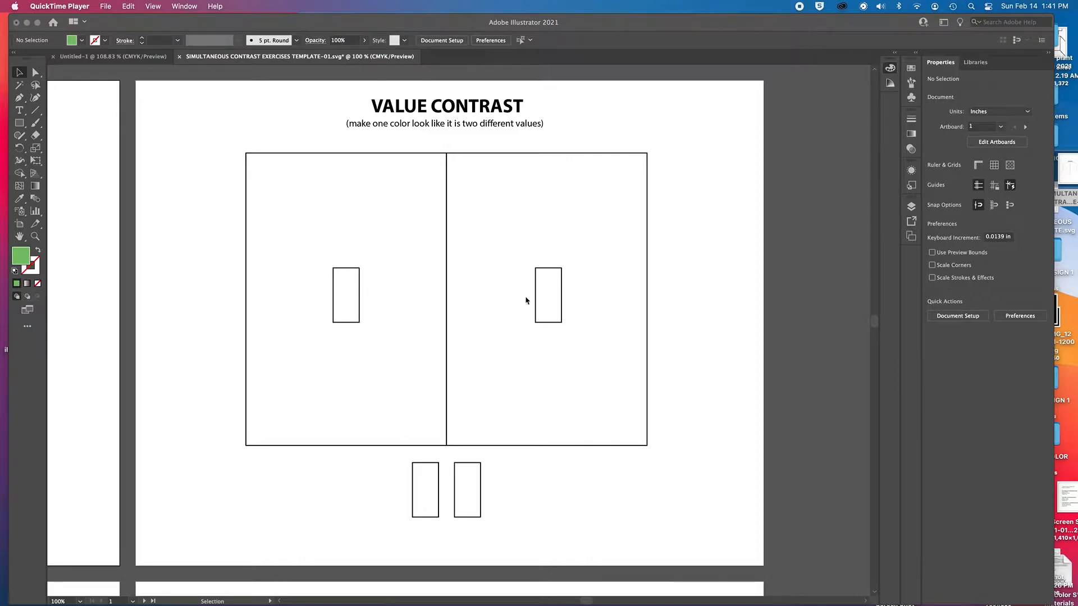
{"action": "mouse_move", "coordinate": [344, 313]}
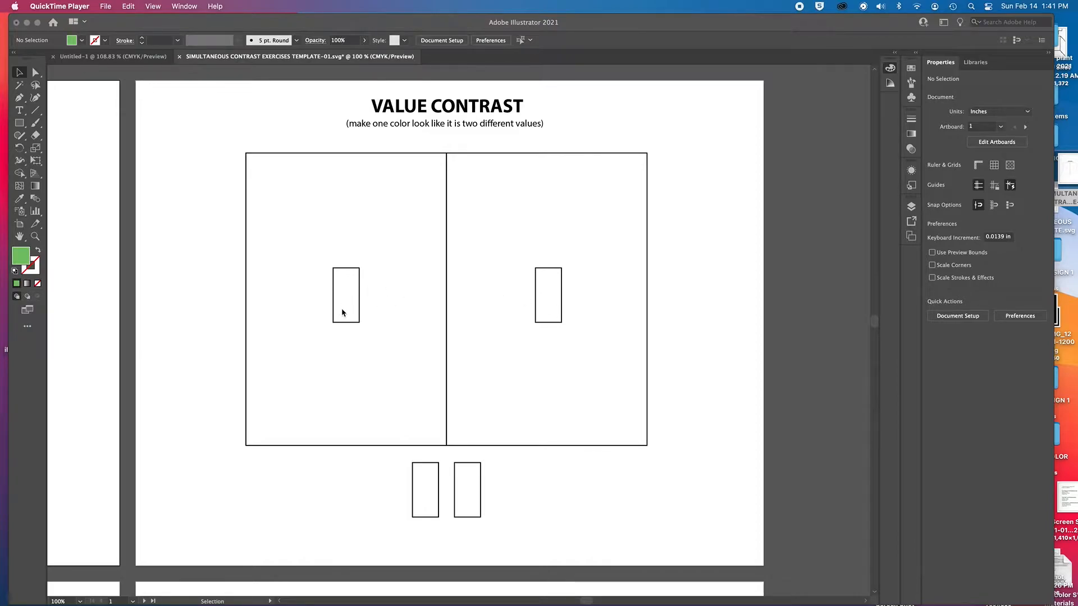
{"action": "mouse_move", "coordinate": [561, 328]}
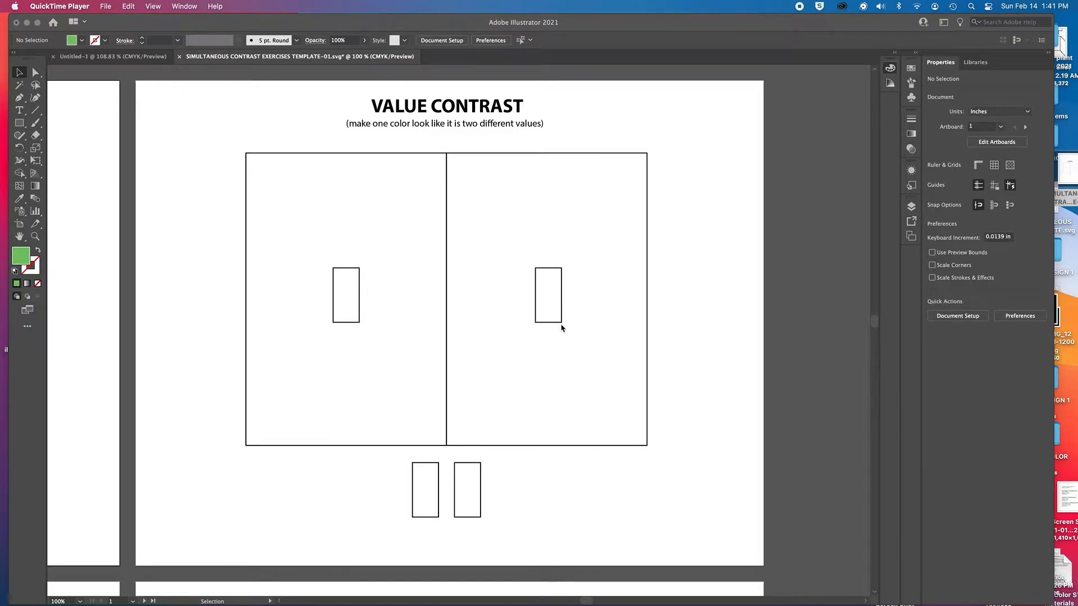
{"action": "mouse_move", "coordinate": [345, 309]}
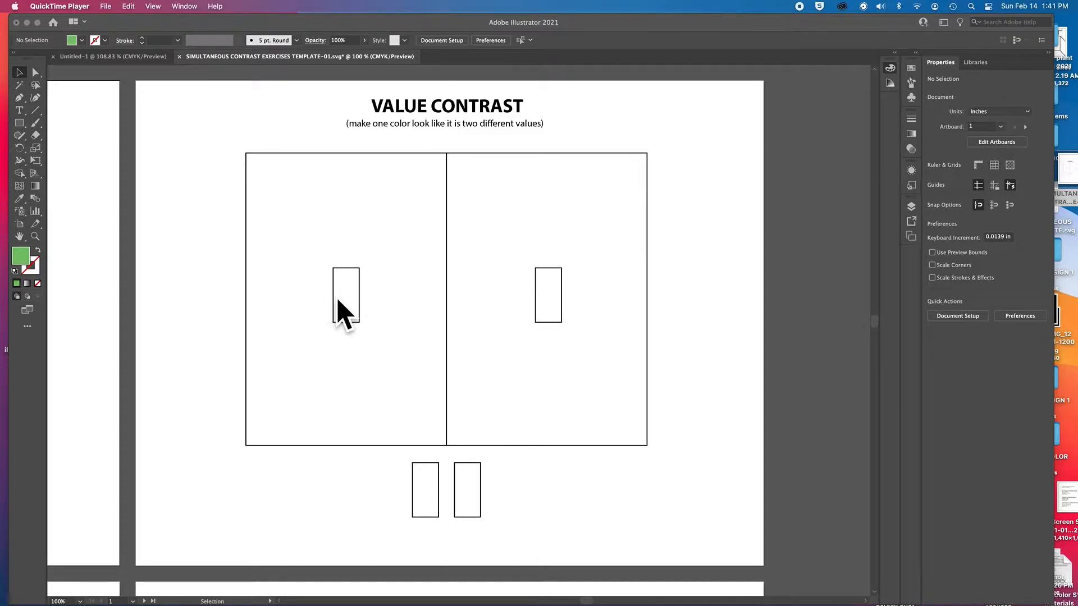
{"action": "mouse_move", "coordinate": [346, 320]}
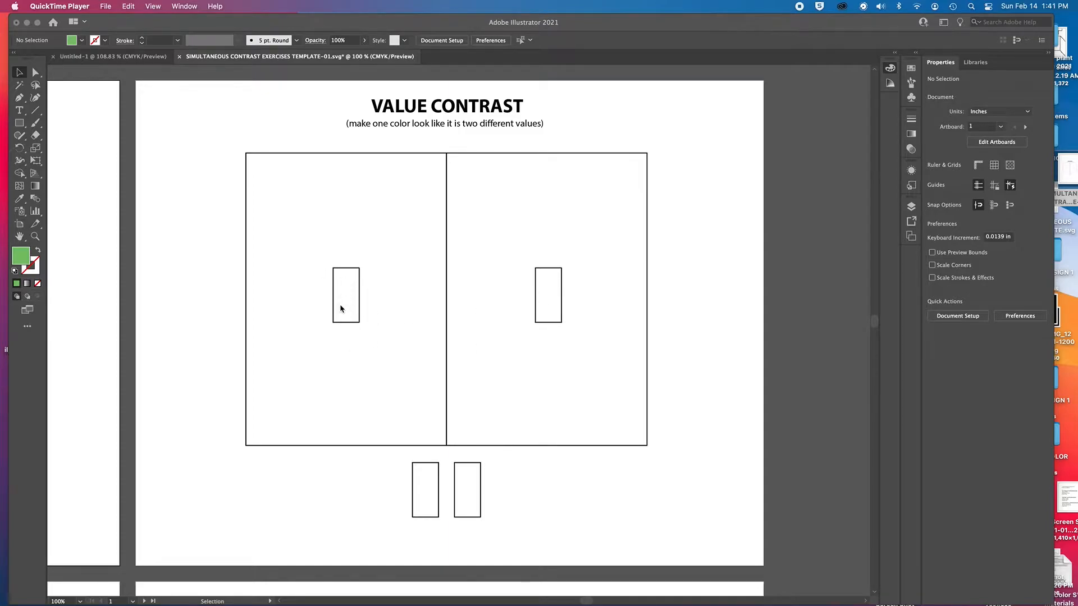
{"action": "mouse_move", "coordinate": [551, 297]}
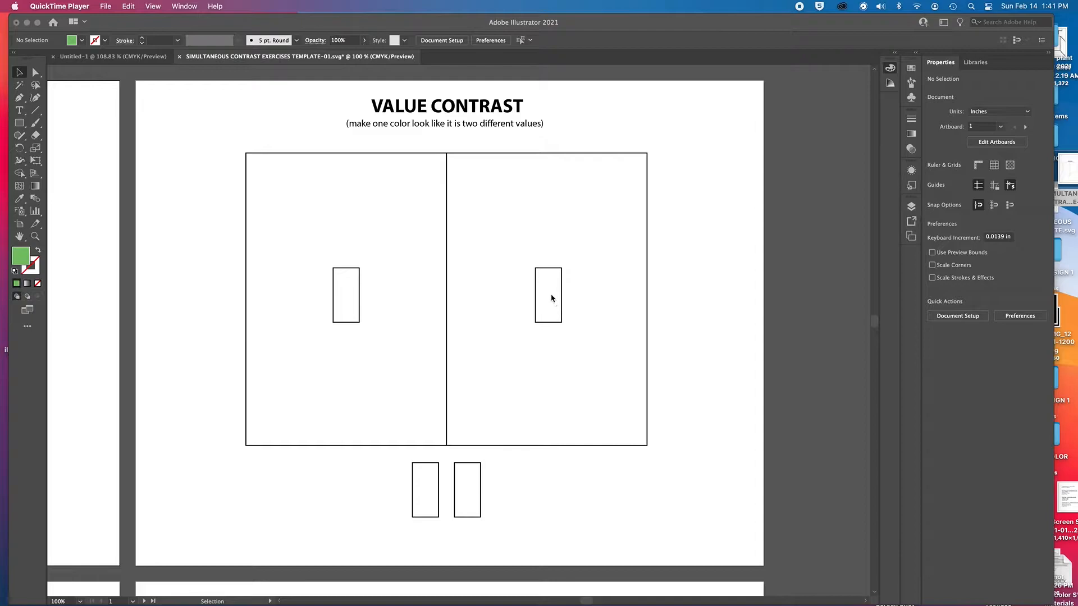
{"action": "mouse_move", "coordinate": [524, 303]}
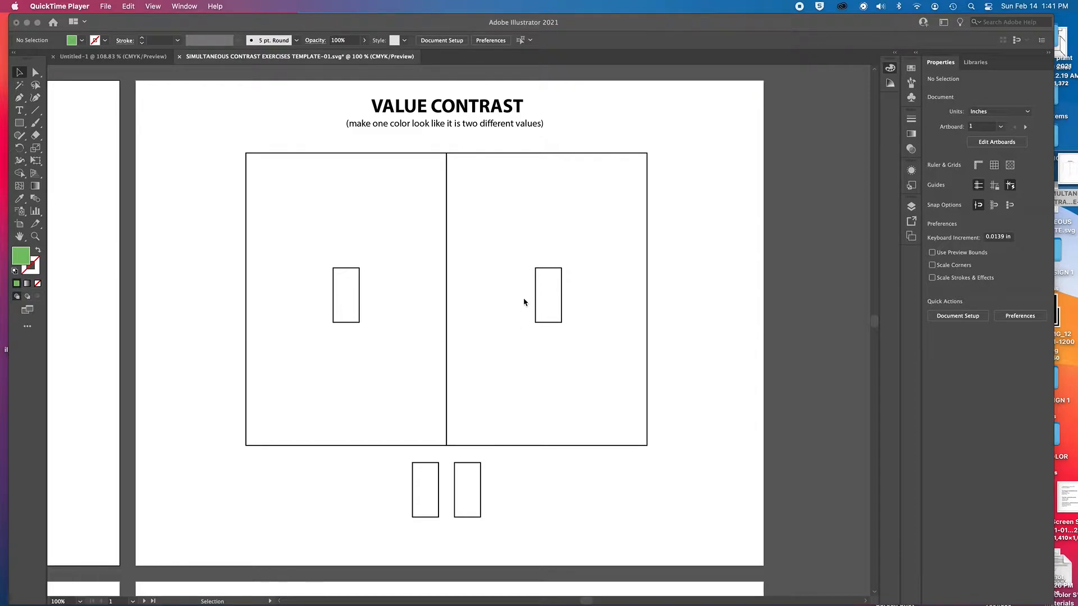
{"action": "mouse_move", "coordinate": [432, 520]}
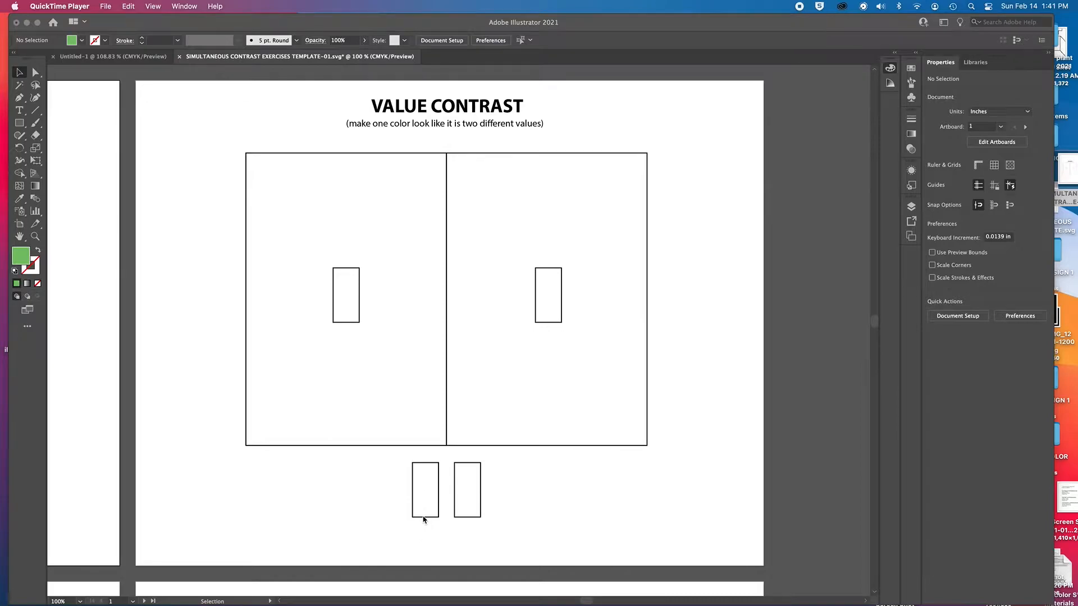
Select the four small strips and eyedropper the teal fill from a Hue Contrast strip
{"action": "left_click", "coordinate": [425, 490]}
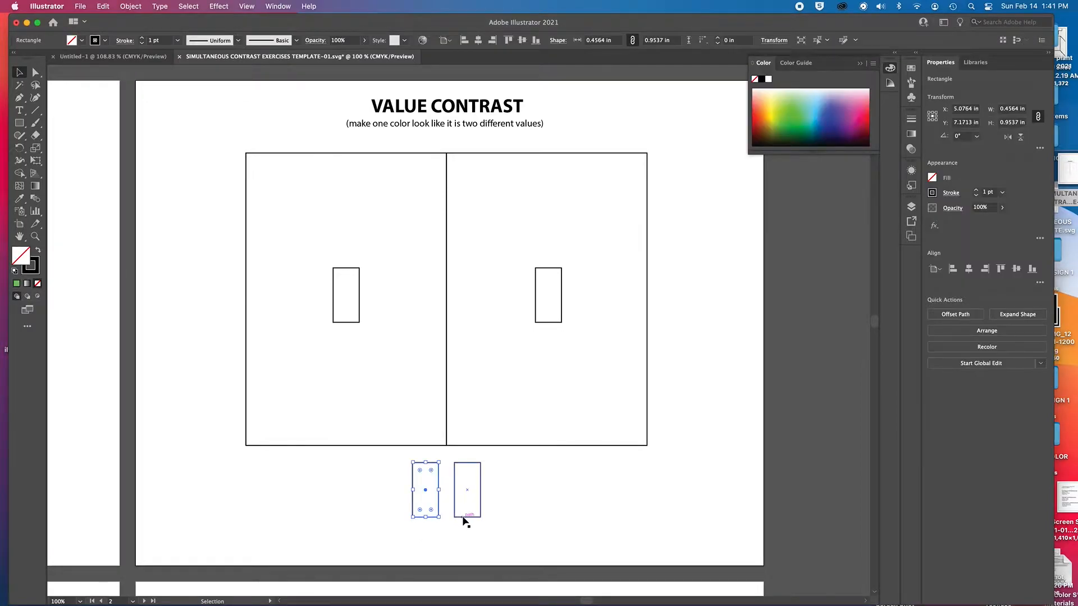
{"action": "left_click", "coordinate": [466, 490]}
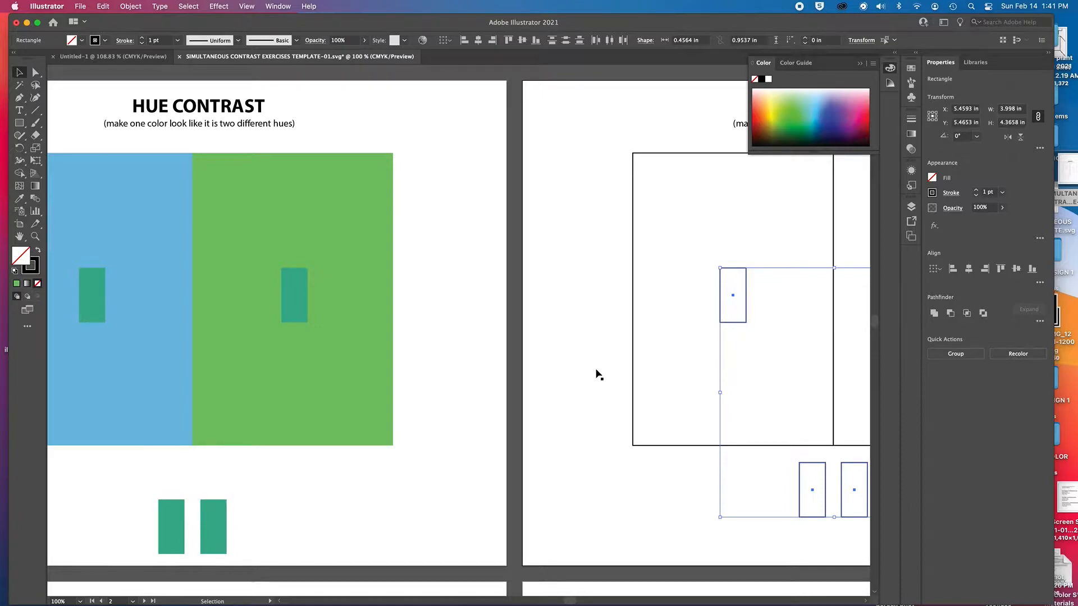
{"action": "mouse_move", "coordinate": [114, 541]}
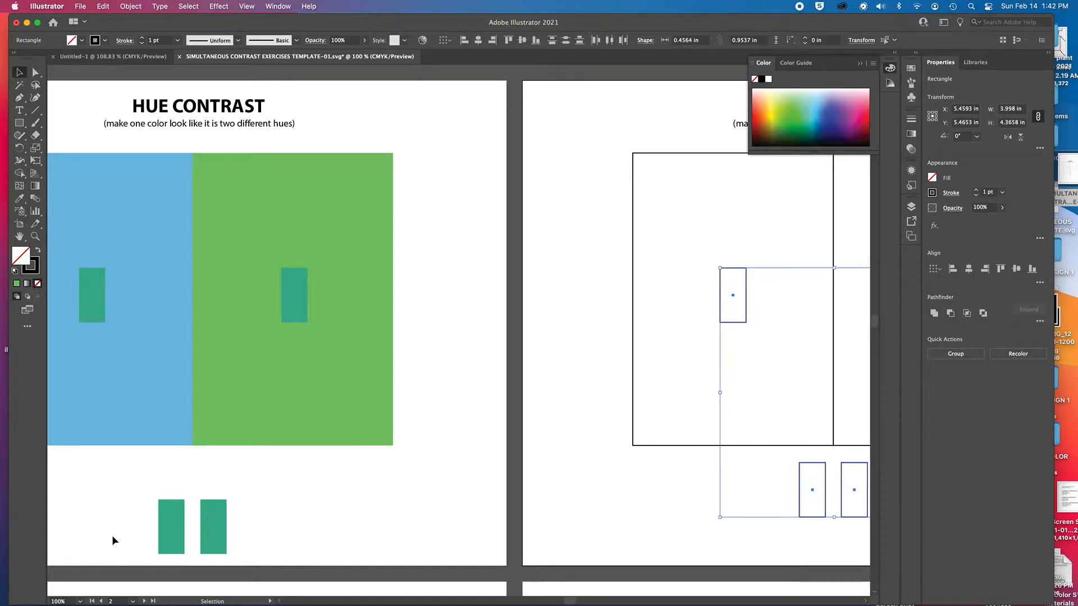
{"action": "left_click", "coordinate": [19, 199]}
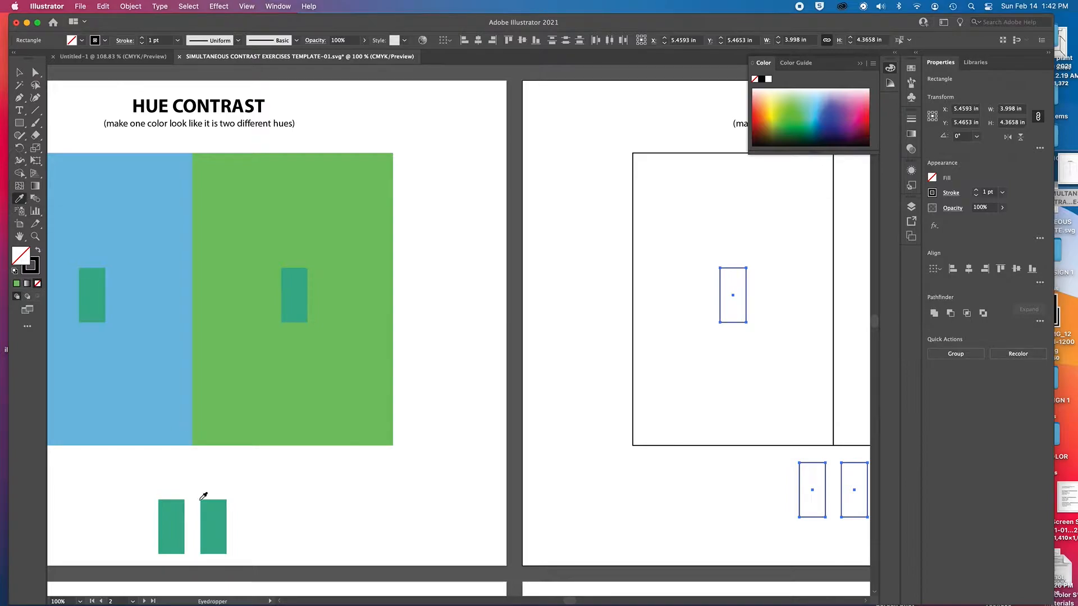
{"action": "left_click", "coordinate": [342, 220]}
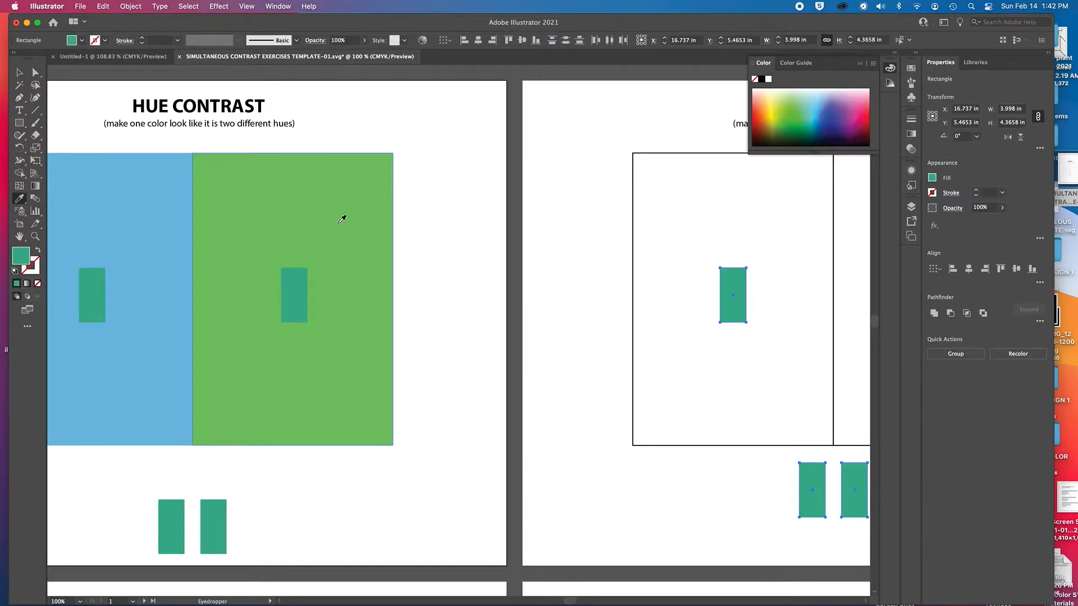
{"action": "mouse_move", "coordinate": [19, 74]}
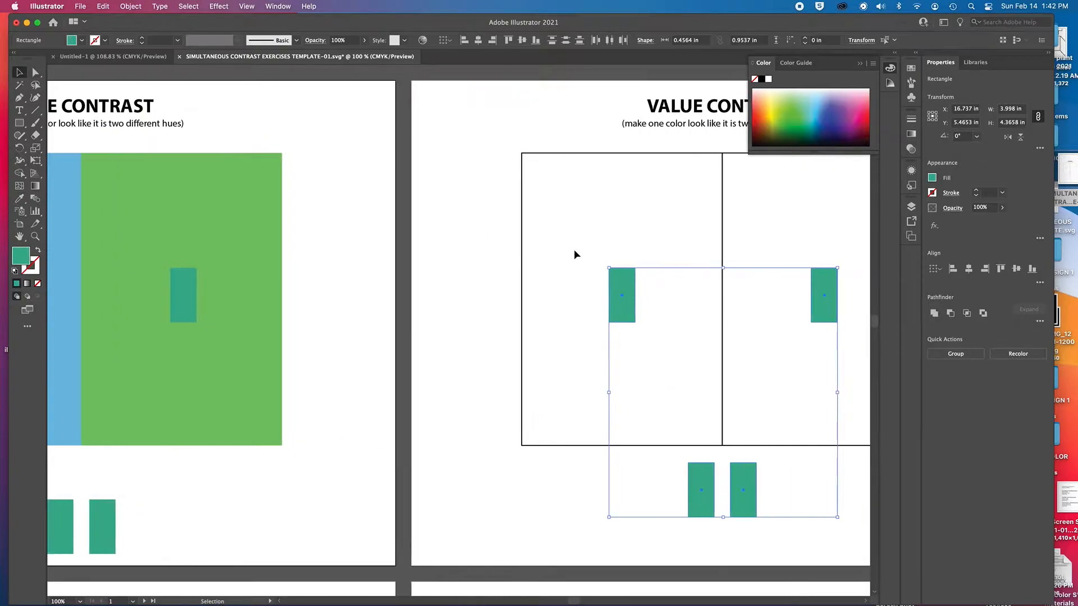
{"action": "scroll", "scroll_direction": "right", "scroll_amount": 3}
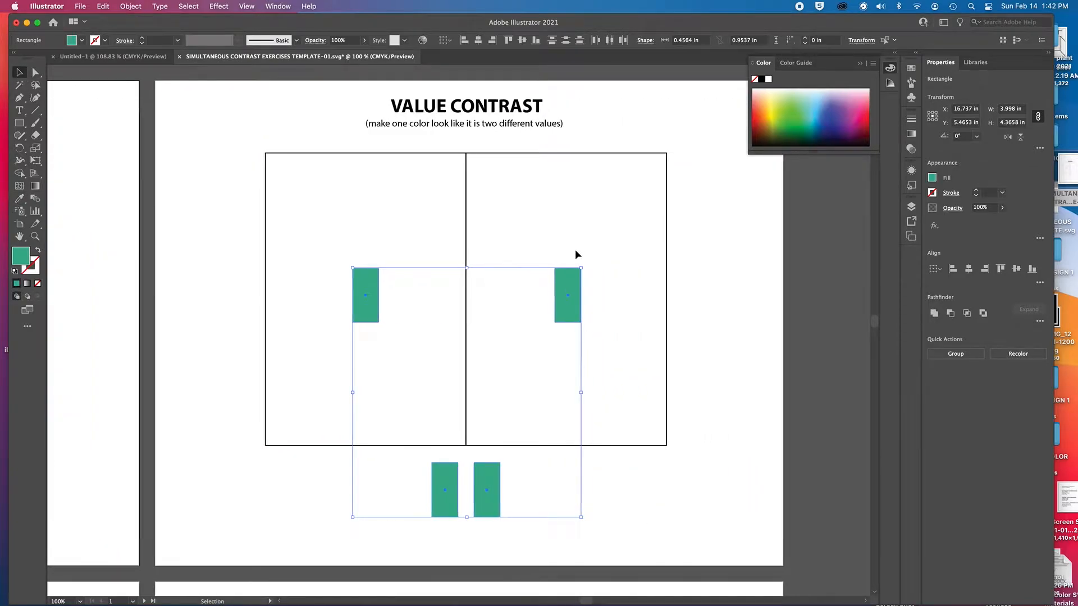
{"action": "left_click", "coordinate": [355, 379]}
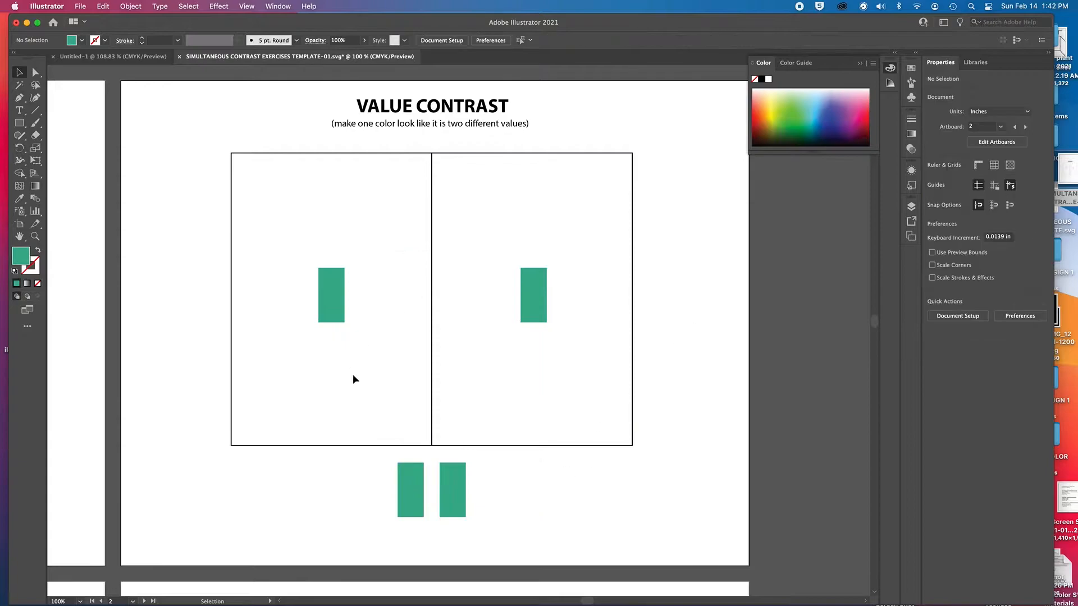
{"action": "mouse_move", "coordinate": [473, 334]}
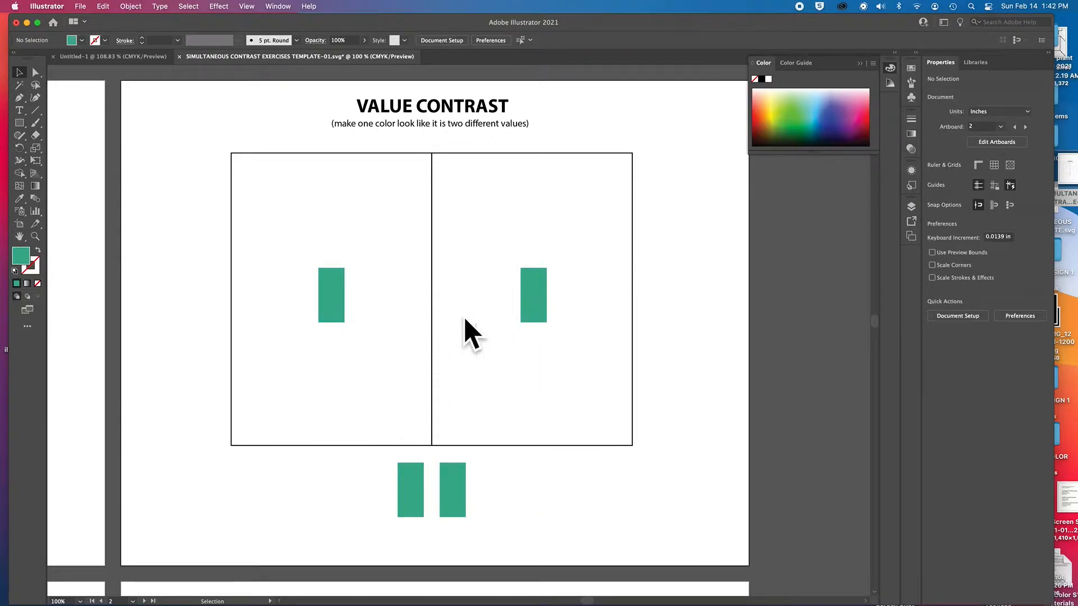
{"action": "mouse_move", "coordinate": [374, 526]}
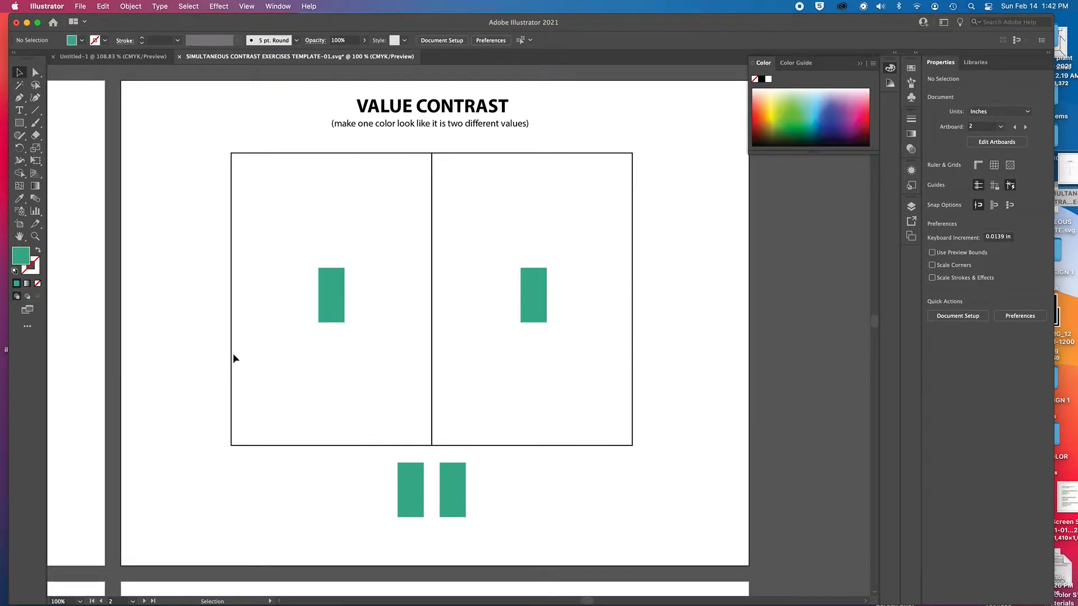
Select the large black left panel on the Value Contrast artboard
{"action": "left_click", "coordinate": [331, 300]}
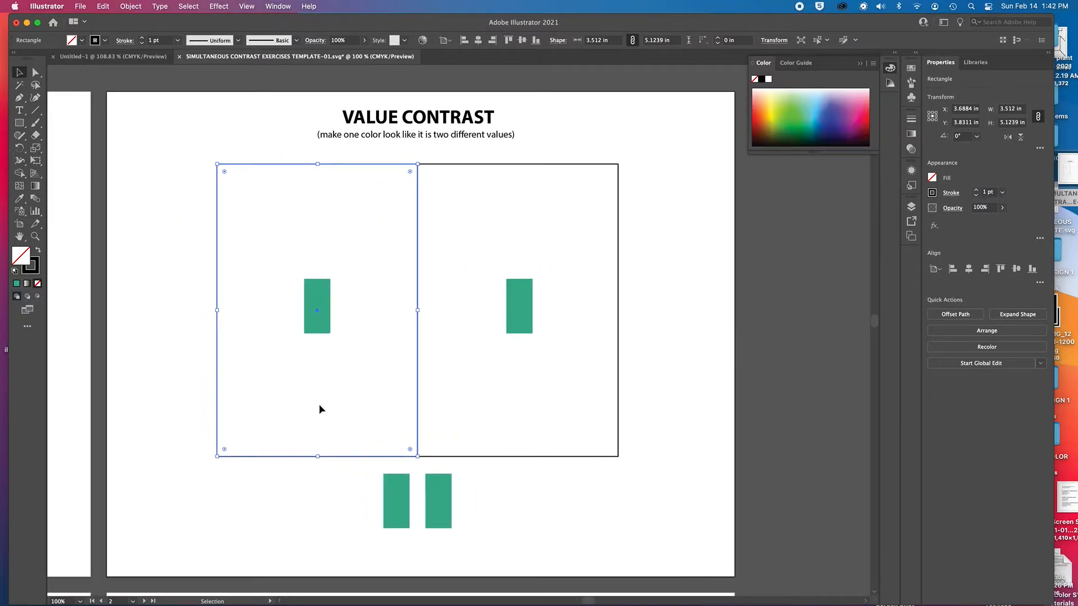
{"action": "mouse_move", "coordinate": [459, 330]}
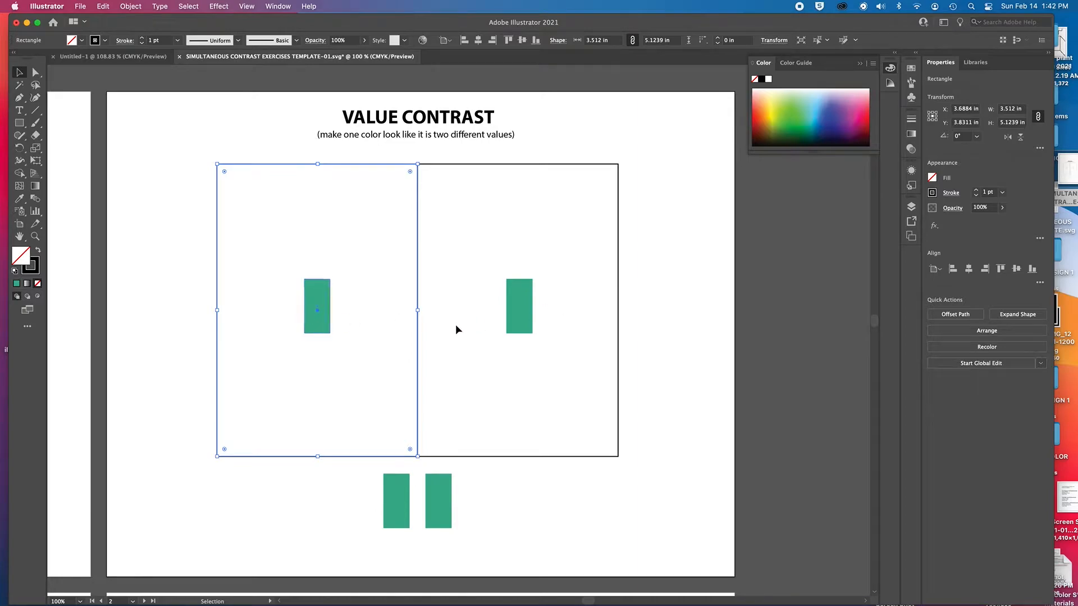
{"action": "mouse_move", "coordinate": [371, 418]}
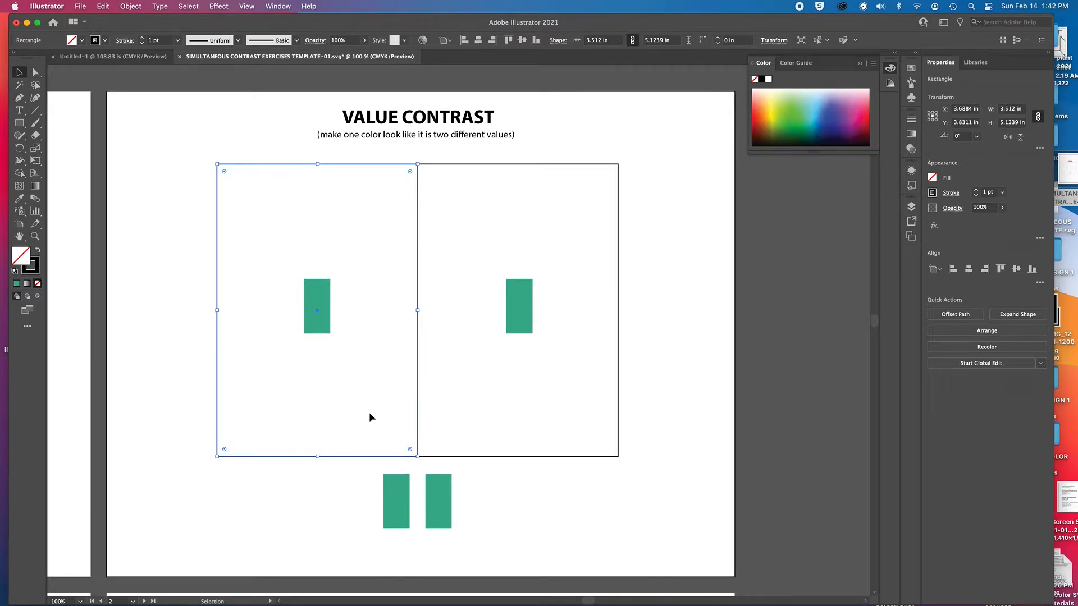
{"action": "mouse_move", "coordinate": [385, 417]}
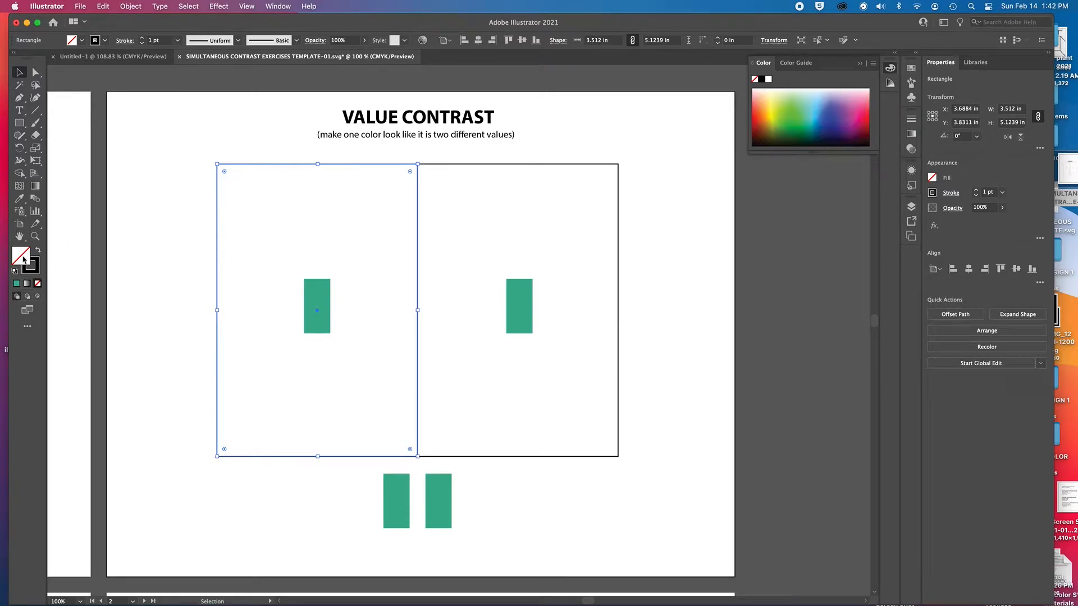
{"action": "mouse_move", "coordinate": [241, 247]}
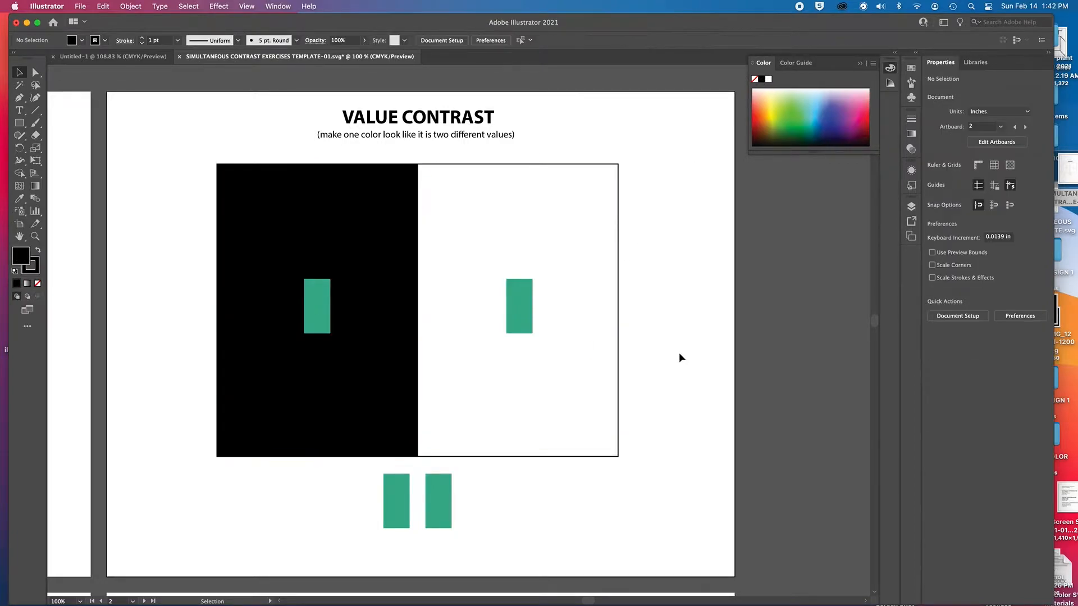
{"action": "mouse_move", "coordinate": [317, 327]}
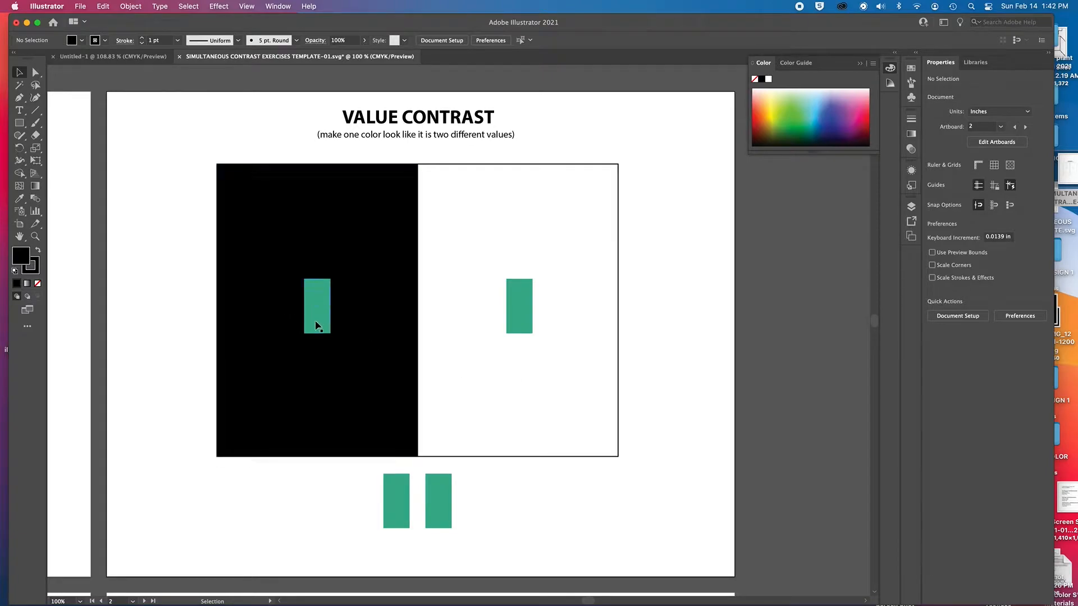
{"action": "mouse_move", "coordinate": [307, 310]}
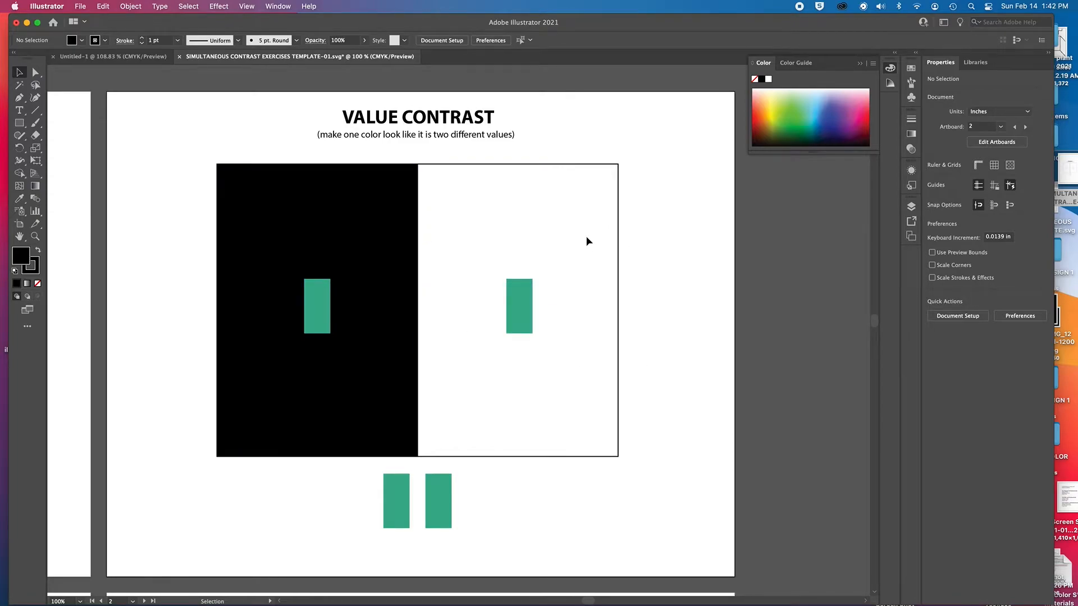
{"action": "mouse_move", "coordinate": [584, 313]}
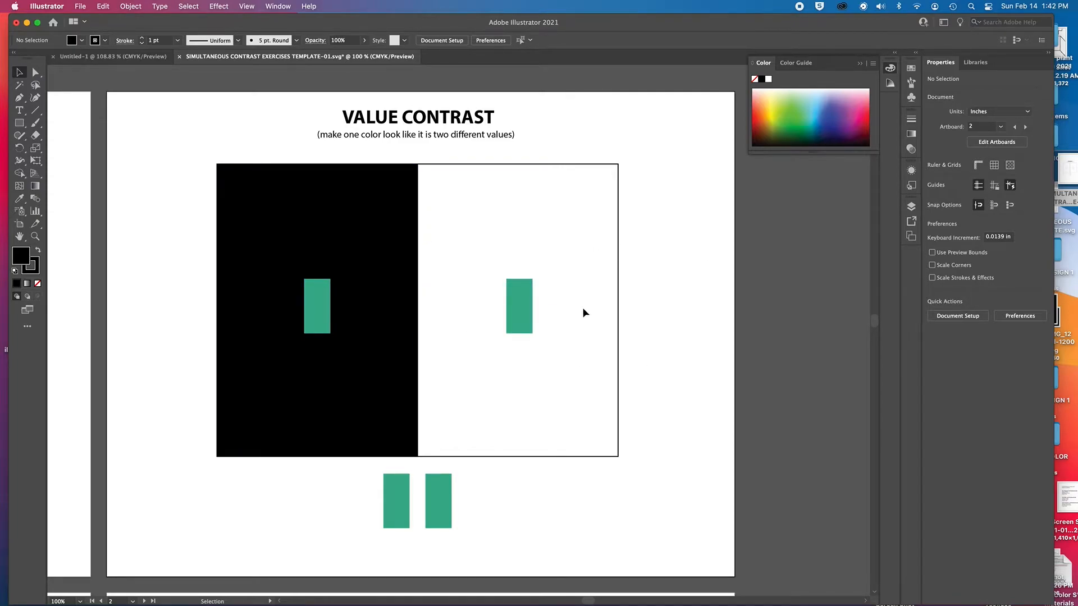
{"action": "mouse_move", "coordinate": [240, 203]}
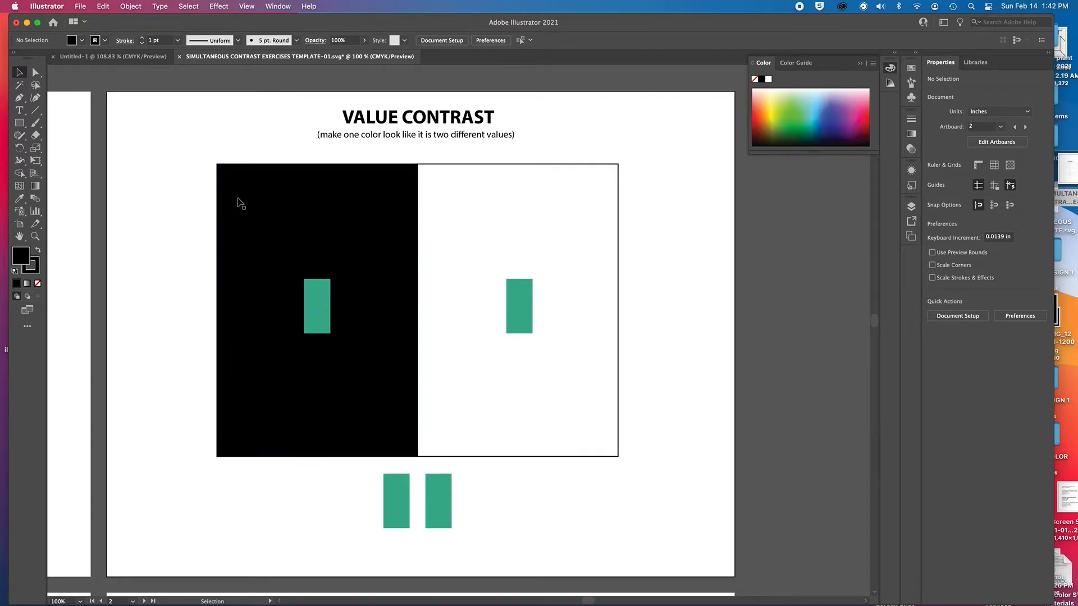
{"action": "mouse_move", "coordinate": [263, 249]}
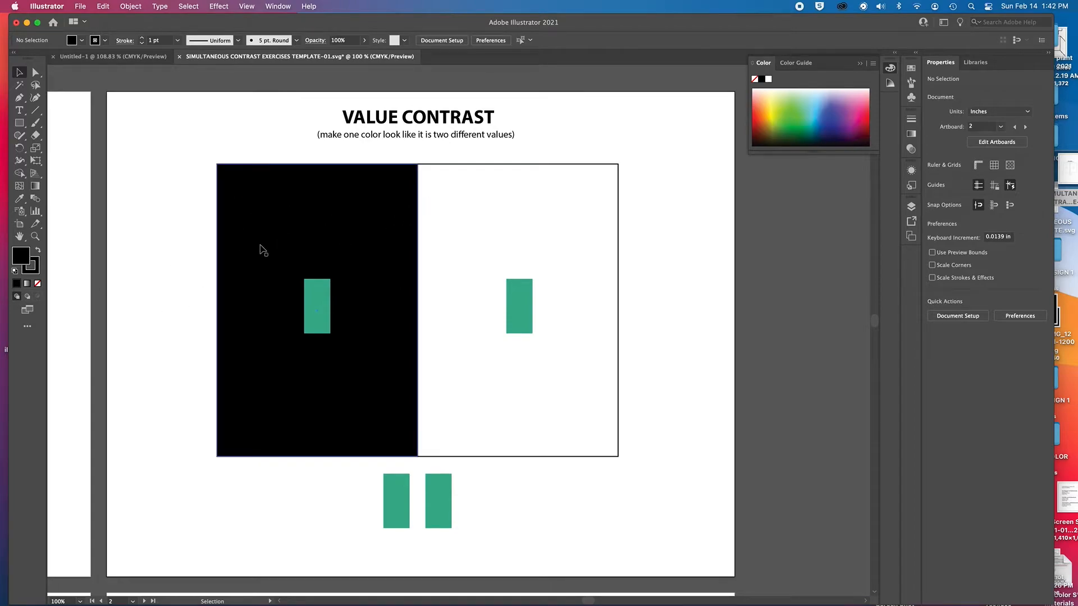
{"action": "mouse_move", "coordinate": [300, 301]}
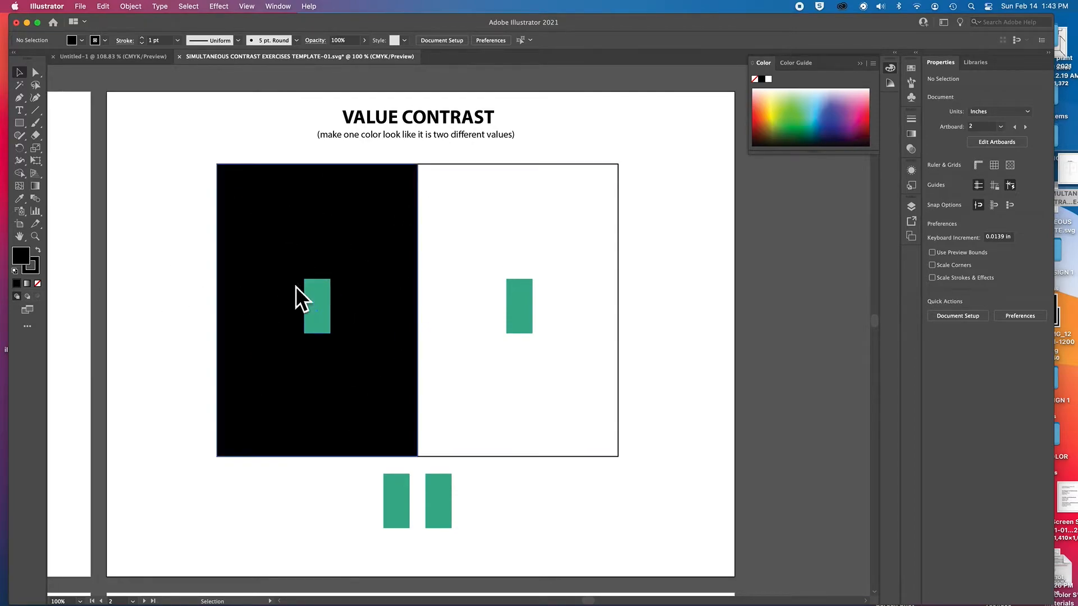
{"action": "mouse_move", "coordinate": [539, 264]}
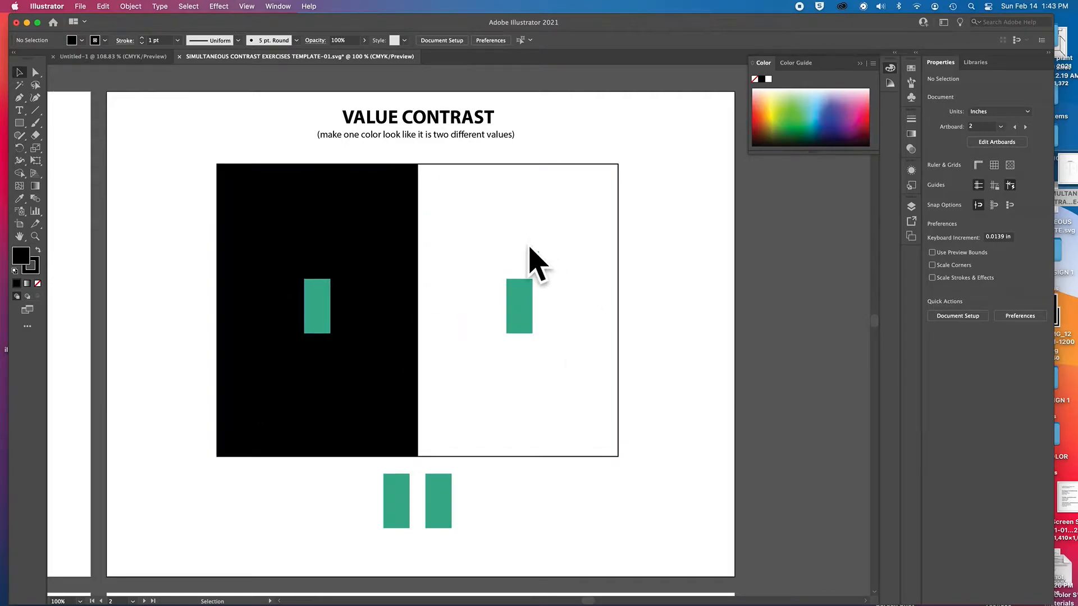
{"action": "mouse_move", "coordinate": [445, 382]}
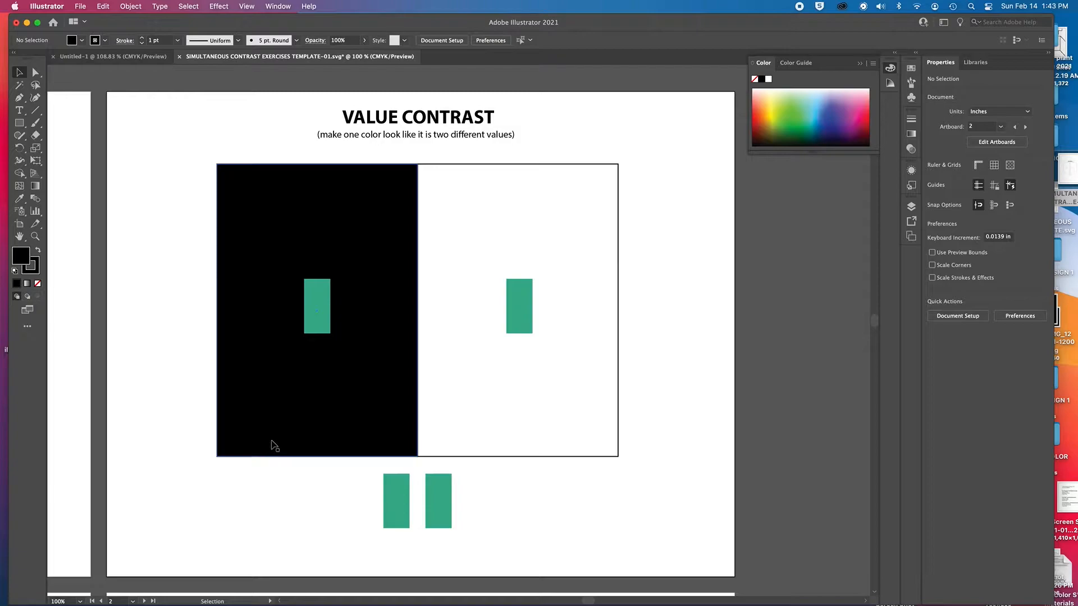
{"action": "mouse_move", "coordinate": [401, 457]}
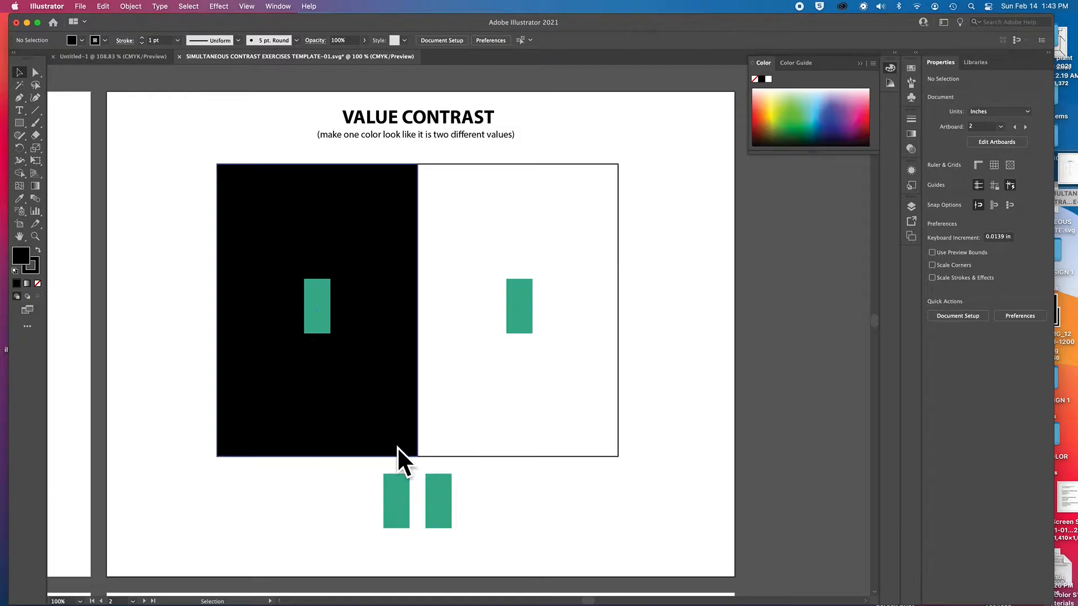
{"action": "mouse_move", "coordinate": [413, 444]}
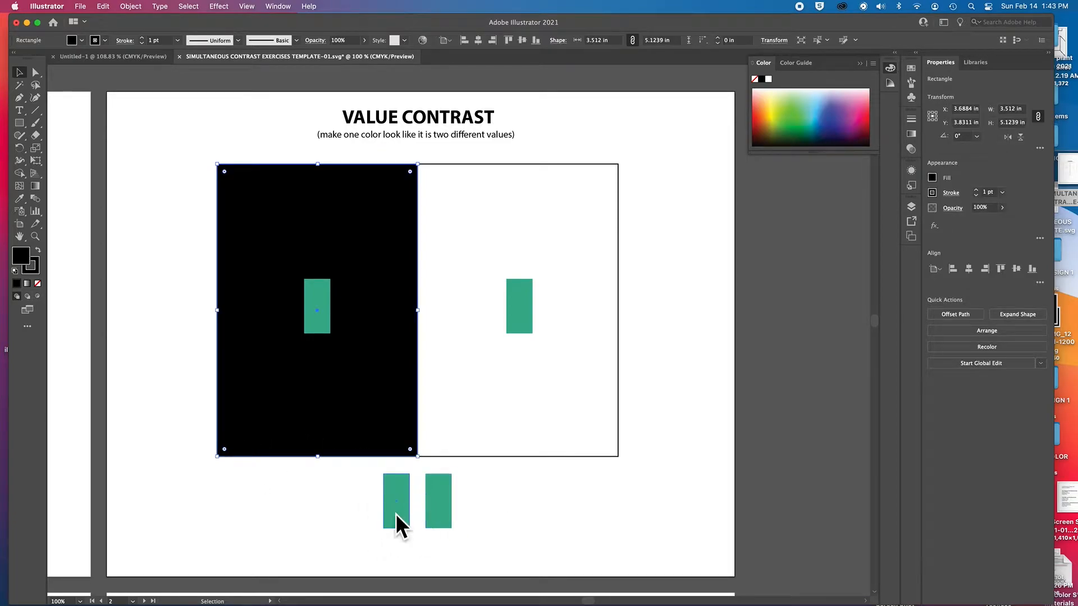
{"action": "mouse_move", "coordinate": [426, 502]}
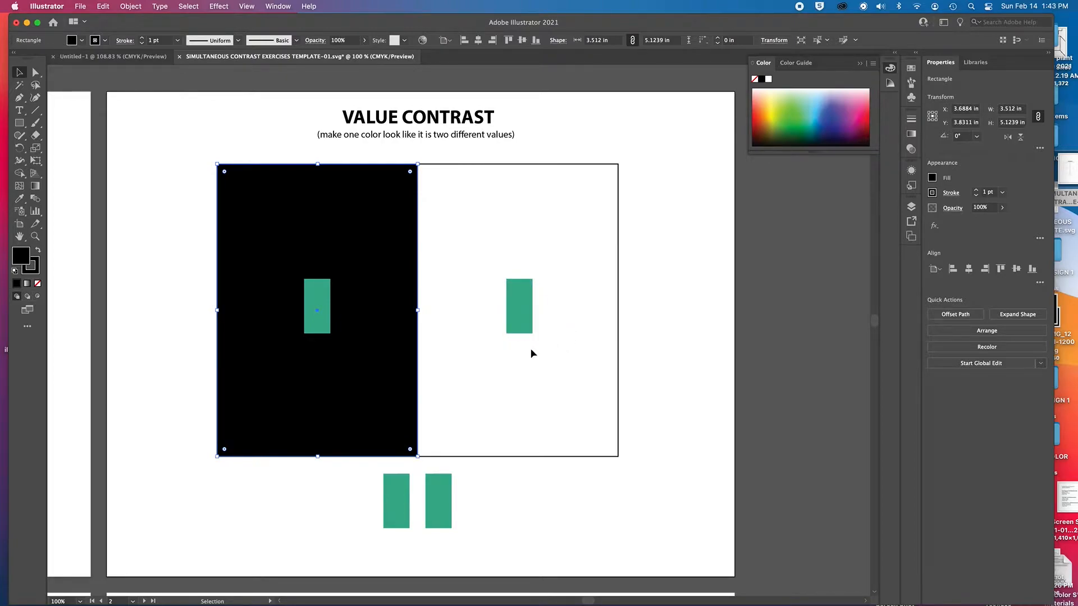
{"action": "mouse_move", "coordinate": [460, 442]}
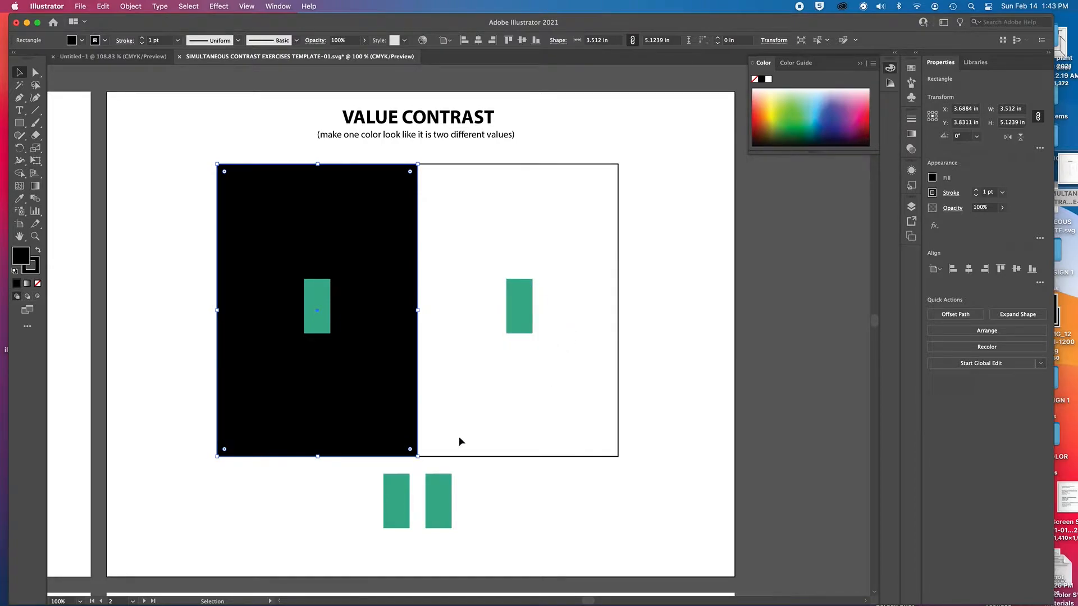
{"action": "mouse_move", "coordinate": [546, 411]}
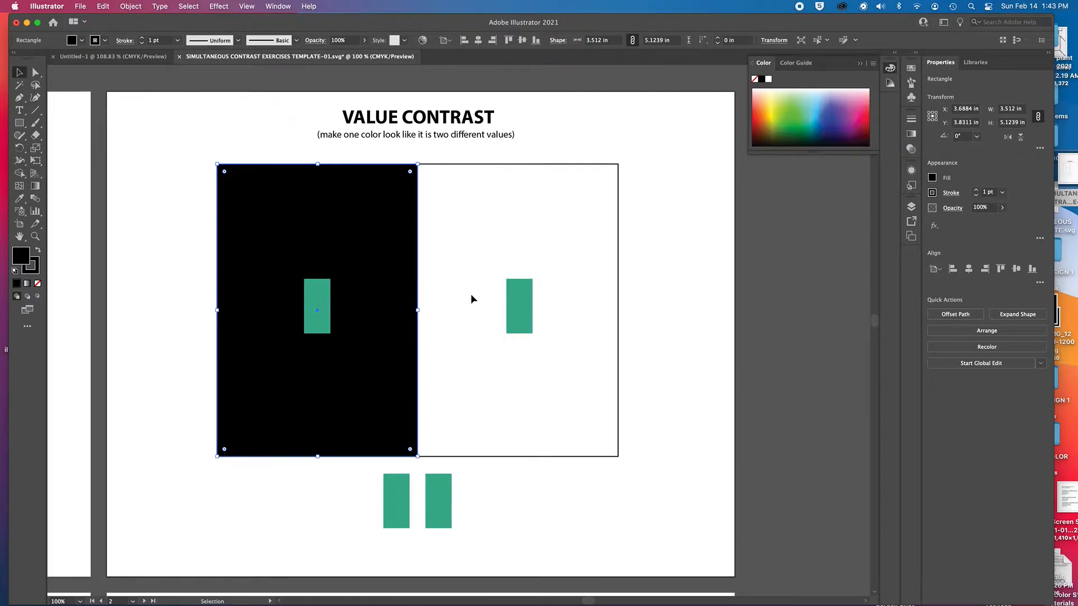
{"action": "mouse_move", "coordinate": [506, 334]}
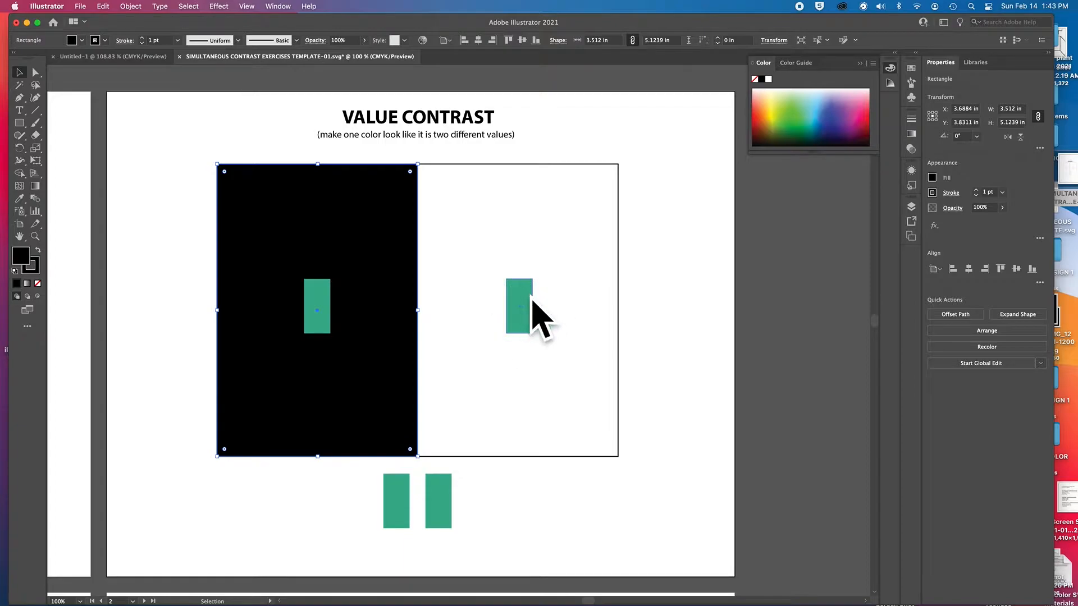
{"action": "mouse_move", "coordinate": [550, 239]}
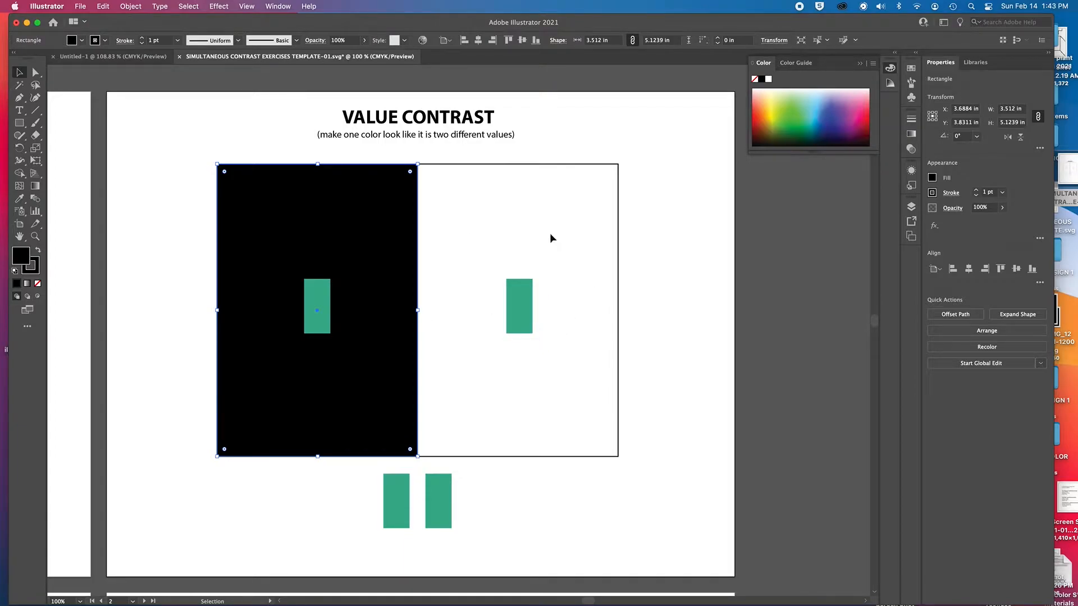
{"action": "mouse_move", "coordinate": [502, 282]}
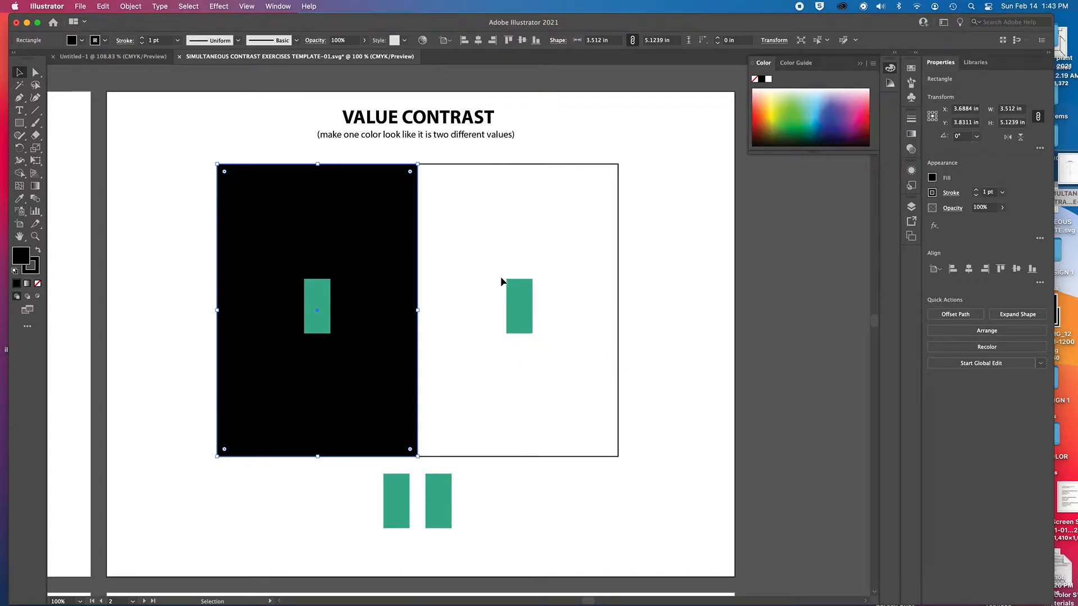
{"action": "mouse_move", "coordinate": [515, 361]}
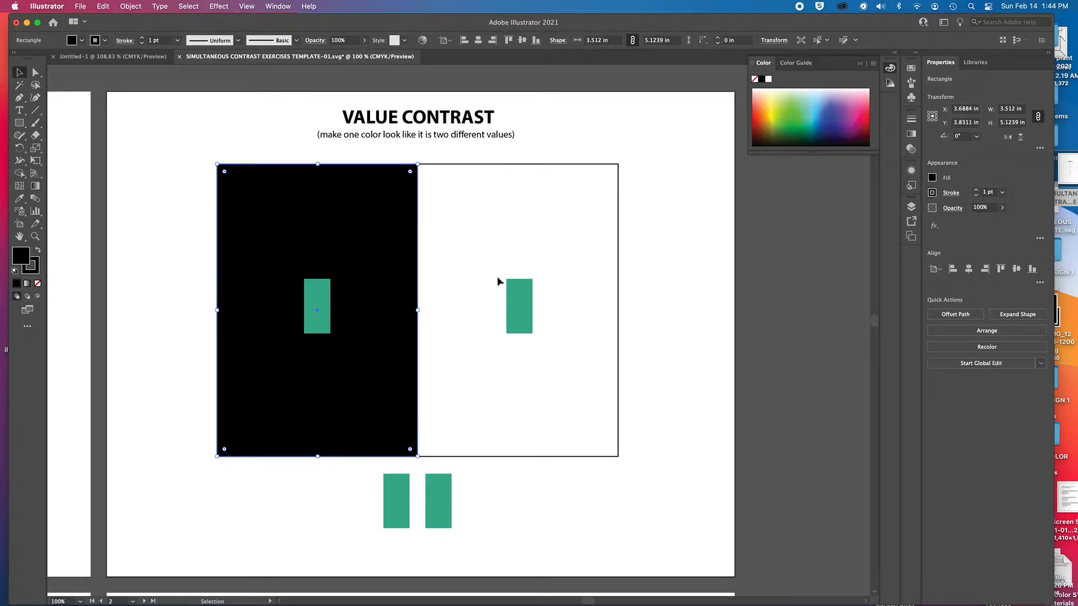
{"action": "mouse_move", "coordinate": [494, 292]}
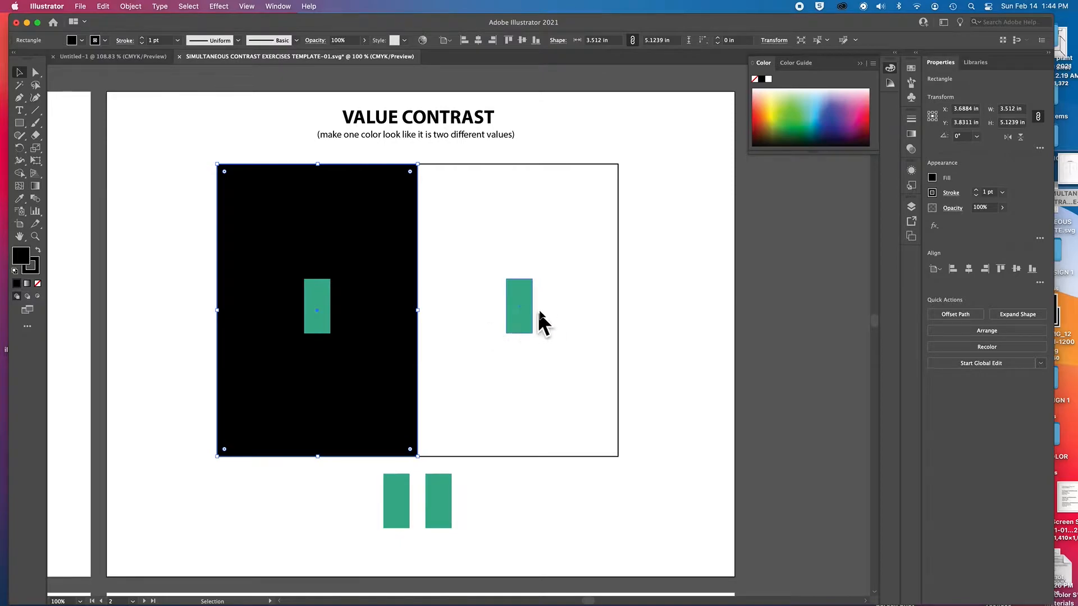
{"action": "mouse_move", "coordinate": [492, 296]}
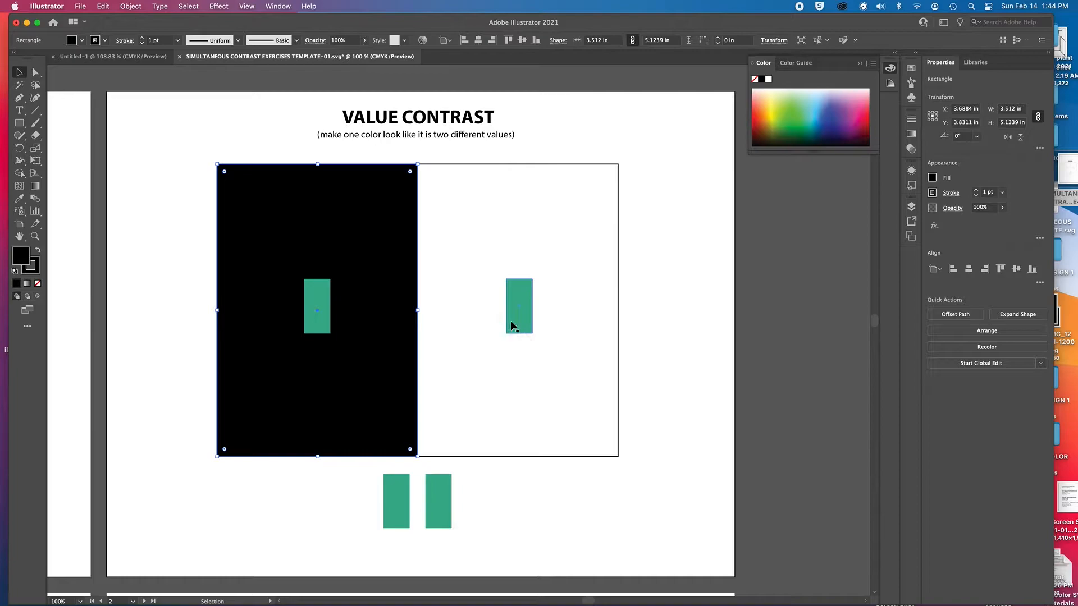
{"action": "mouse_move", "coordinate": [520, 281]}
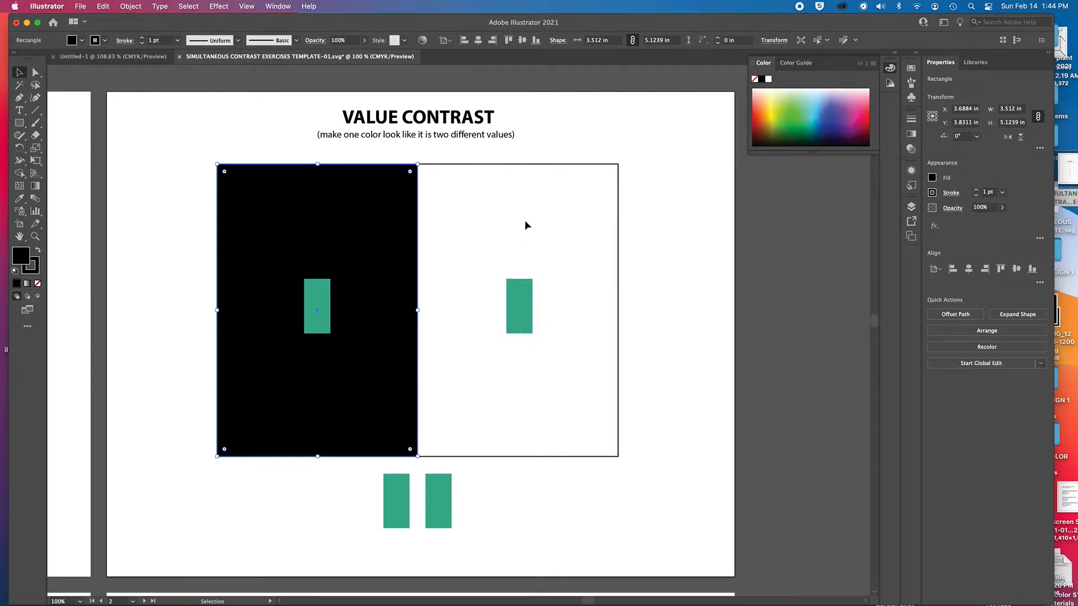
{"action": "mouse_move", "coordinate": [546, 290]}
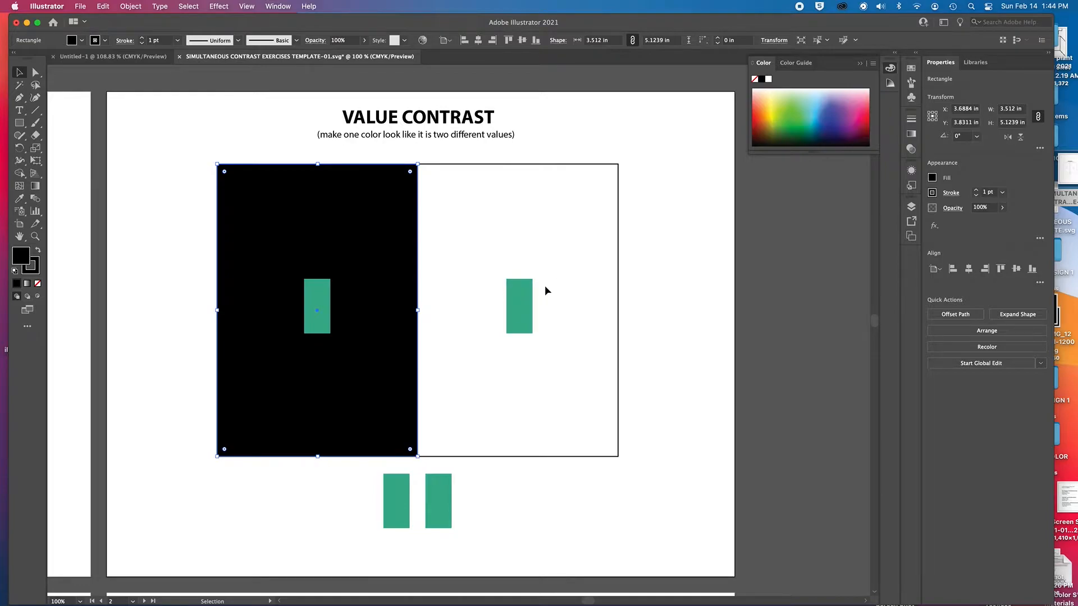
{"action": "mouse_move", "coordinate": [330, 237]}
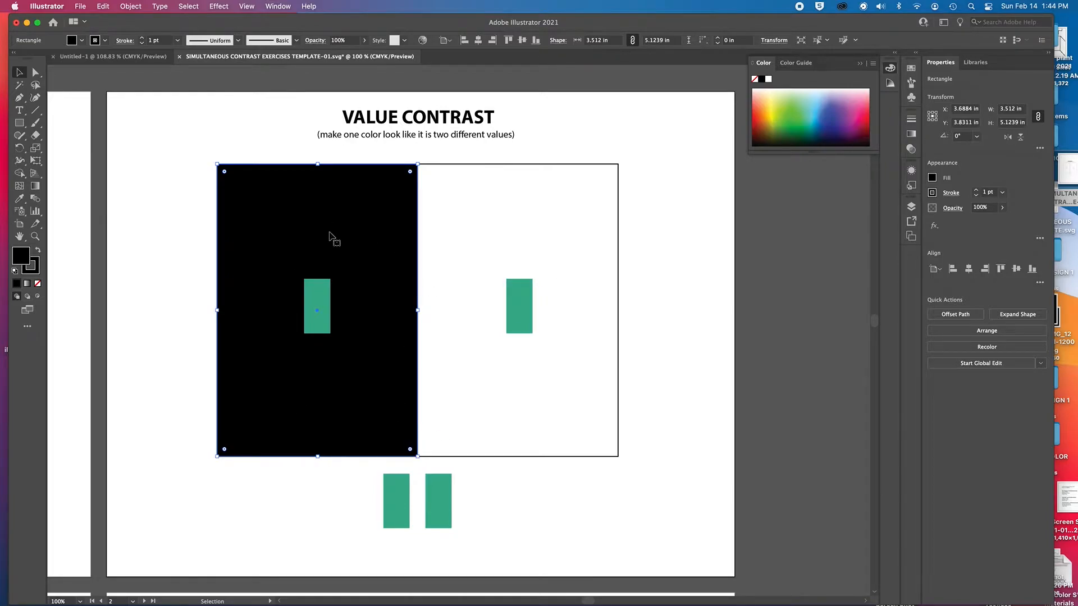
{"action": "mouse_move", "coordinate": [330, 281]}
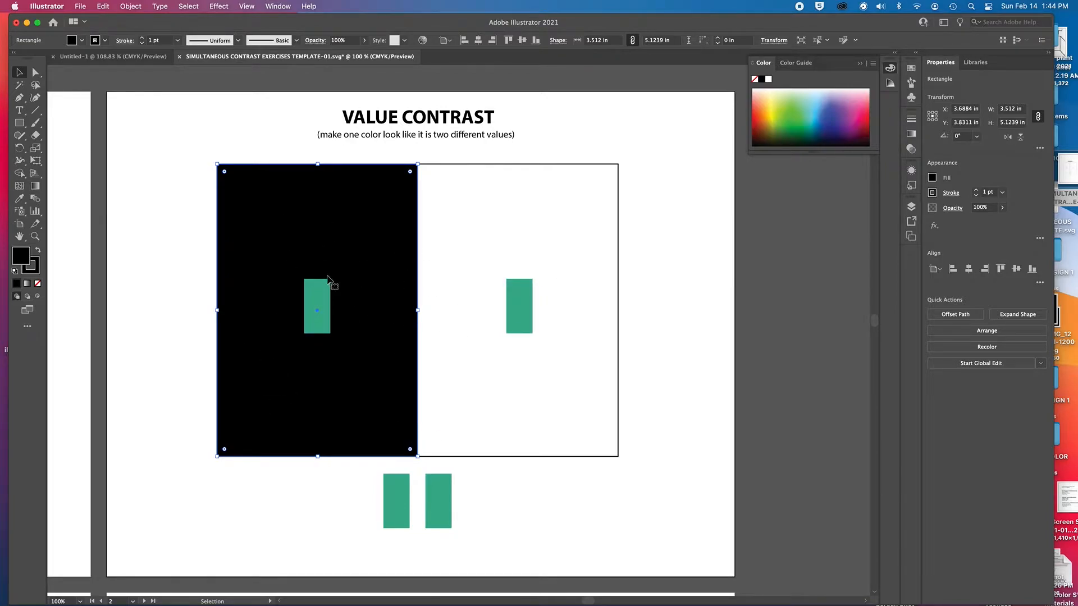
{"action": "mouse_move", "coordinate": [325, 401]}
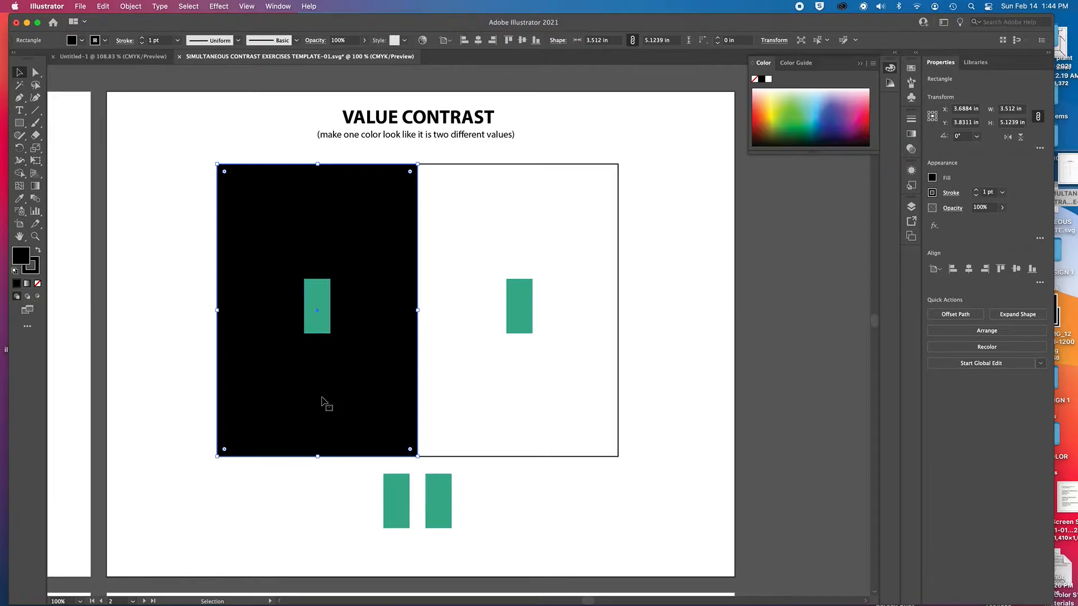
{"action": "mouse_move", "coordinate": [307, 406]}
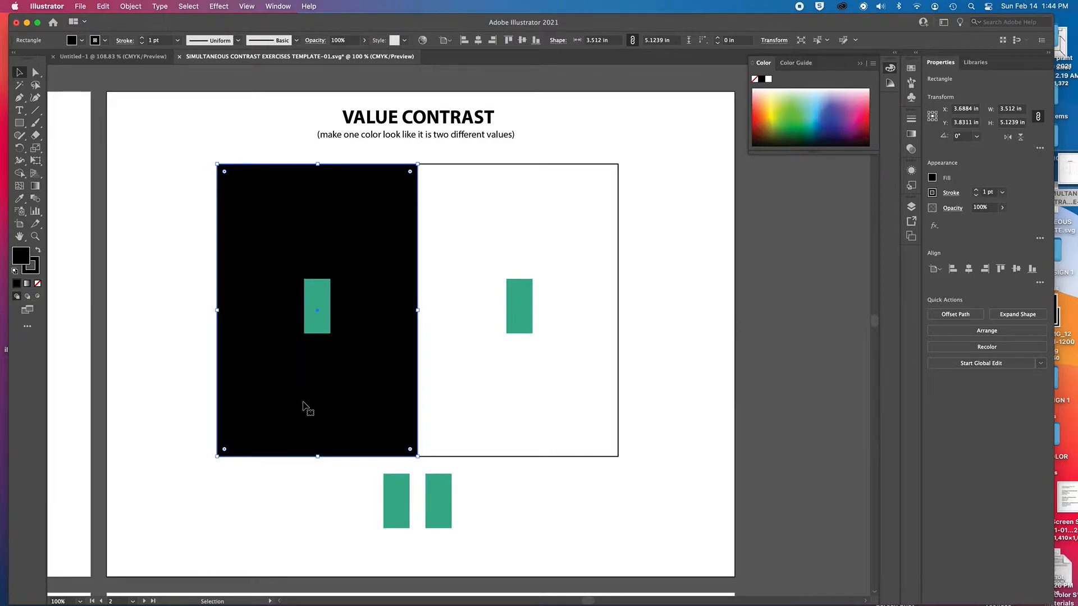
{"action": "mouse_move", "coordinate": [312, 416]}
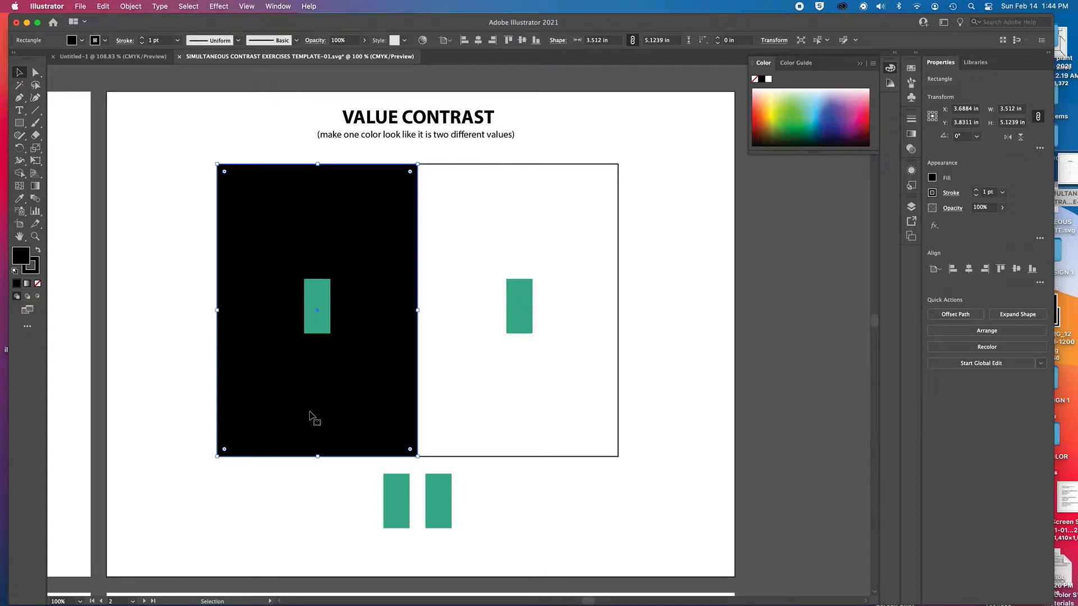
{"action": "mouse_move", "coordinate": [371, 407]}
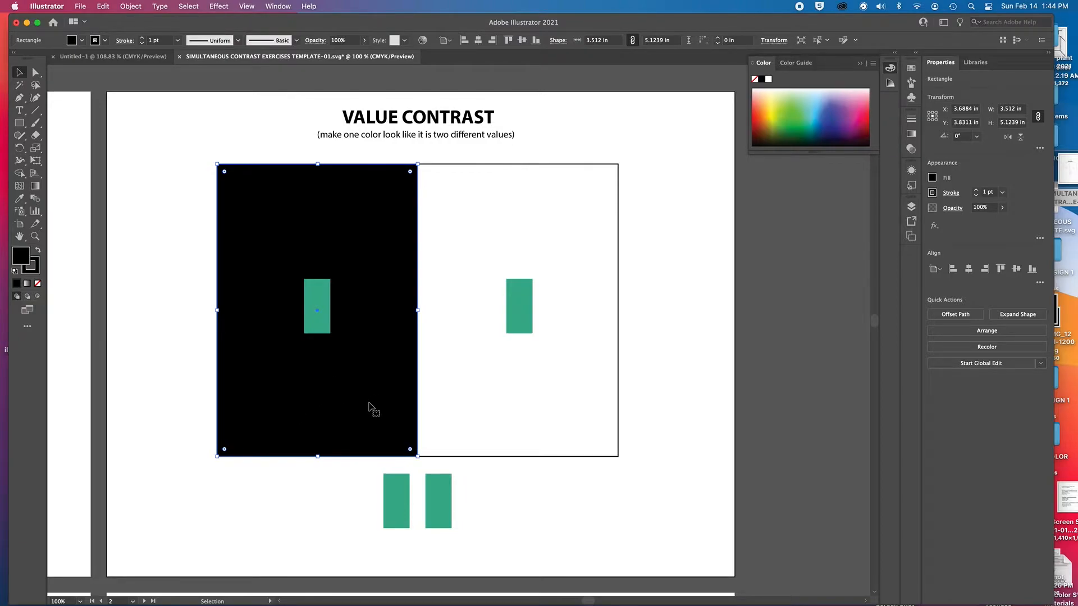
{"action": "mouse_move", "coordinate": [296, 414]}
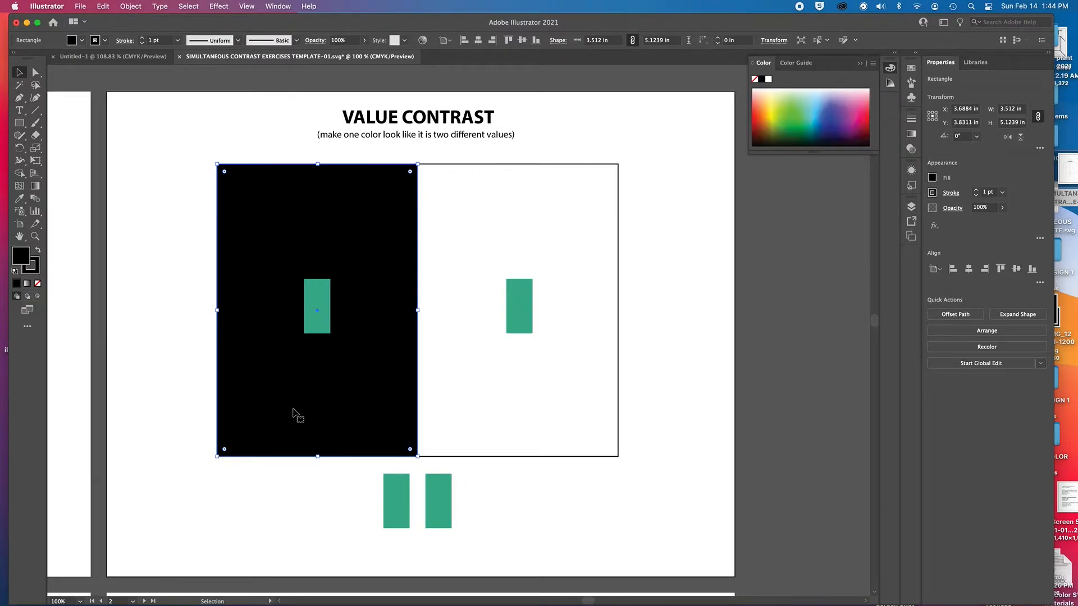
{"action": "mouse_move", "coordinate": [289, 430]}
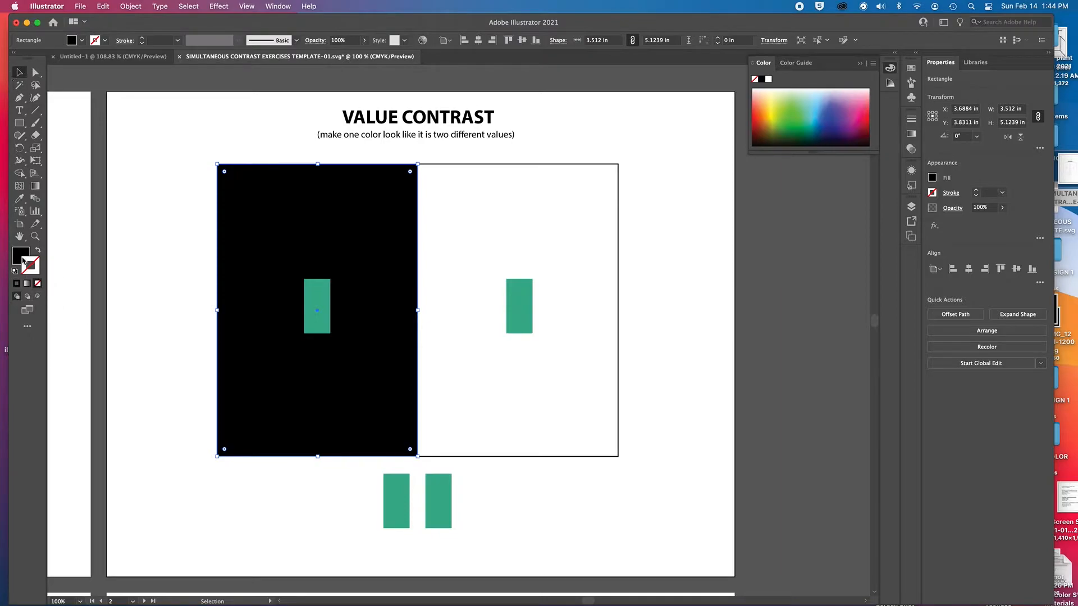
{"action": "mouse_move", "coordinate": [21, 257]}
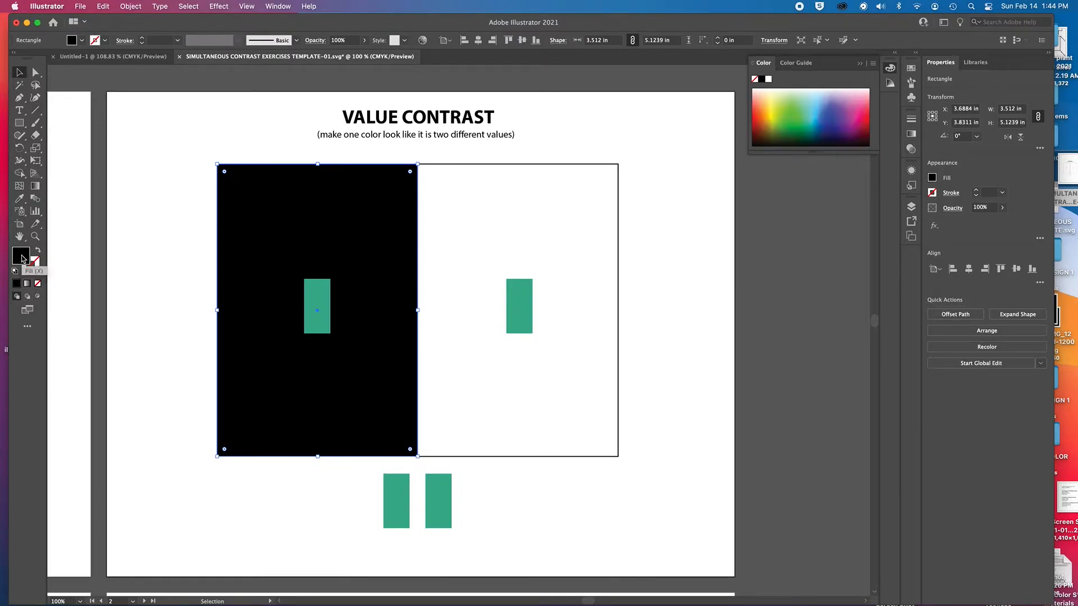
Fill the left panel with dark violet (5A2866) using the Color Picker
{"action": "double_click", "coordinate": [20, 254]}
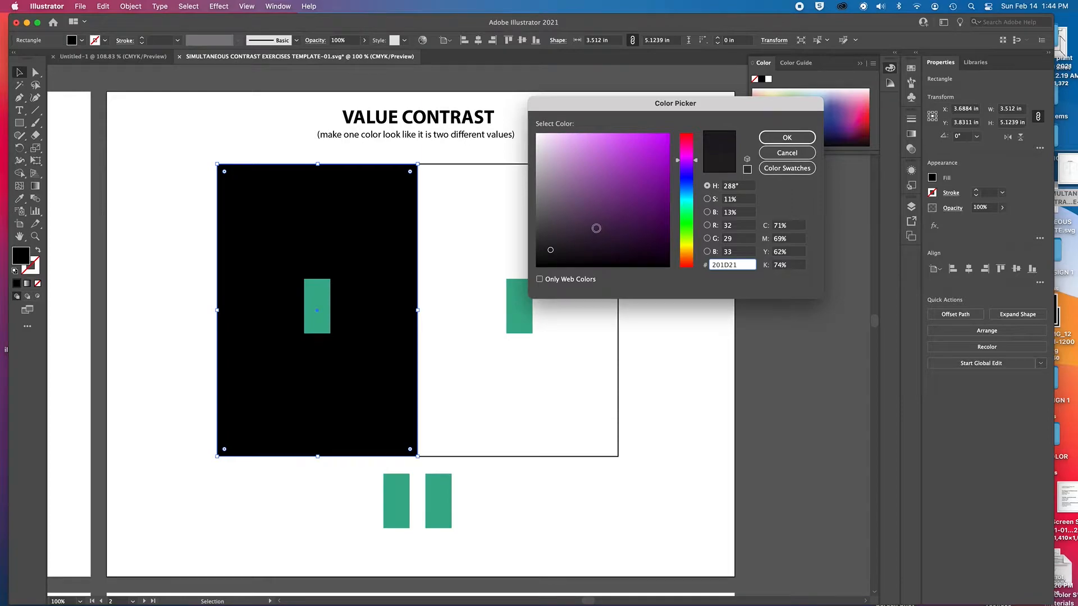
{"action": "left_click", "coordinate": [601, 224]}
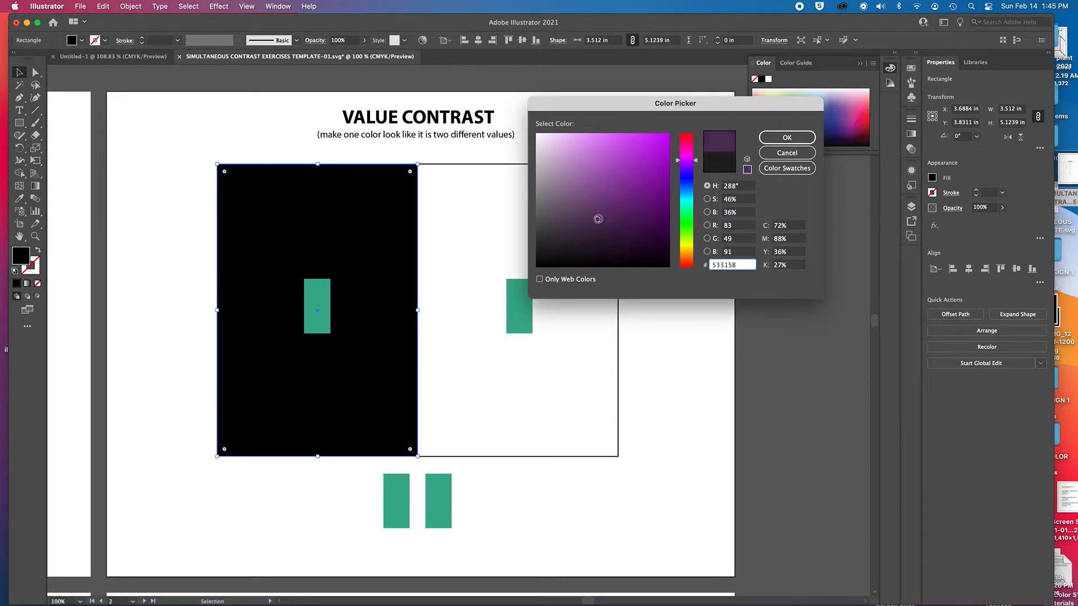
{"action": "left_click", "coordinate": [622, 221]}
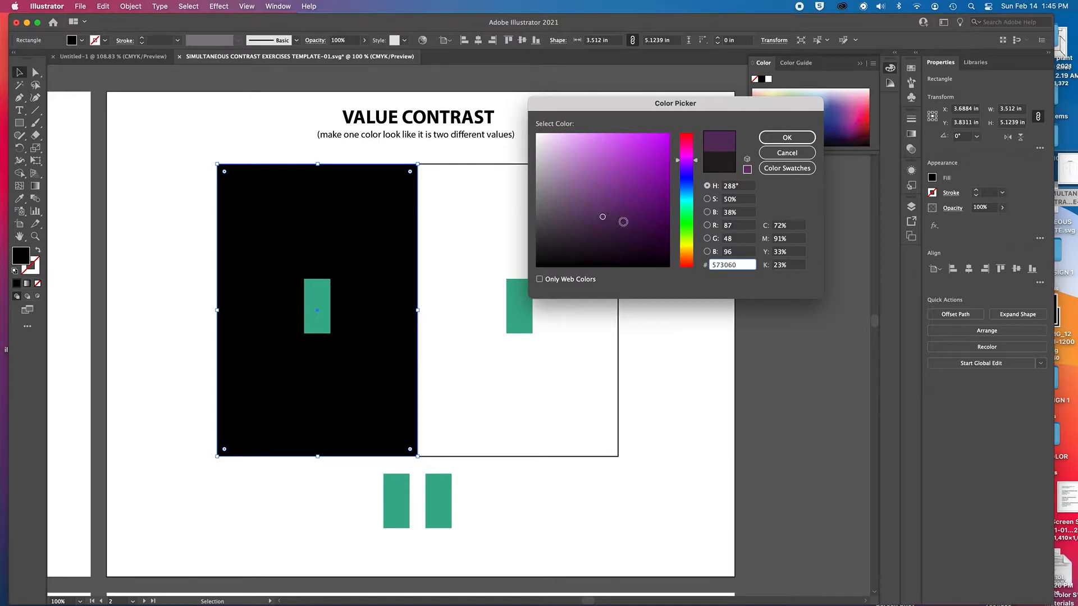
{"action": "left_click", "coordinate": [629, 218]}
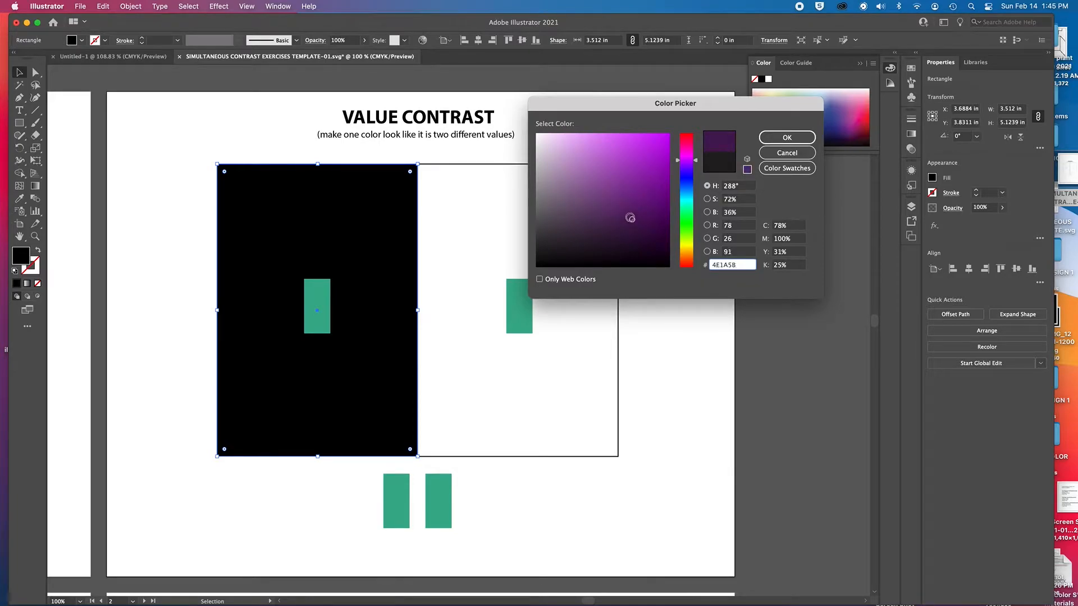
{"action": "left_click", "coordinate": [592, 217]}
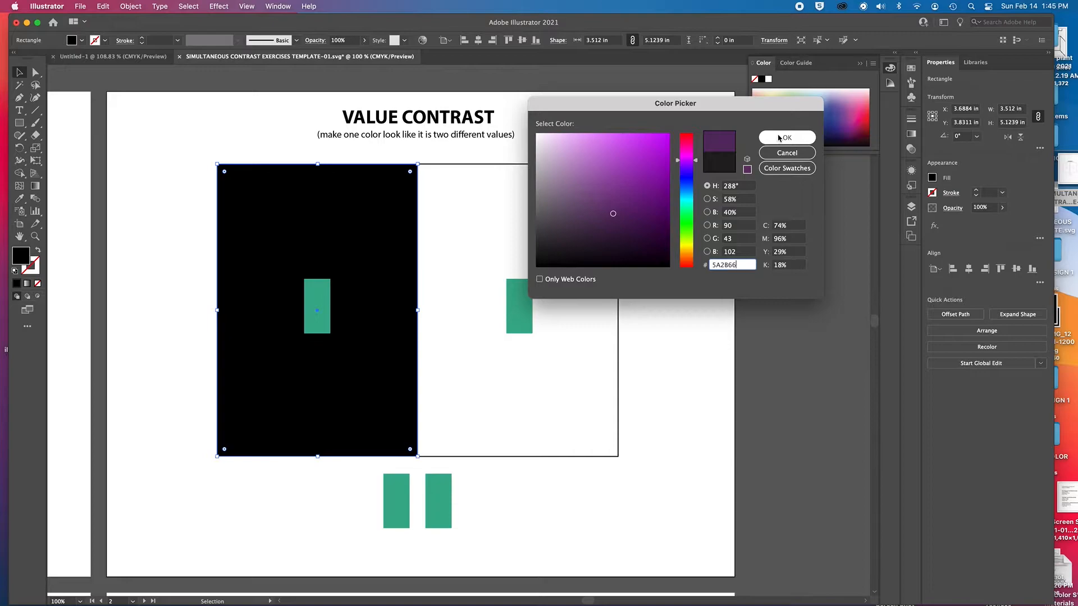
{"action": "mouse_move", "coordinate": [300, 288]}
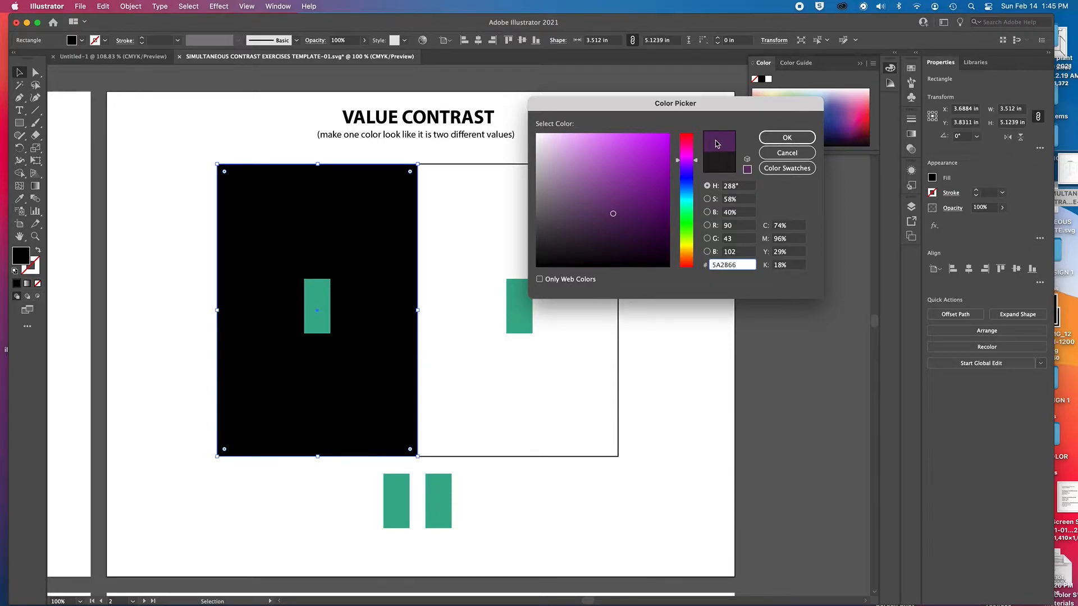
{"action": "mouse_move", "coordinate": [363, 310]}
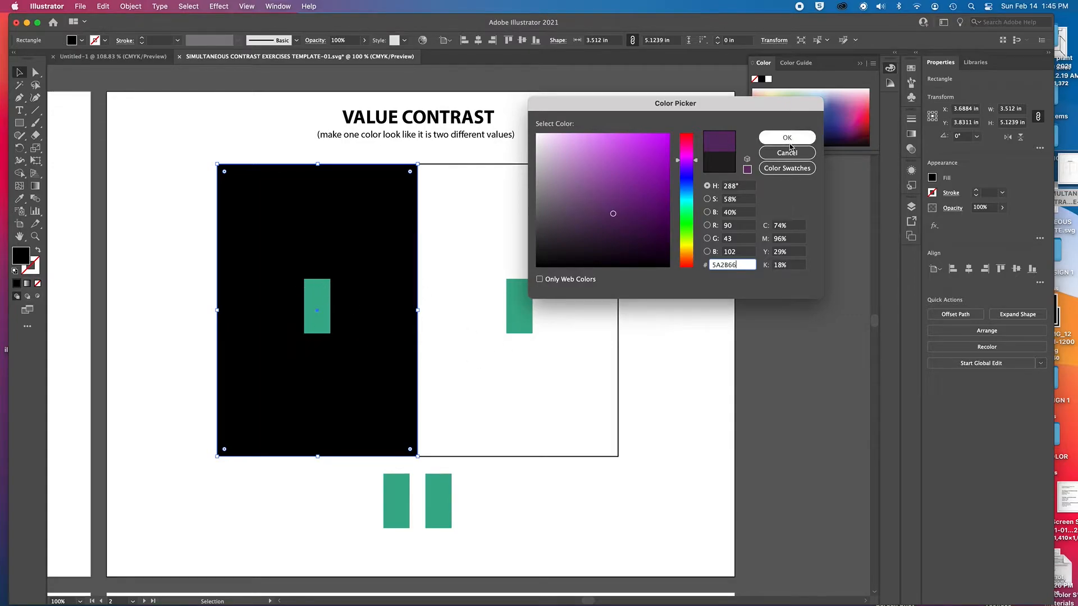
{"action": "left_click", "coordinate": [787, 137]}
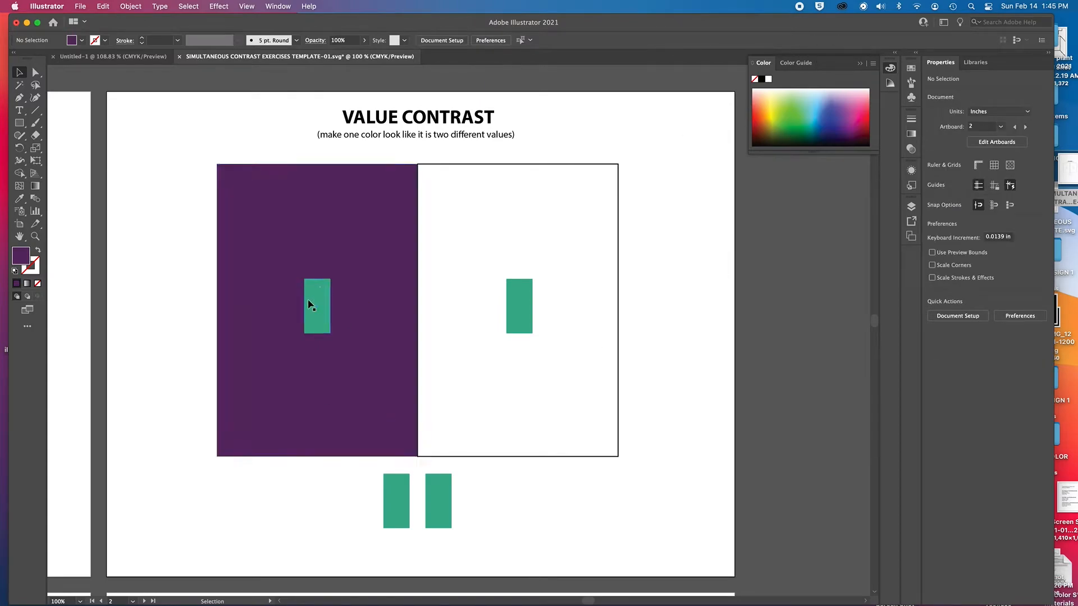
{"action": "mouse_move", "coordinate": [302, 366]}
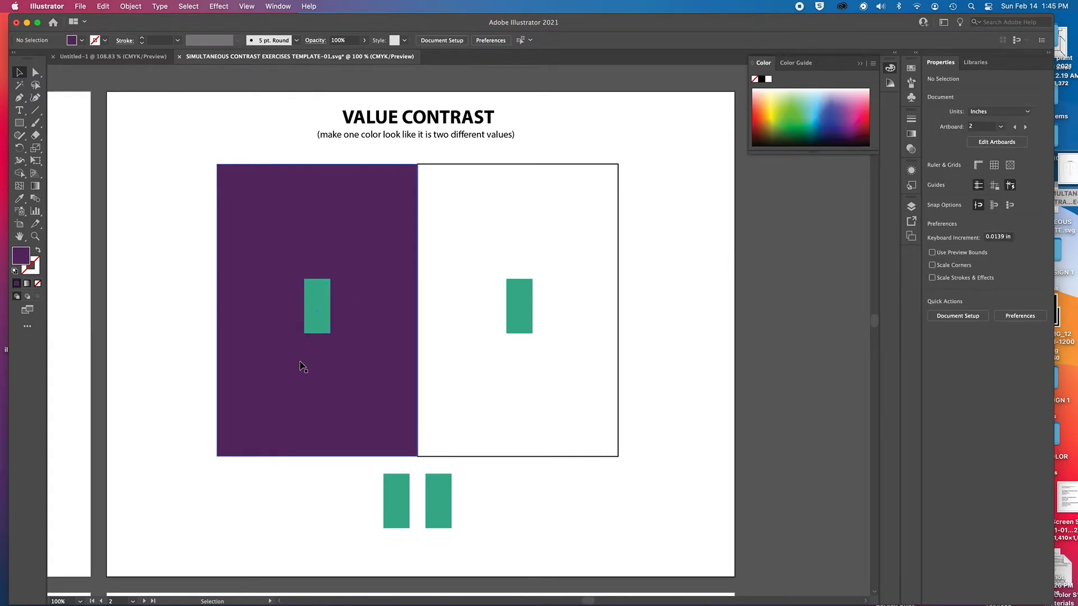
{"action": "mouse_move", "coordinate": [361, 424]}
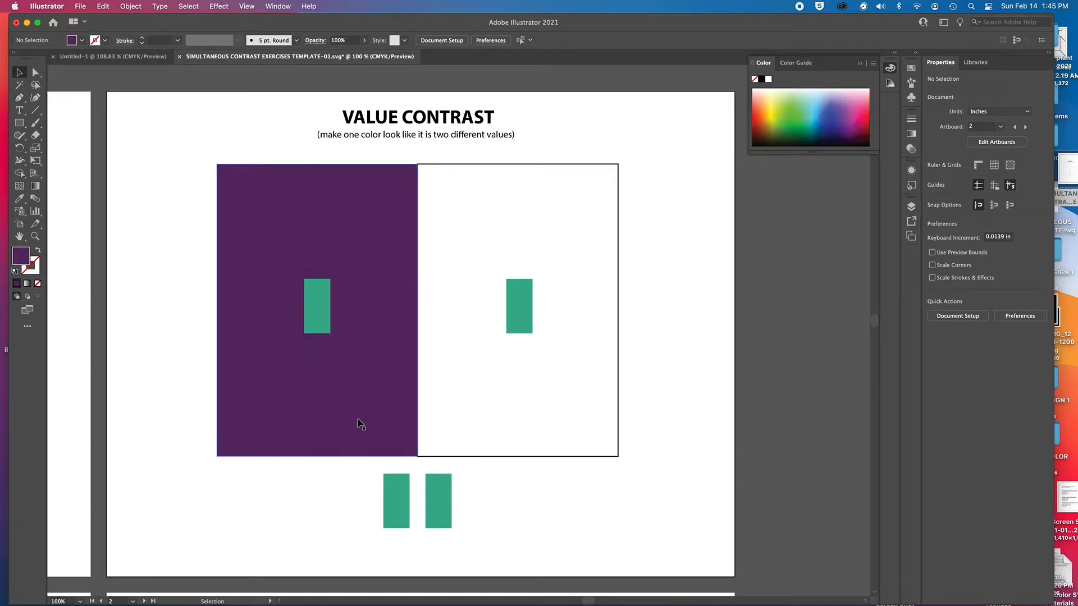
{"action": "mouse_move", "coordinate": [237, 442]}
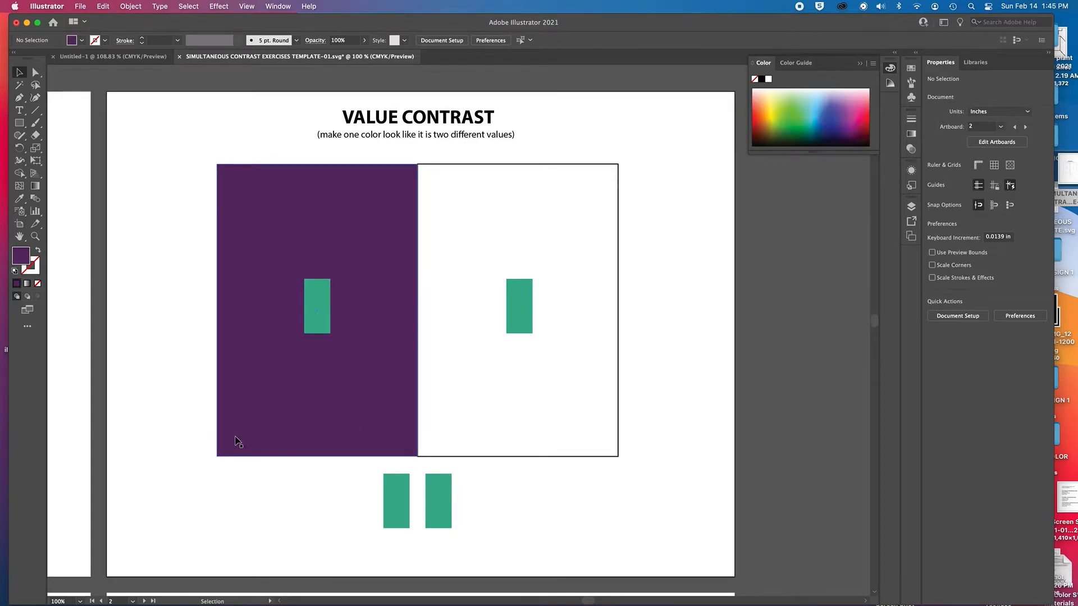
{"action": "mouse_move", "coordinate": [405, 382]}
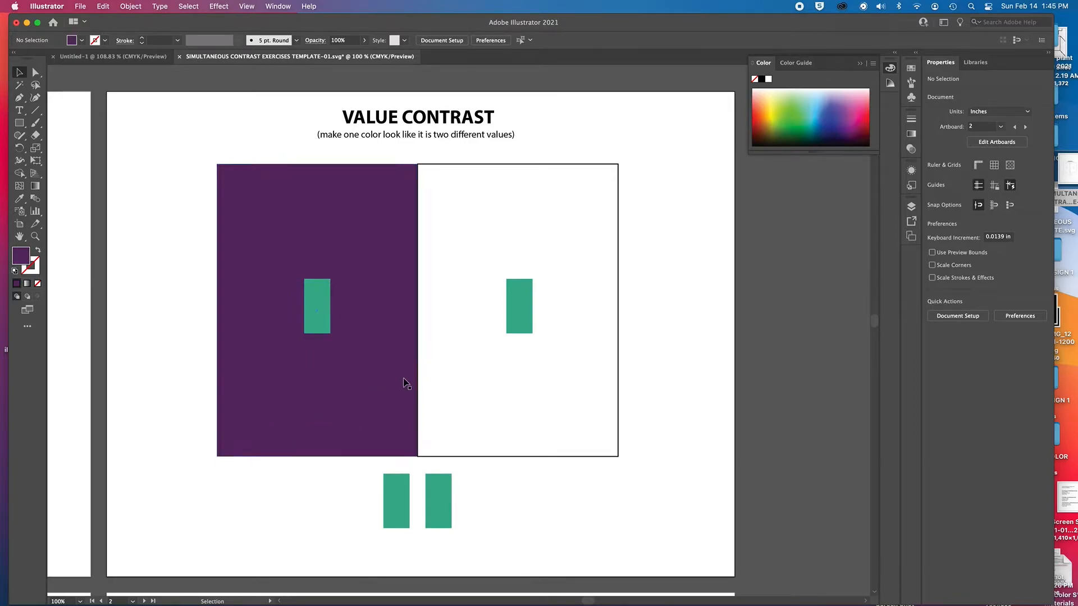
{"action": "mouse_move", "coordinate": [440, 345]}
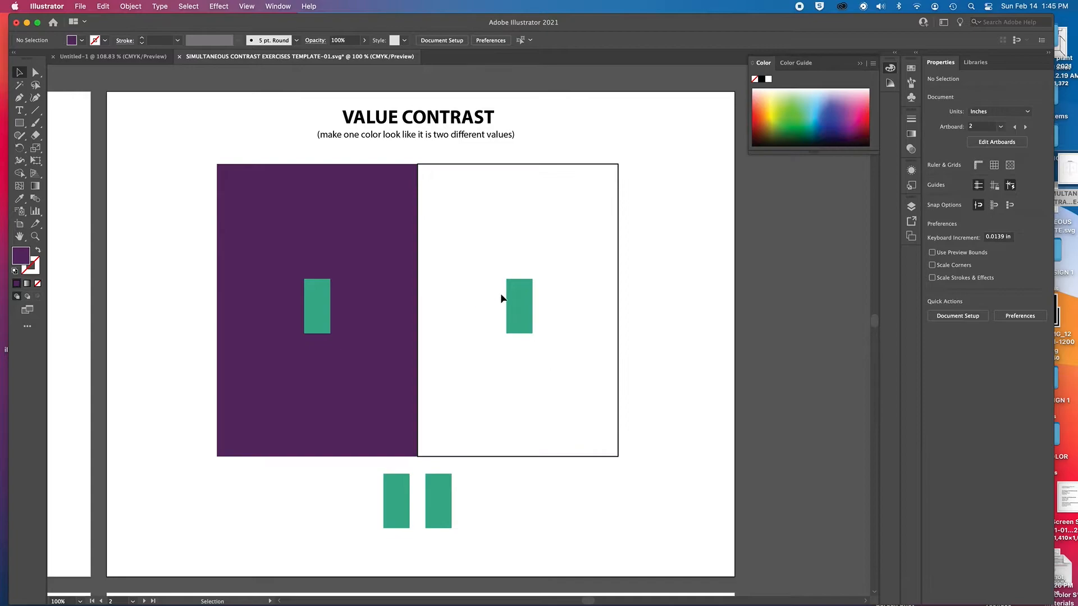
{"action": "mouse_move", "coordinate": [521, 324]}
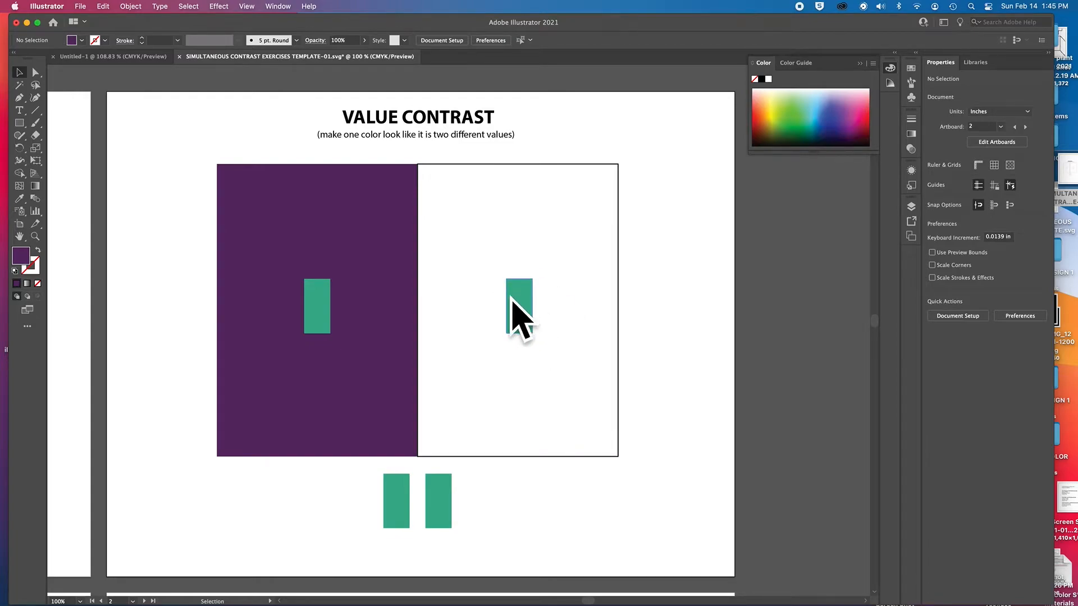
{"action": "mouse_move", "coordinate": [512, 312]}
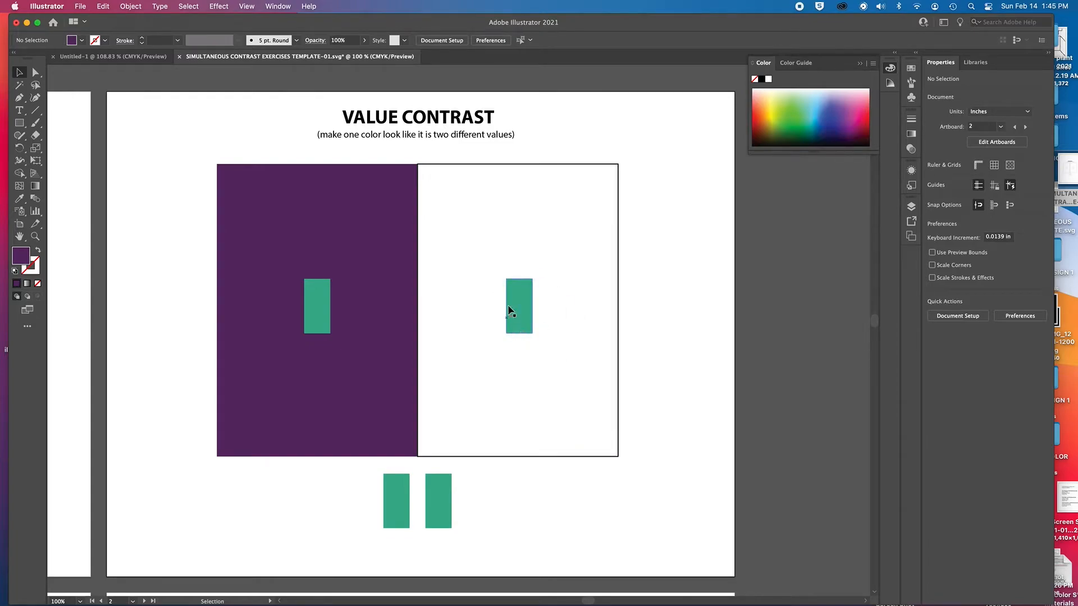
{"action": "mouse_move", "coordinate": [505, 297]}
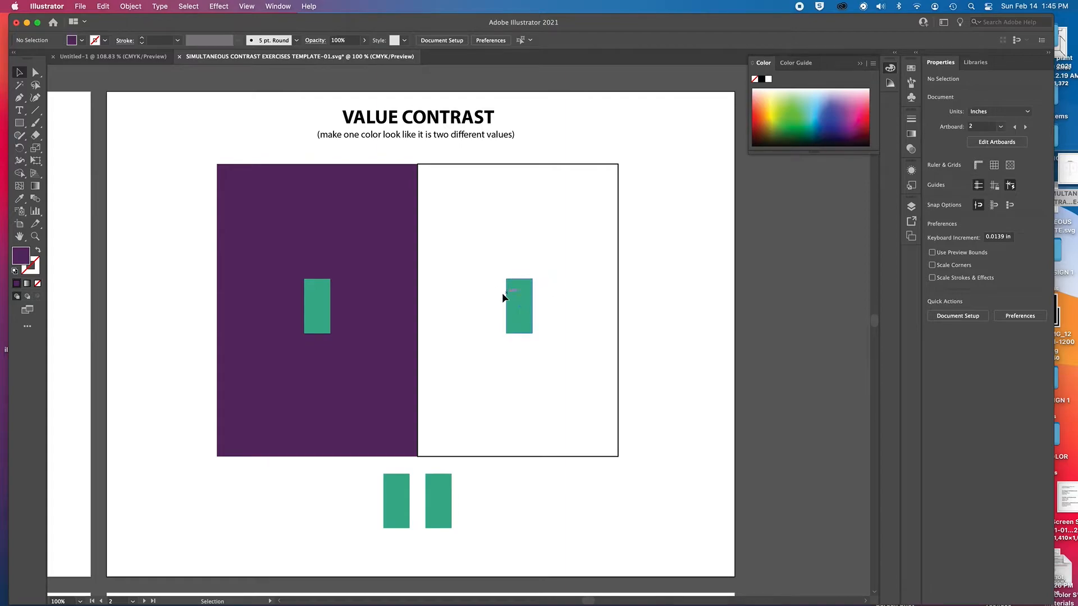
{"action": "mouse_move", "coordinate": [512, 289]}
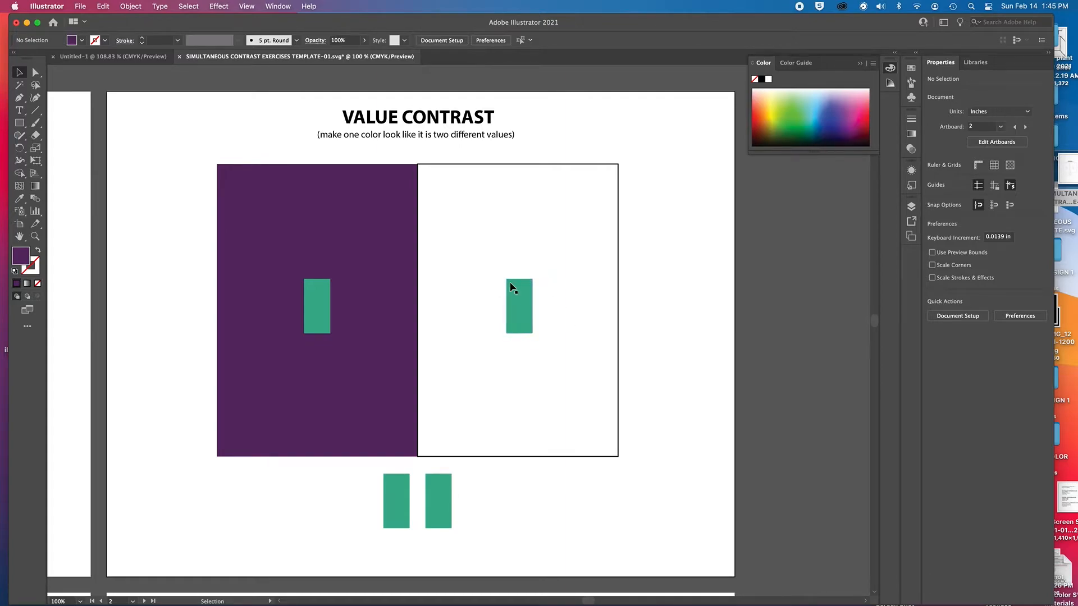
{"action": "mouse_move", "coordinate": [543, 289]}
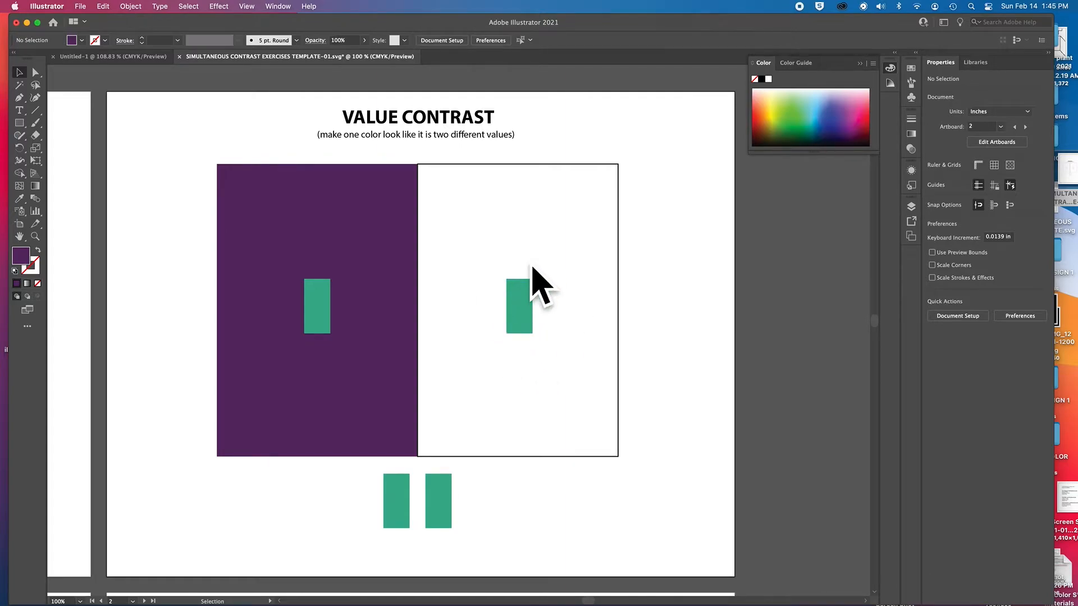
{"action": "mouse_move", "coordinate": [508, 350]}
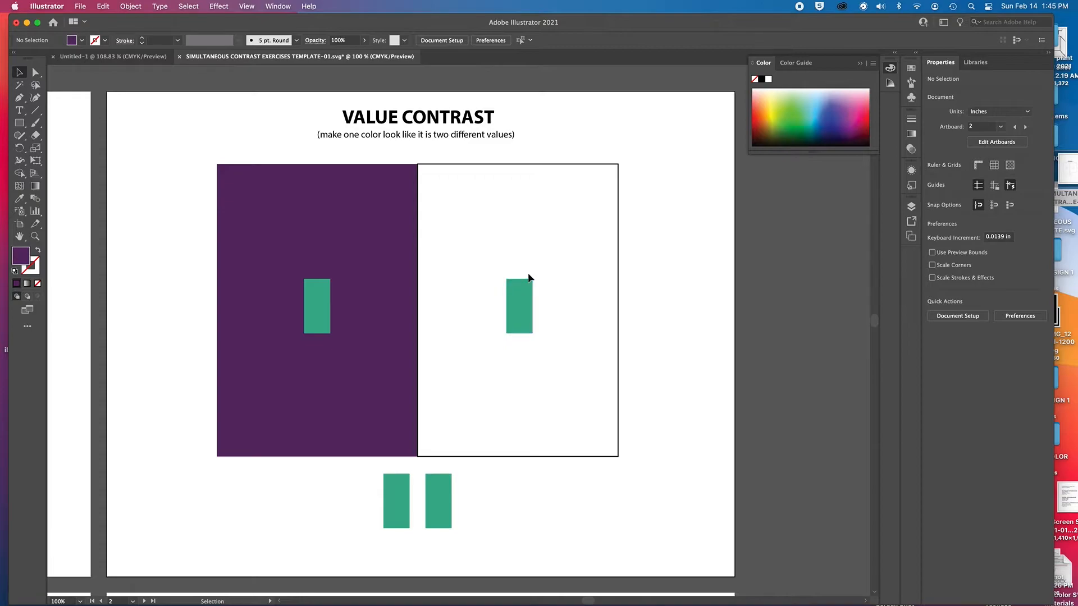
{"action": "mouse_move", "coordinate": [486, 337]}
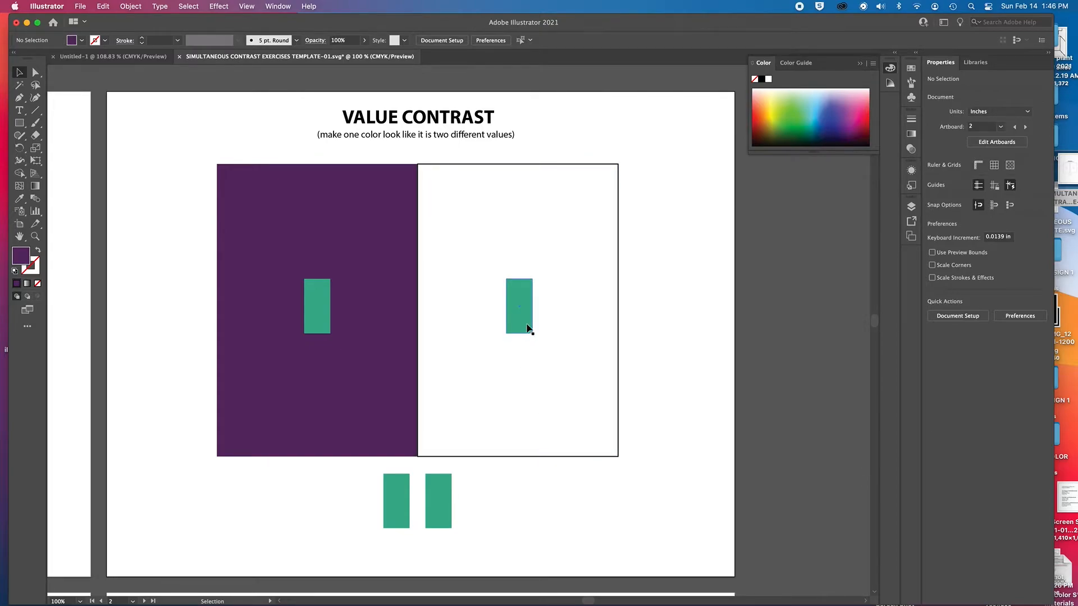
{"action": "mouse_move", "coordinate": [509, 292]}
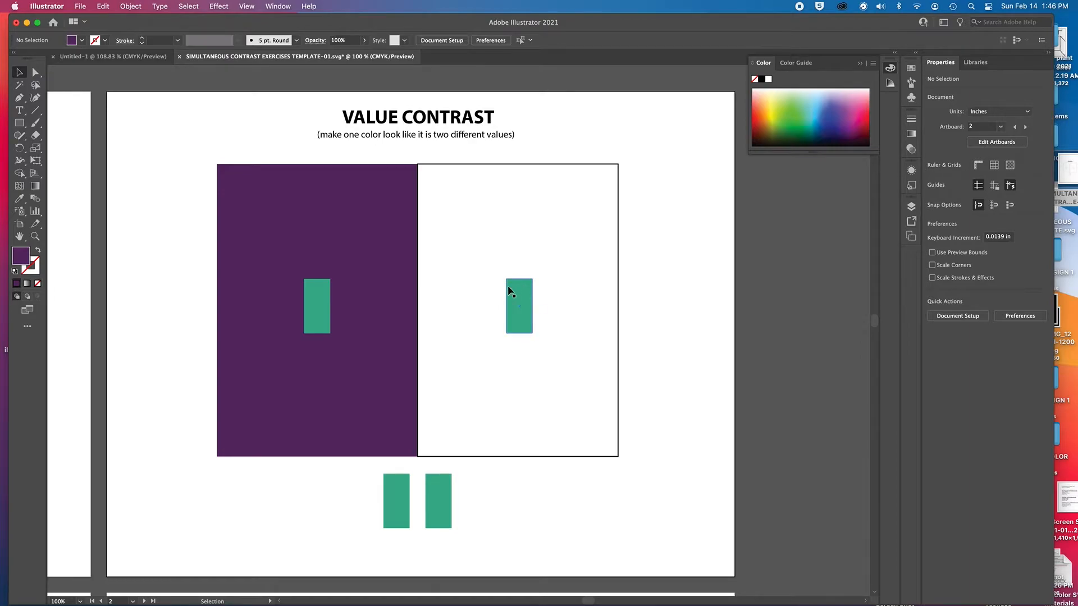
{"action": "mouse_move", "coordinate": [529, 309]}
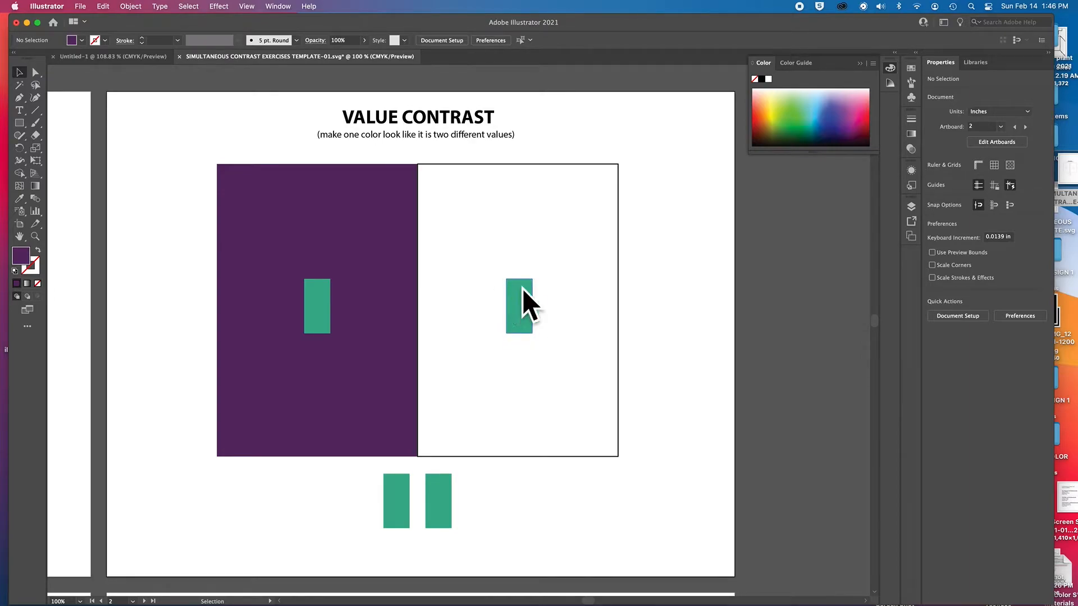
{"action": "mouse_move", "coordinate": [521, 449]}
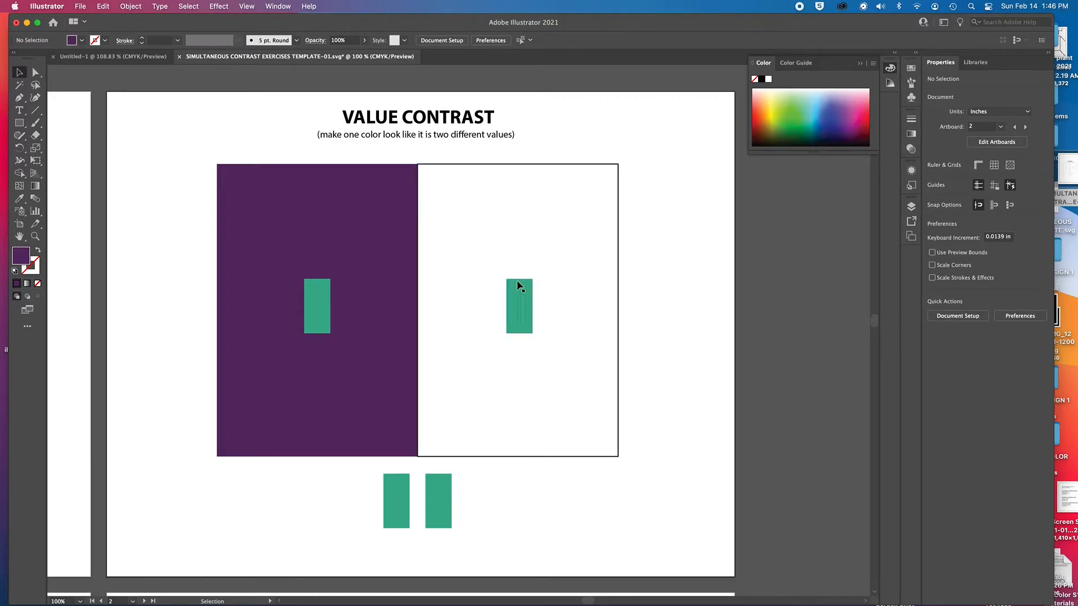
{"action": "mouse_move", "coordinate": [500, 355]}
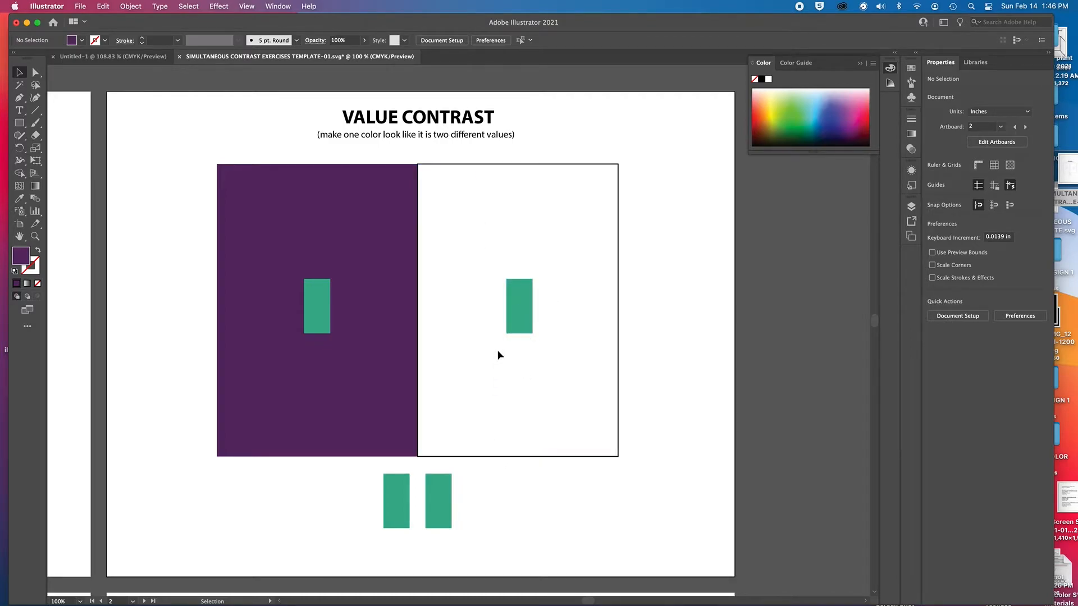
{"action": "mouse_move", "coordinate": [496, 357]}
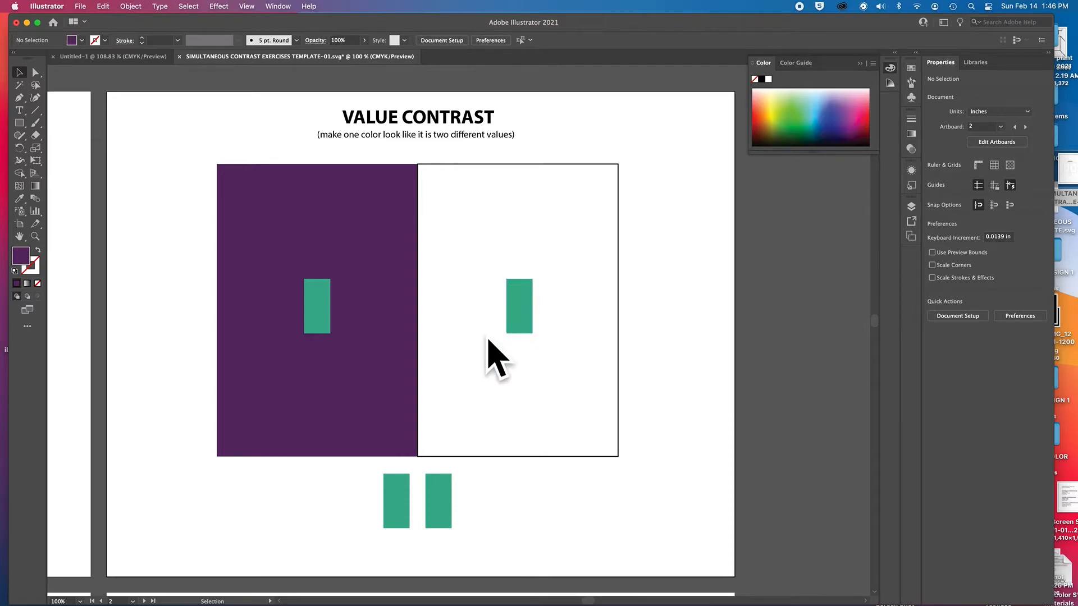
{"action": "mouse_move", "coordinate": [596, 400]}
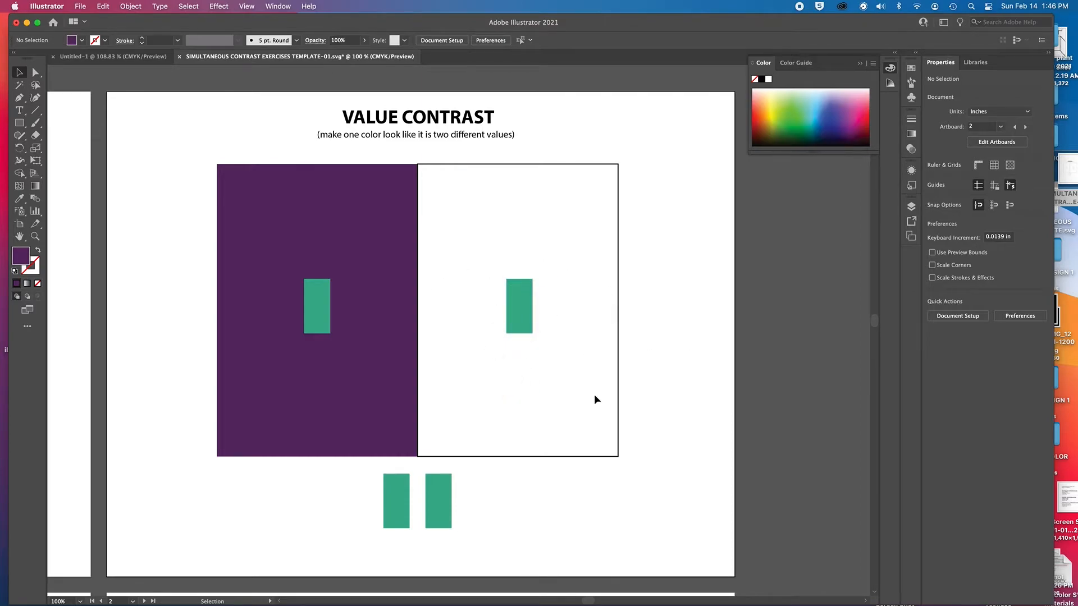
{"action": "mouse_move", "coordinate": [500, 313]}
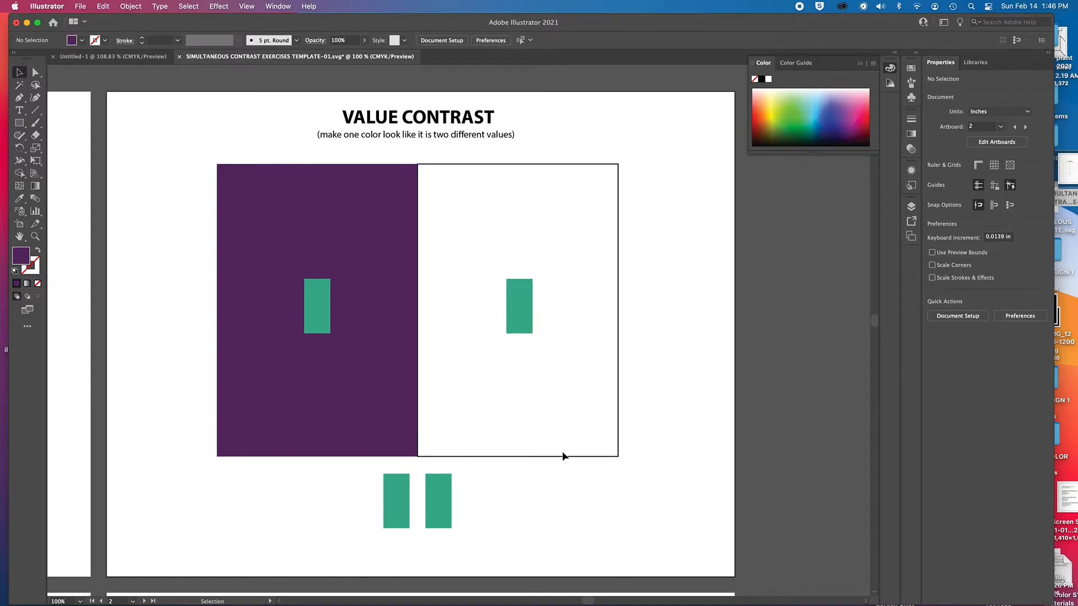
Select the white right-hand panel with the Selection tool
{"action": "left_click", "coordinate": [518, 307]}
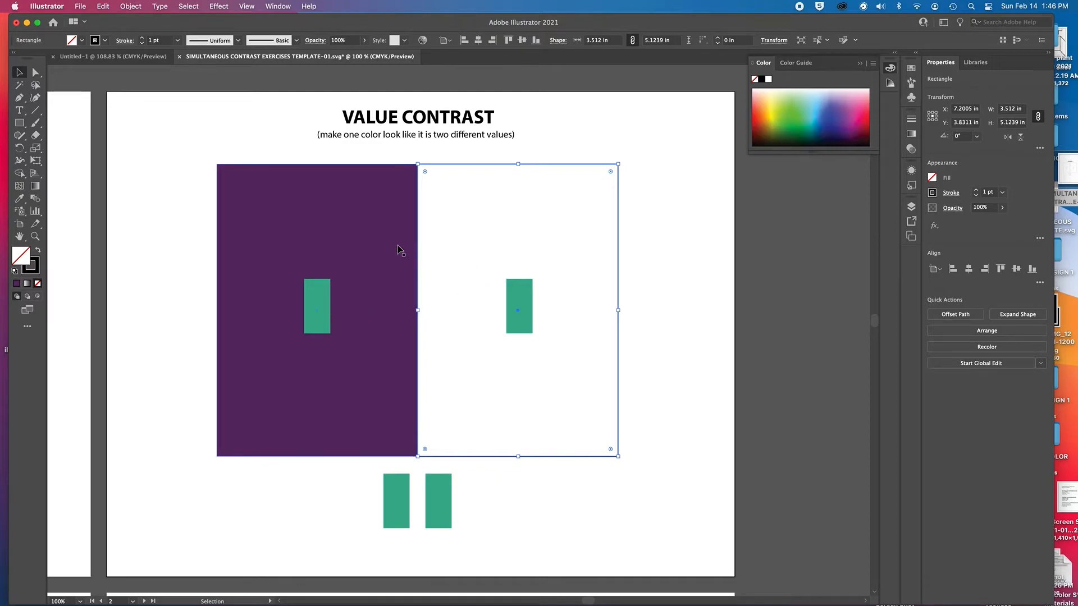
{"action": "mouse_move", "coordinate": [498, 186]}
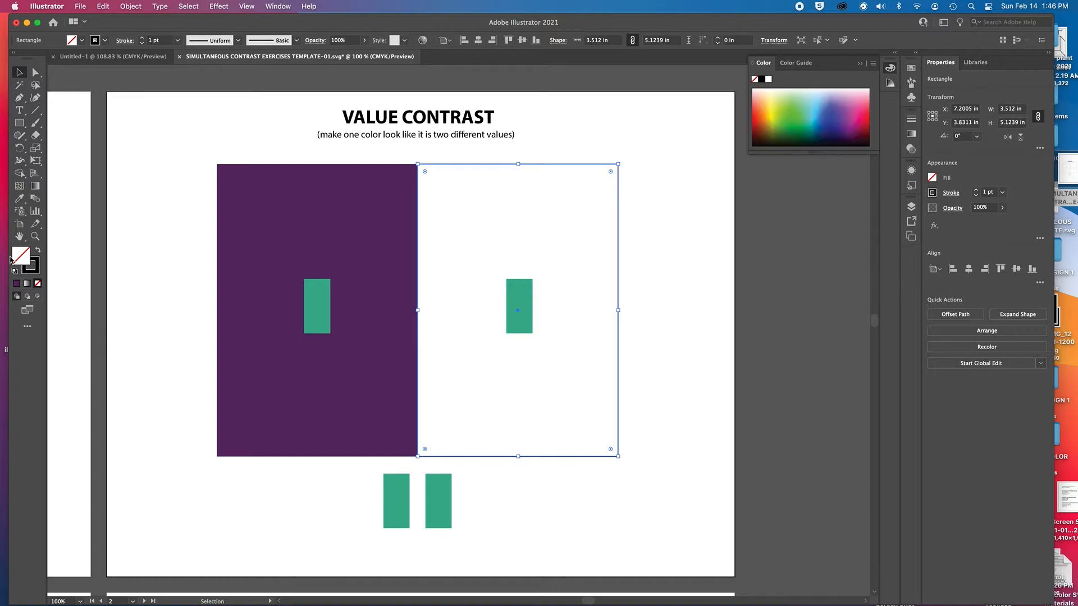
{"action": "mouse_move", "coordinate": [20, 256]}
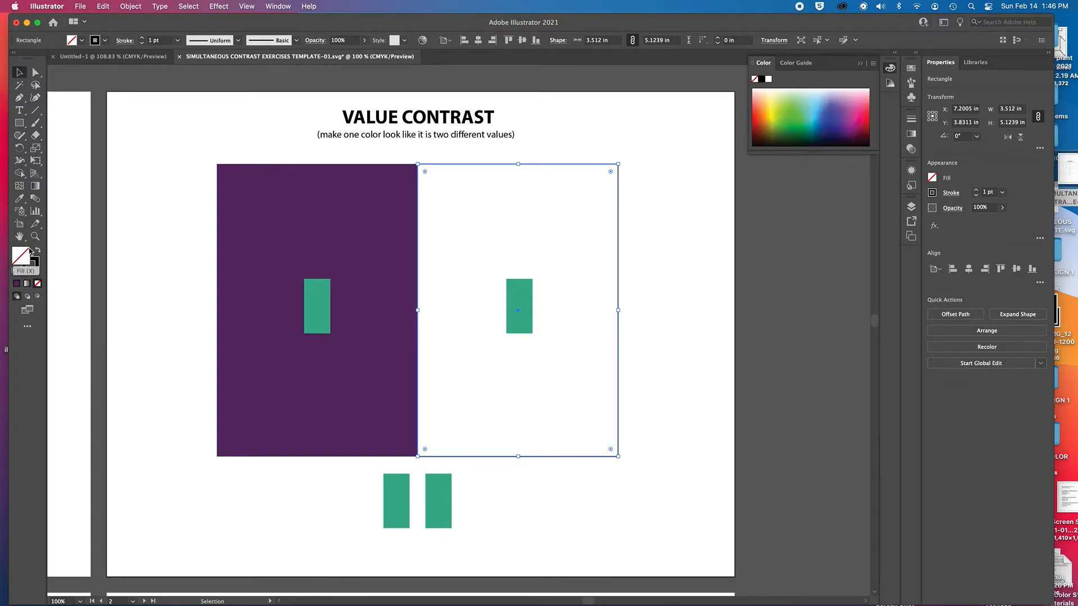
{"action": "mouse_move", "coordinate": [22, 266]}
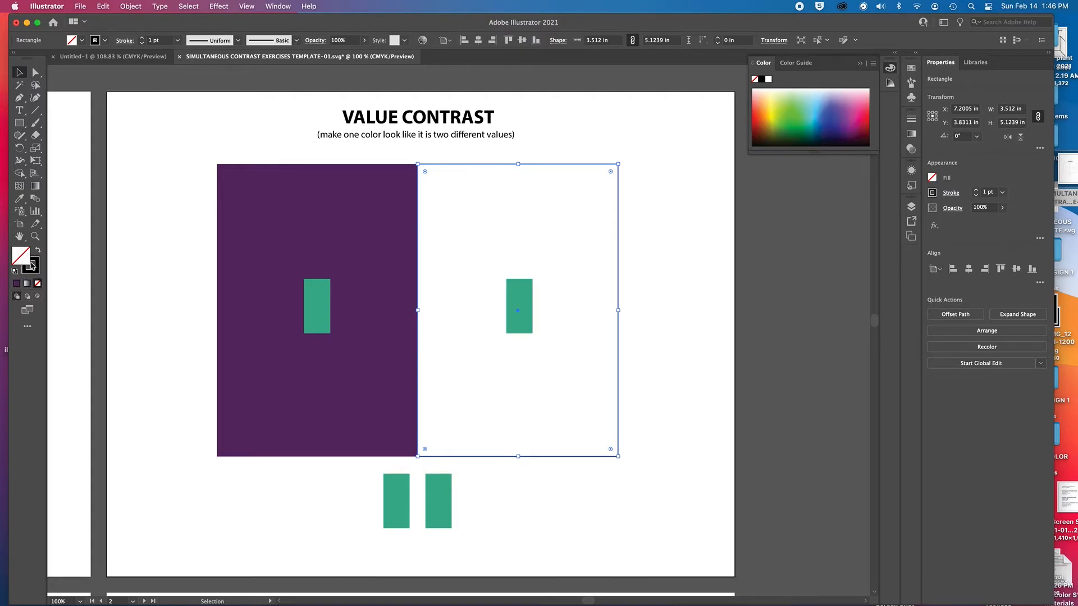
{"action": "mouse_move", "coordinate": [21, 258]}
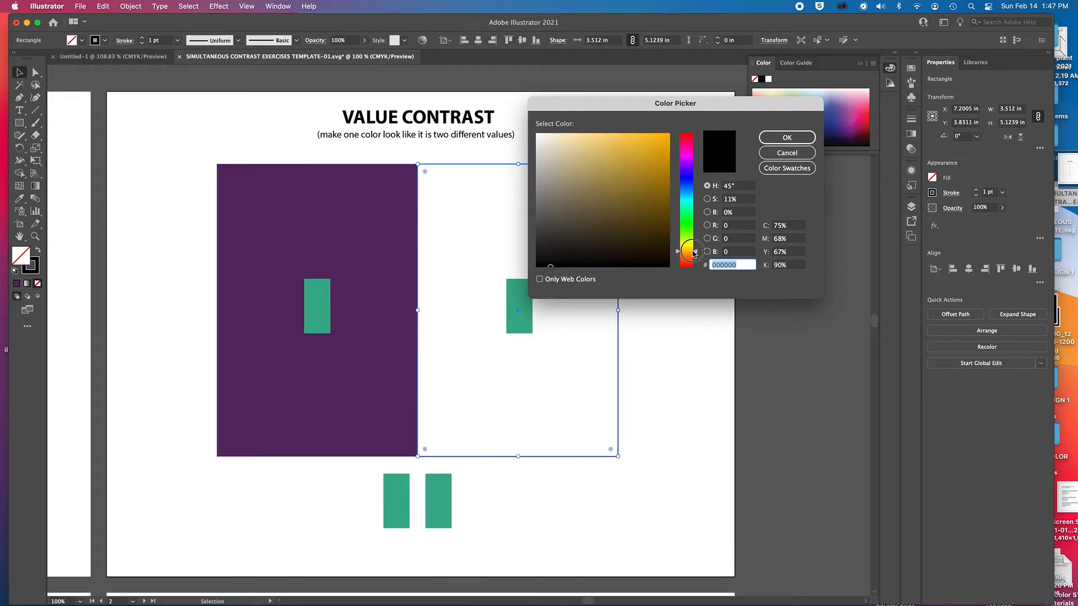
Give the right panel a bright golden yellow fill in the Color Picker
{"action": "left_click", "coordinate": [685, 251]}
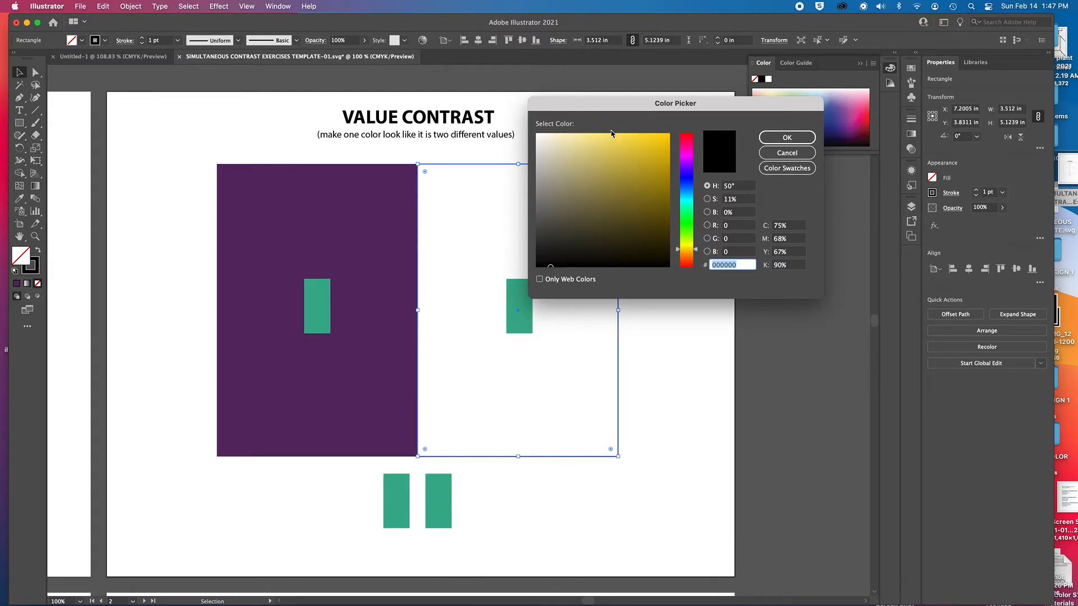
{"action": "left_click", "coordinate": [645, 159]}
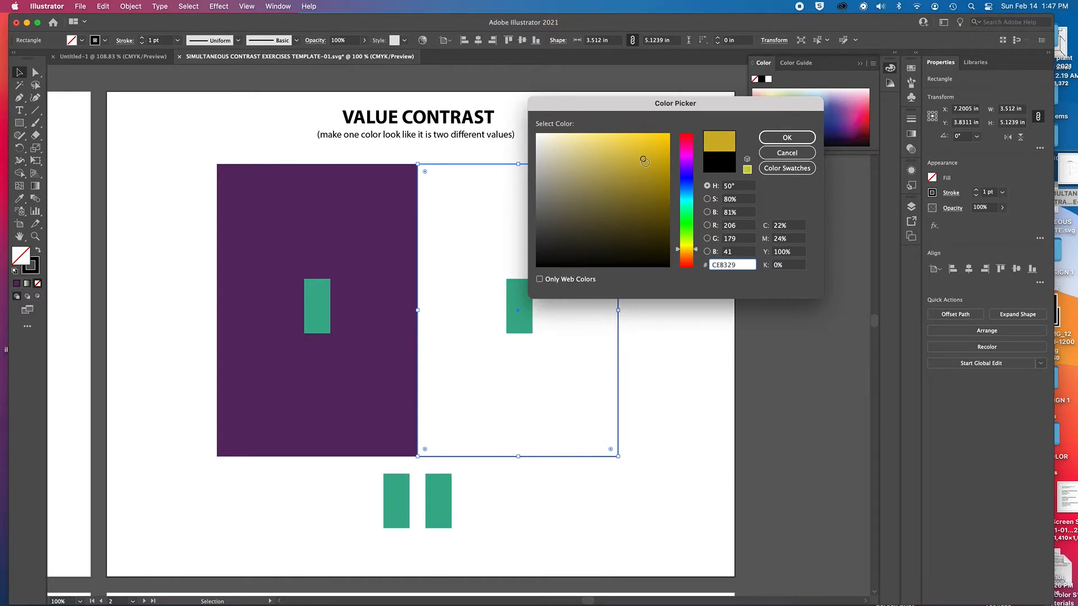
{"action": "left_click", "coordinate": [656, 150]}
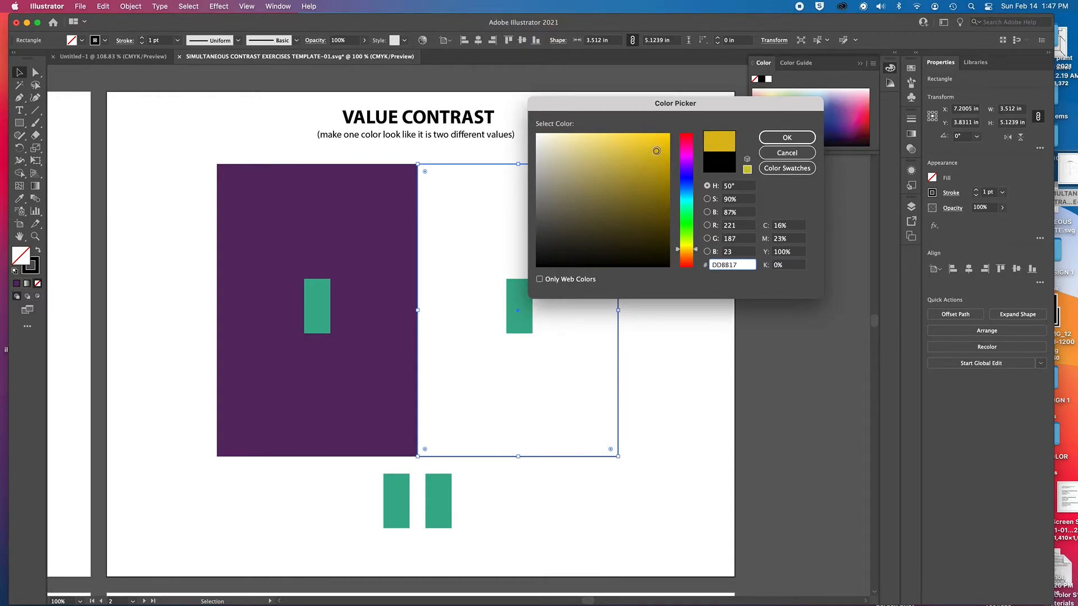
{"action": "left_click", "coordinate": [785, 137]}
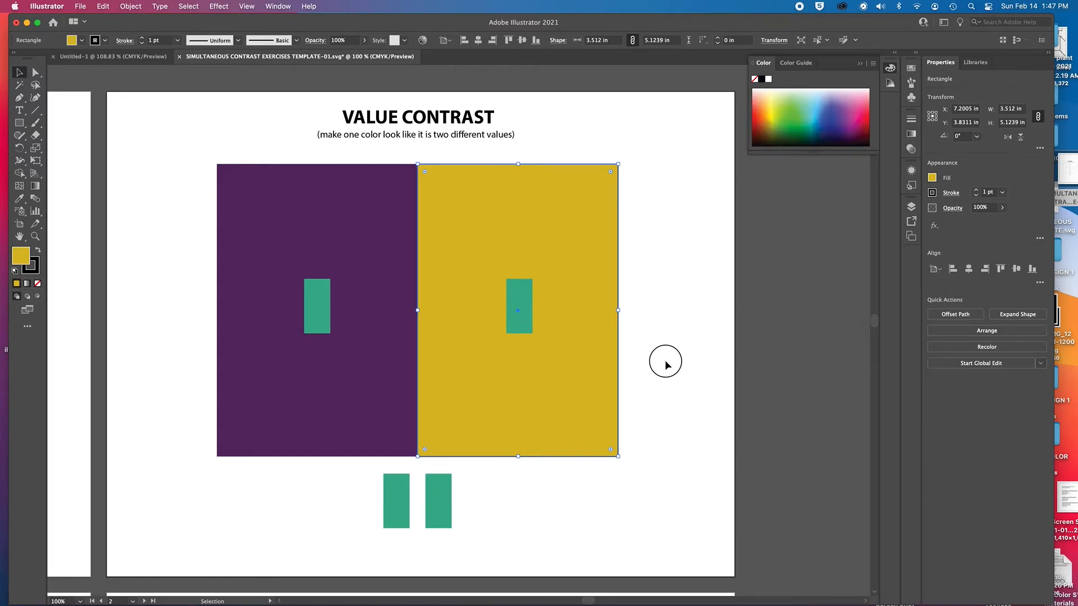
Reselect the right panel, change it to a paler yellow, and deselect
{"action": "left_click", "coordinate": [585, 461]}
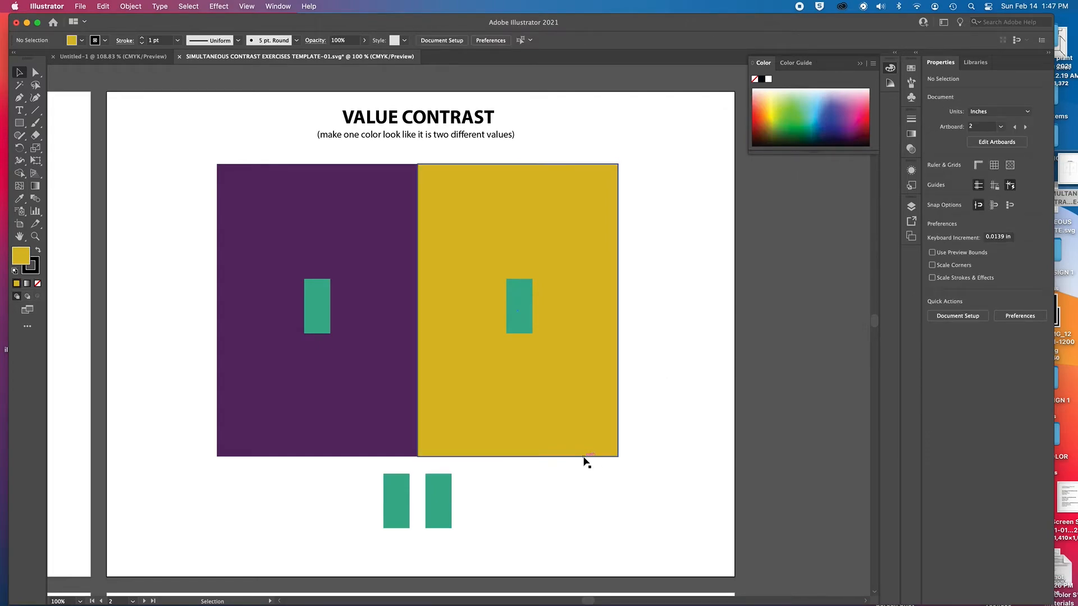
{"action": "left_click", "coordinate": [519, 309]}
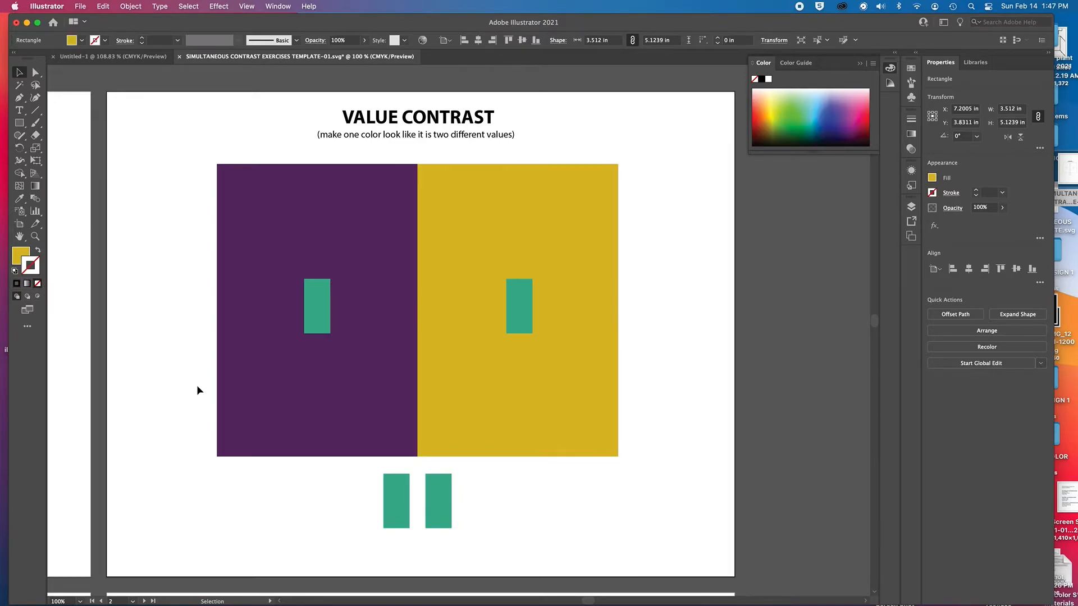
{"action": "left_click", "coordinate": [516, 310]}
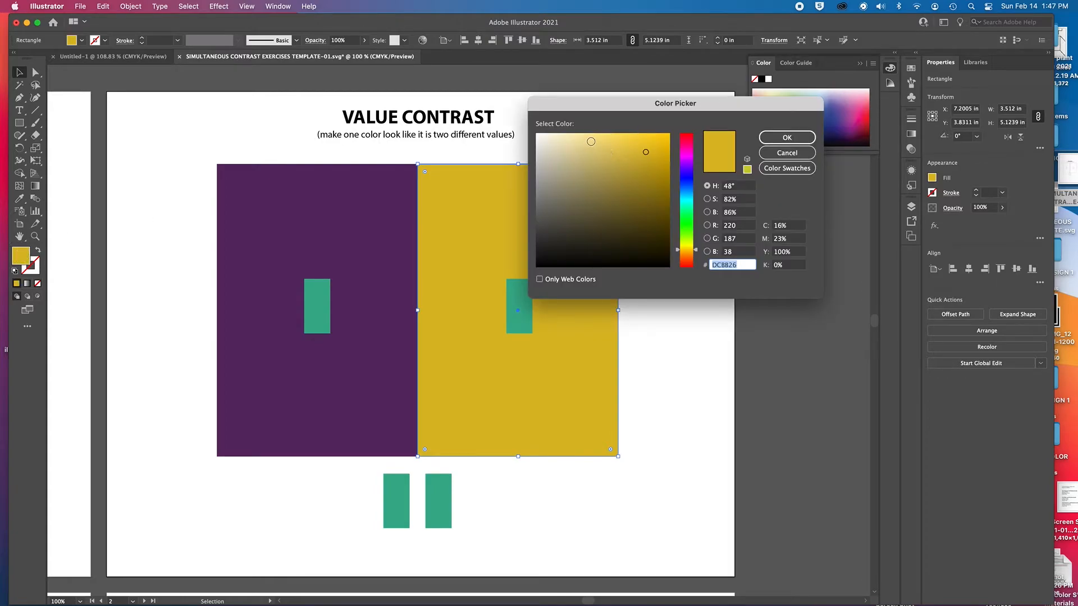
{"action": "left_click", "coordinate": [786, 137]}
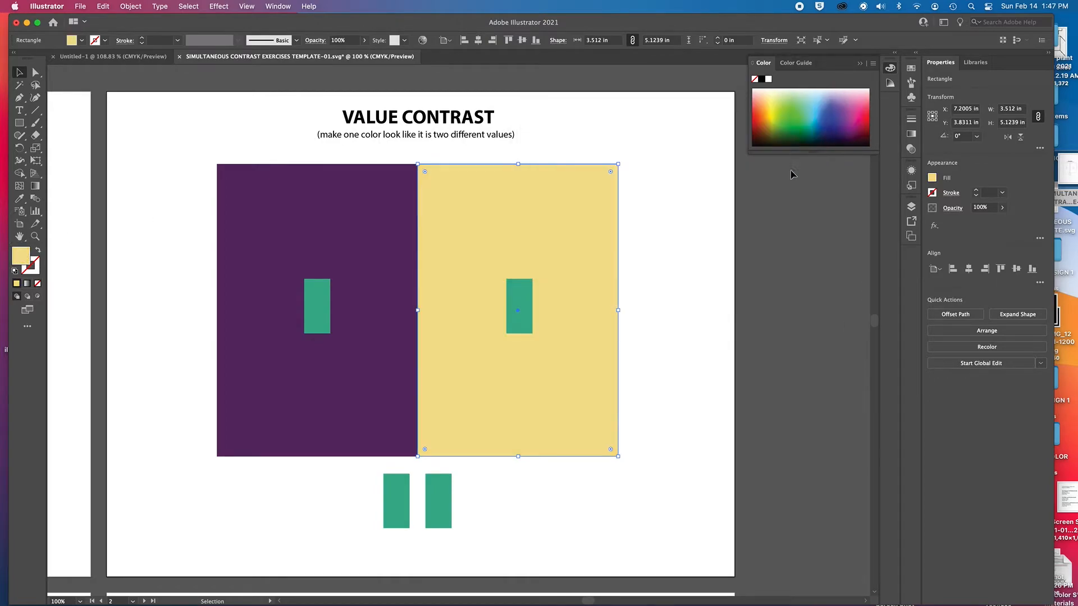
{"action": "left_click", "coordinate": [687, 309]}
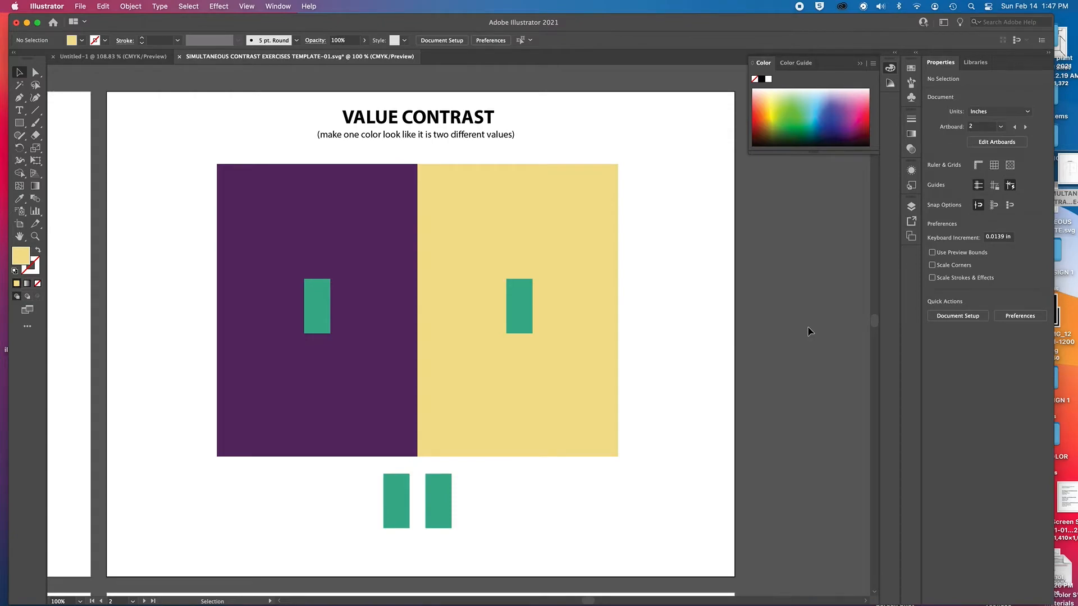
{"action": "mouse_move", "coordinate": [333, 303]}
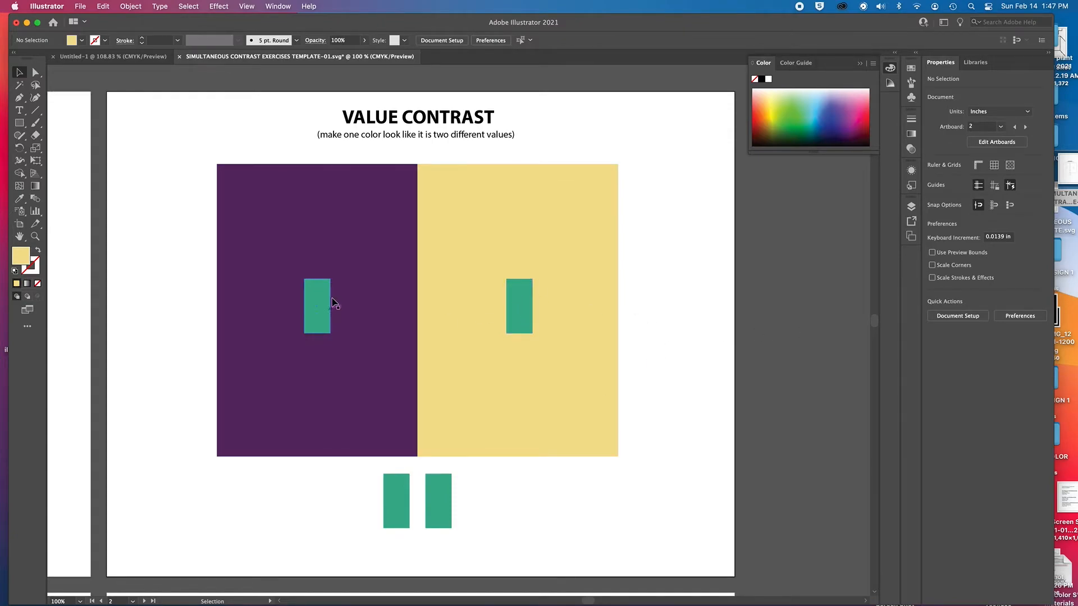
{"action": "mouse_move", "coordinate": [543, 430]}
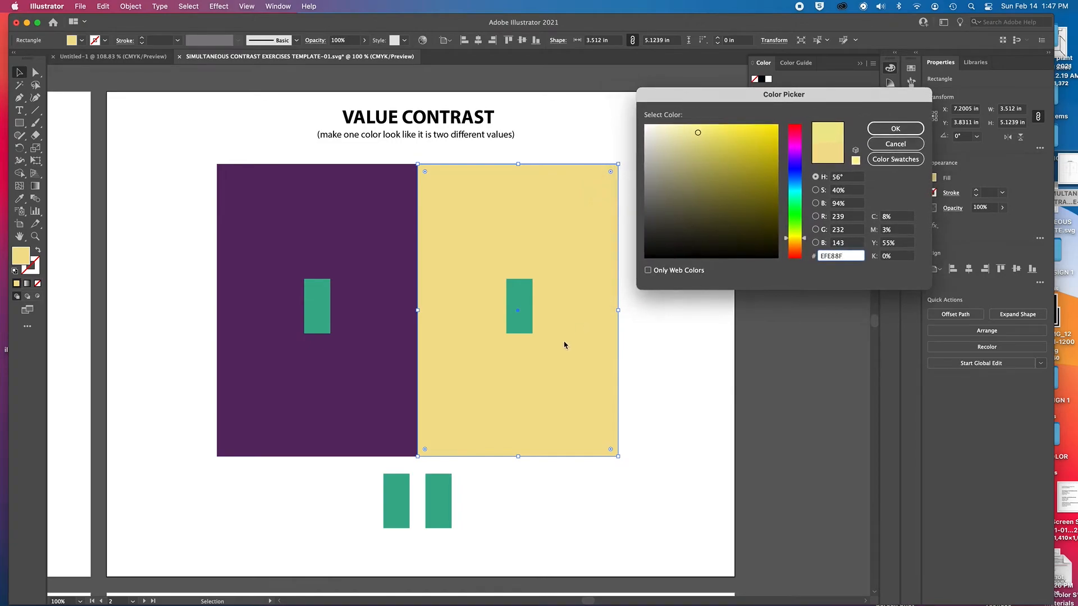
{"action": "mouse_move", "coordinate": [524, 326]}
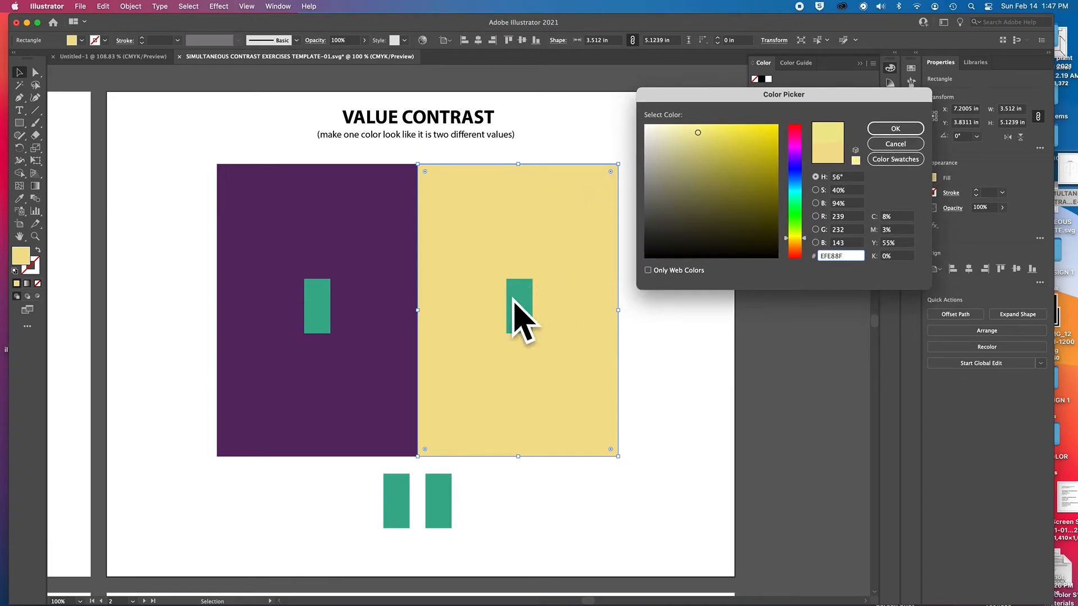
{"action": "mouse_move", "coordinate": [536, 281]}
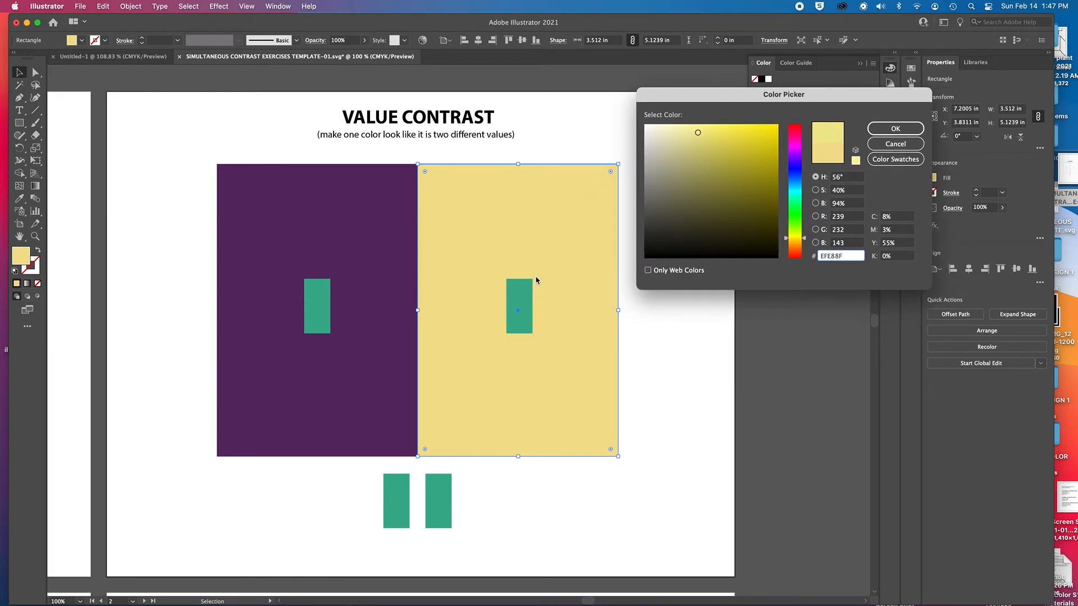
{"action": "mouse_move", "coordinate": [453, 251]}
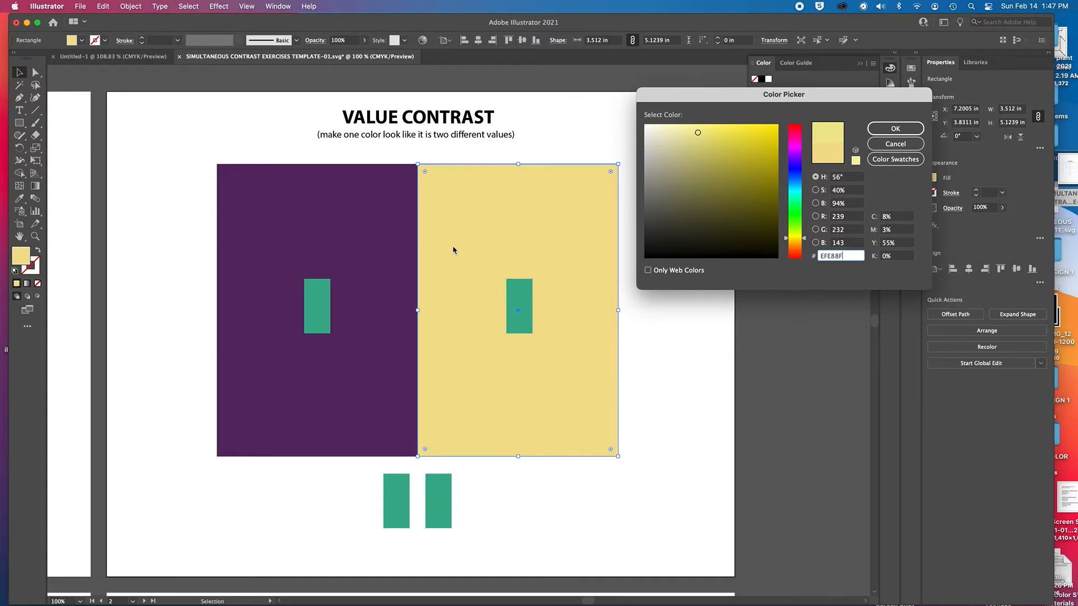
{"action": "mouse_move", "coordinate": [496, 278]}
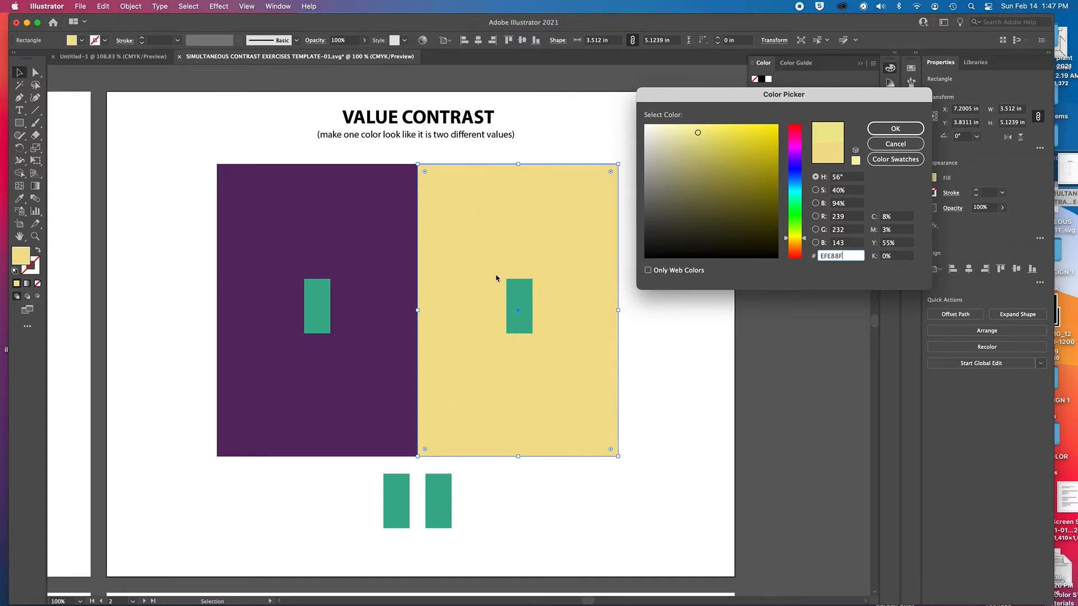
{"action": "mouse_move", "coordinate": [472, 344]}
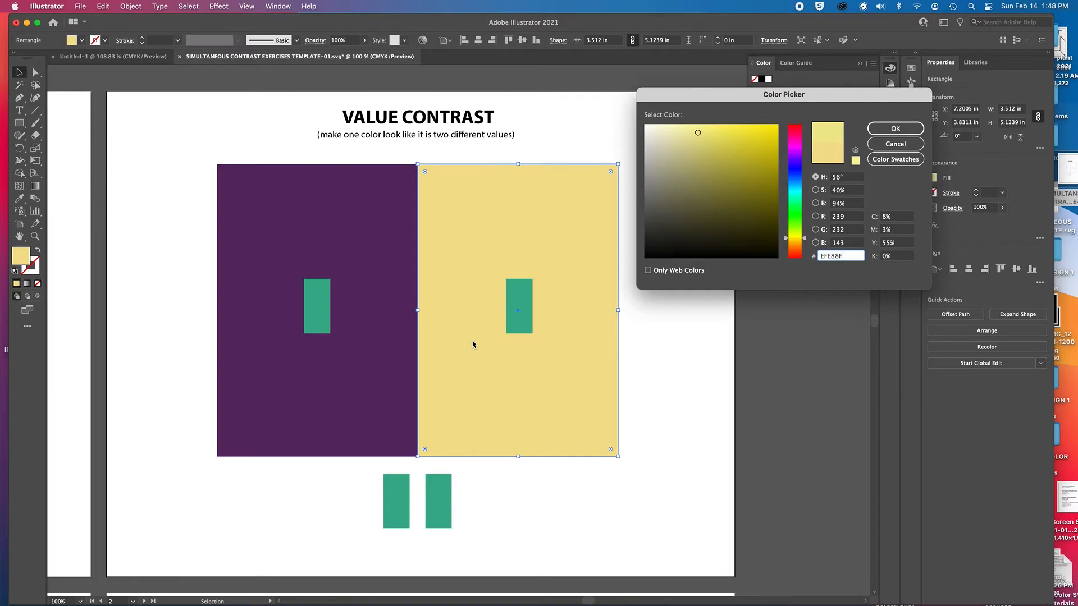
{"action": "mouse_move", "coordinate": [484, 285]}
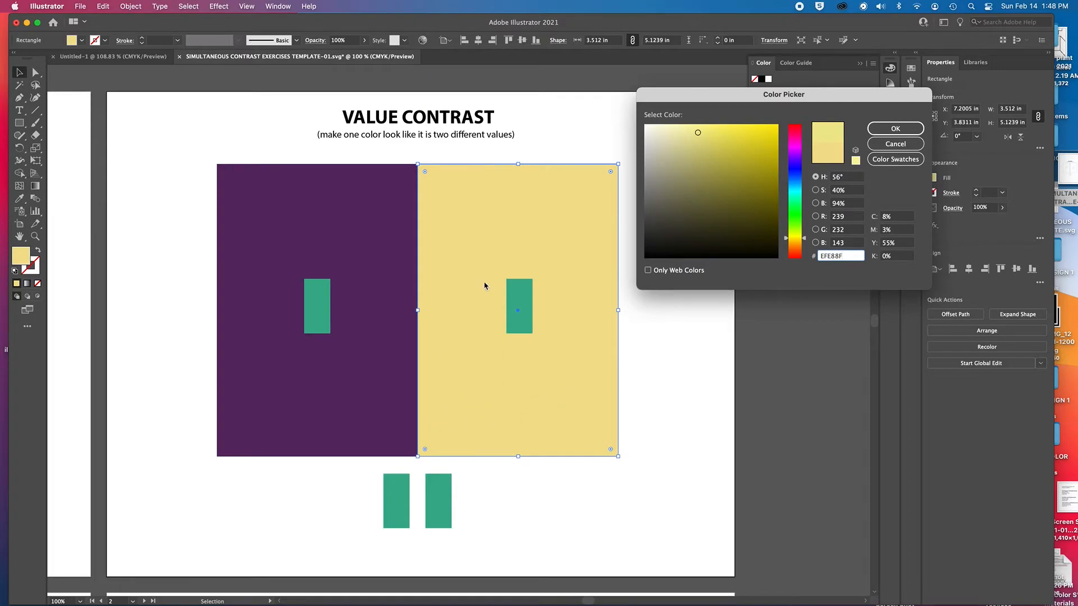
{"action": "mouse_move", "coordinate": [481, 401]}
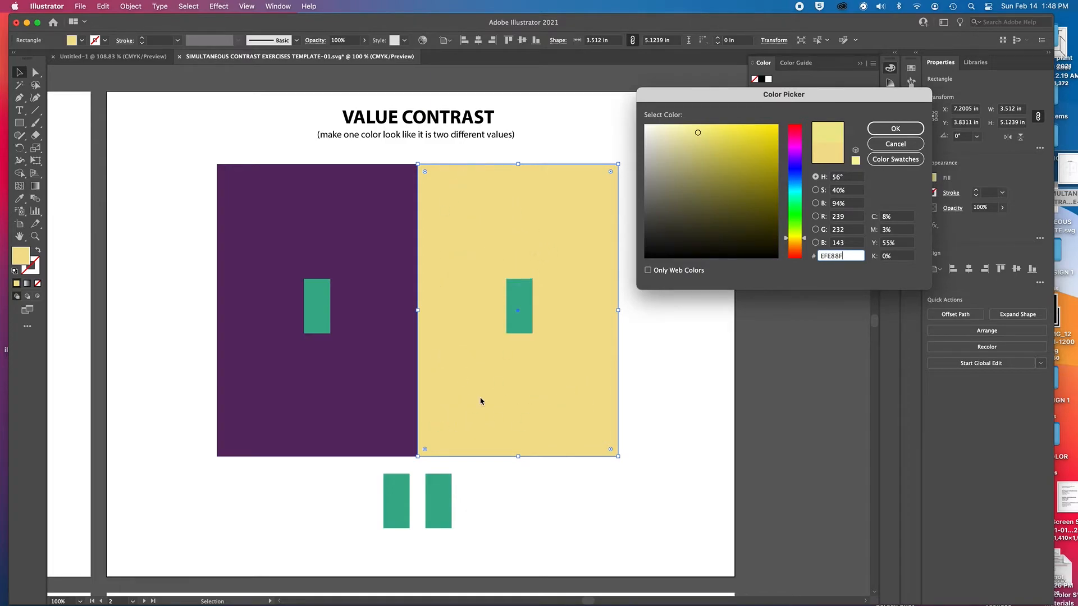
{"action": "mouse_move", "coordinate": [554, 306]}
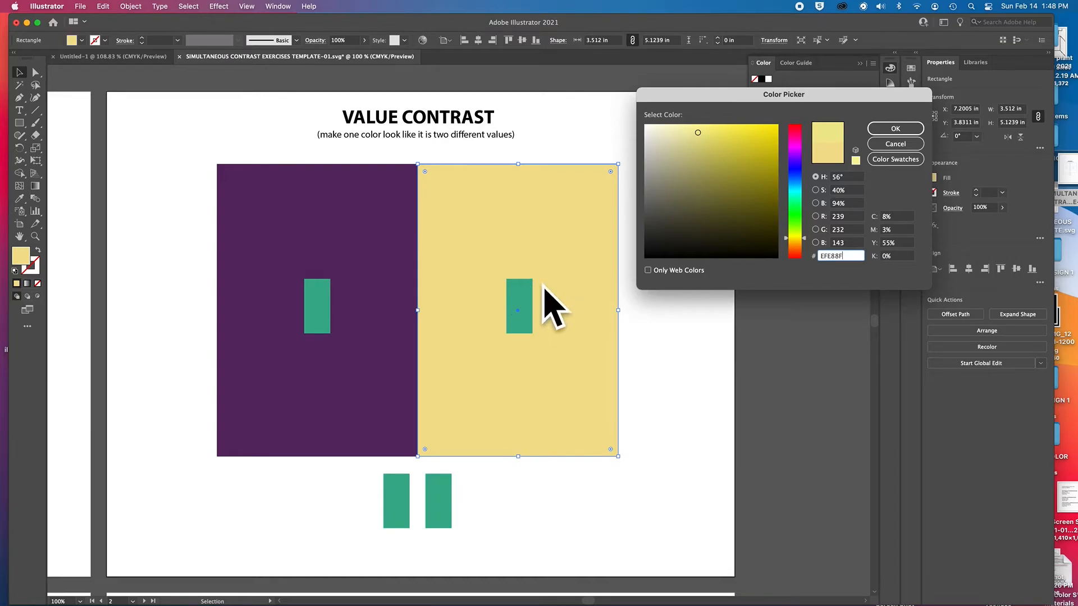
{"action": "mouse_move", "coordinate": [715, 316]}
{"action": "type", "text": "A2F4C7"}
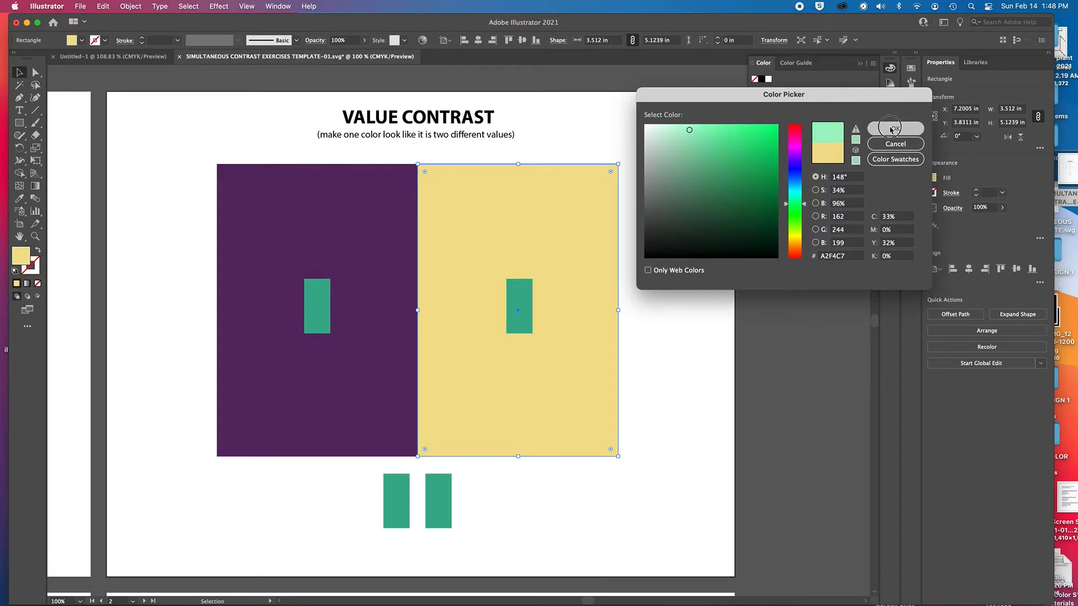
Confirm the pale mint A2F4C7 fill in the Color Picker
{"action": "left_click", "coordinate": [895, 129]}
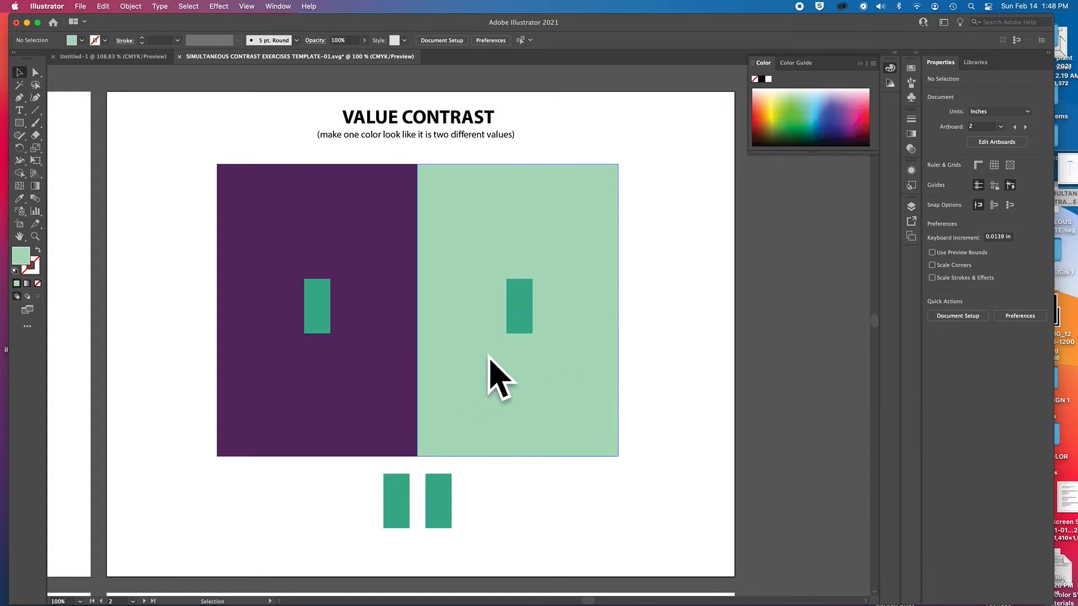
{"action": "mouse_move", "coordinate": [524, 358]}
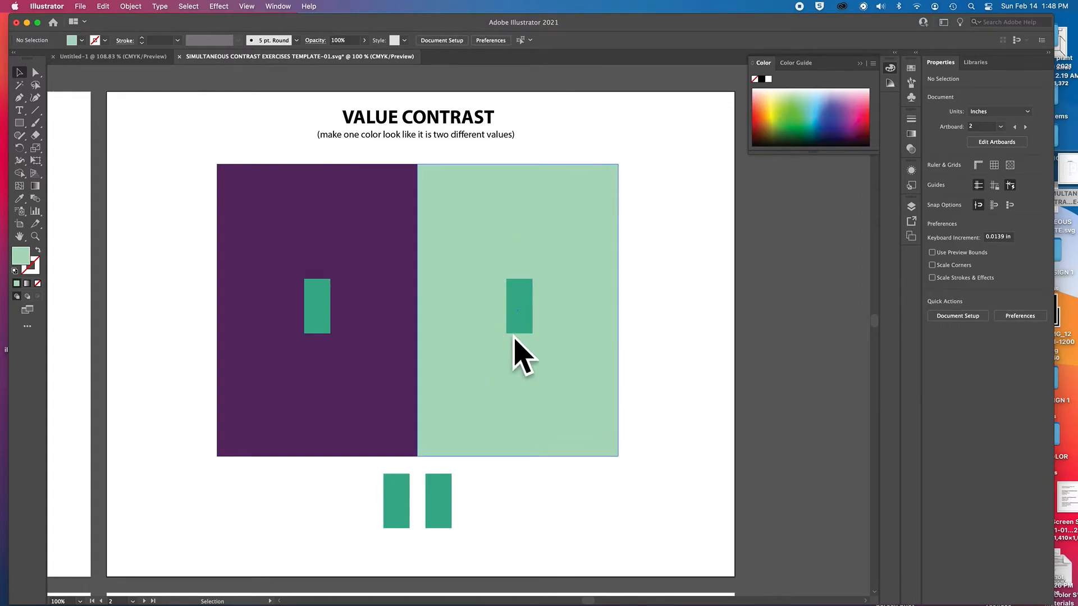
{"action": "mouse_move", "coordinate": [501, 454]}
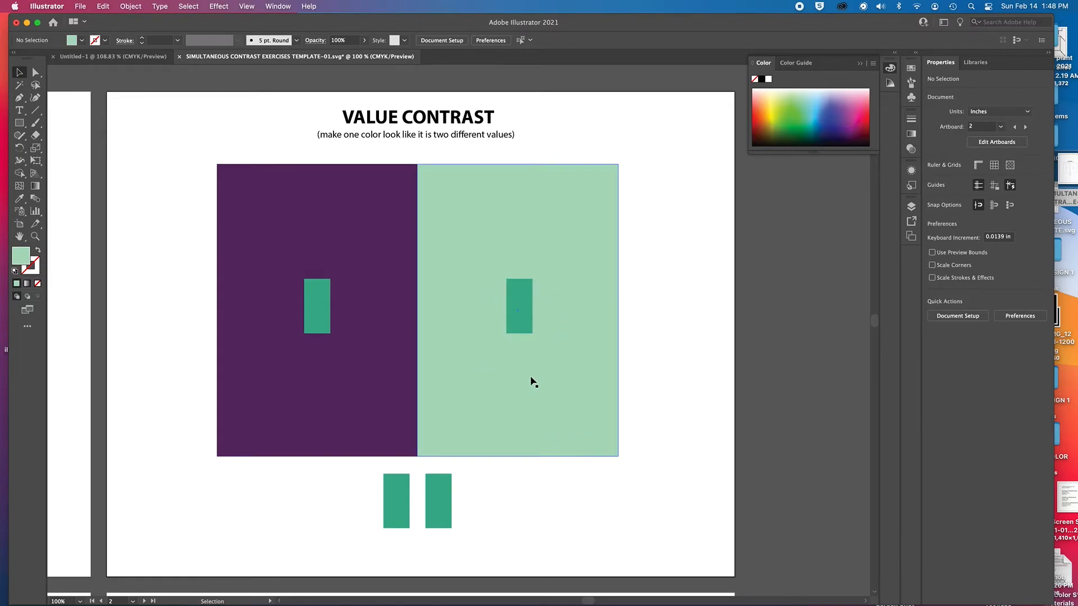
Select the right-hand background panel
{"action": "left_click", "coordinate": [517, 309]}
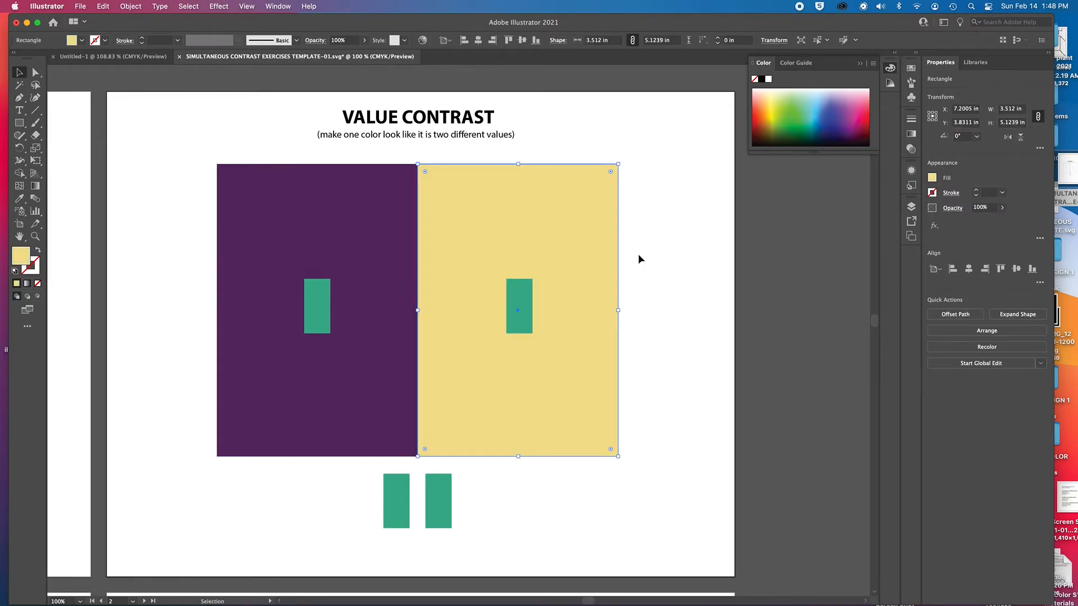
{"action": "mouse_move", "coordinate": [558, 313]}
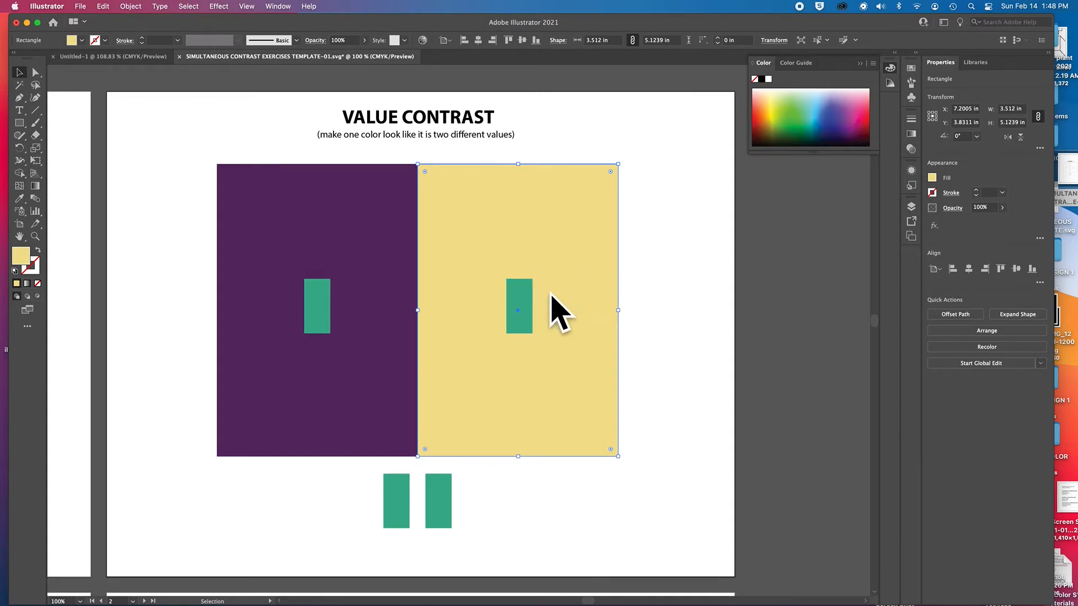
{"action": "mouse_move", "coordinate": [926, 138]}
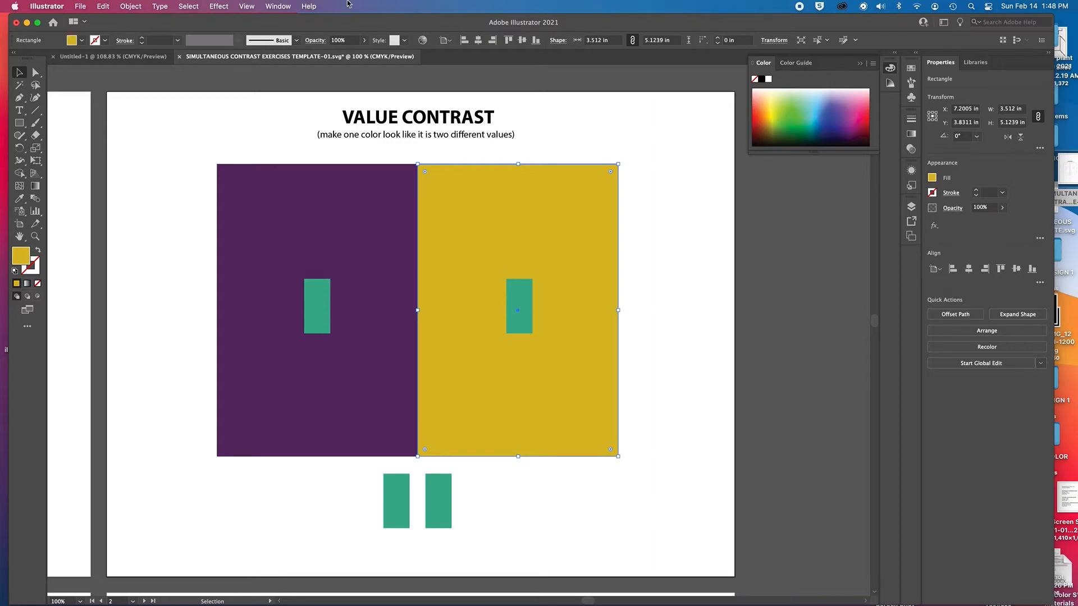
{"action": "mouse_move", "coordinate": [115, 290]}
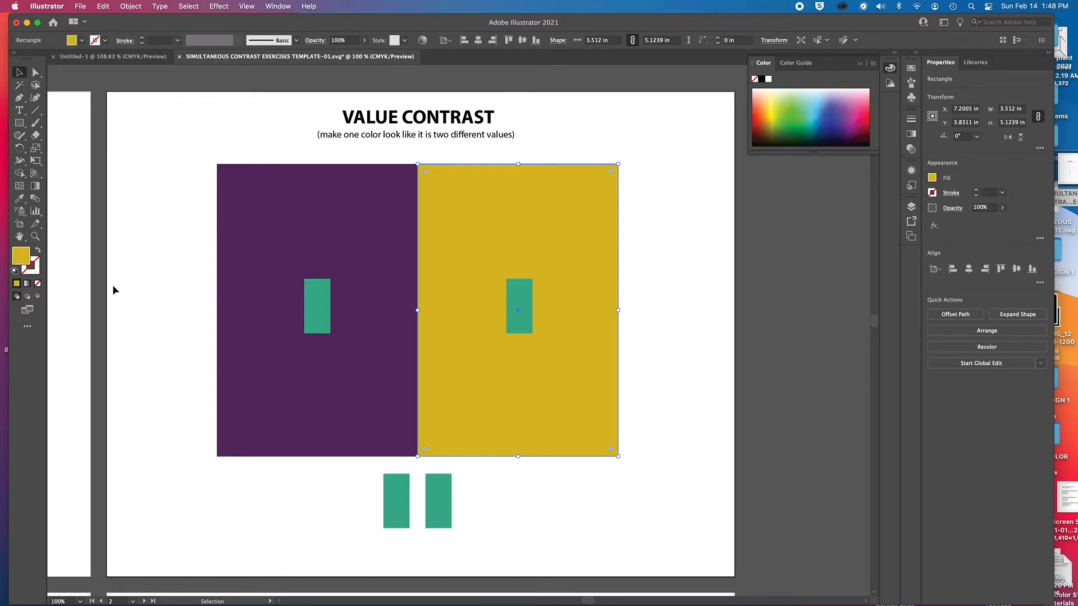
{"action": "mouse_move", "coordinate": [51, 279]}
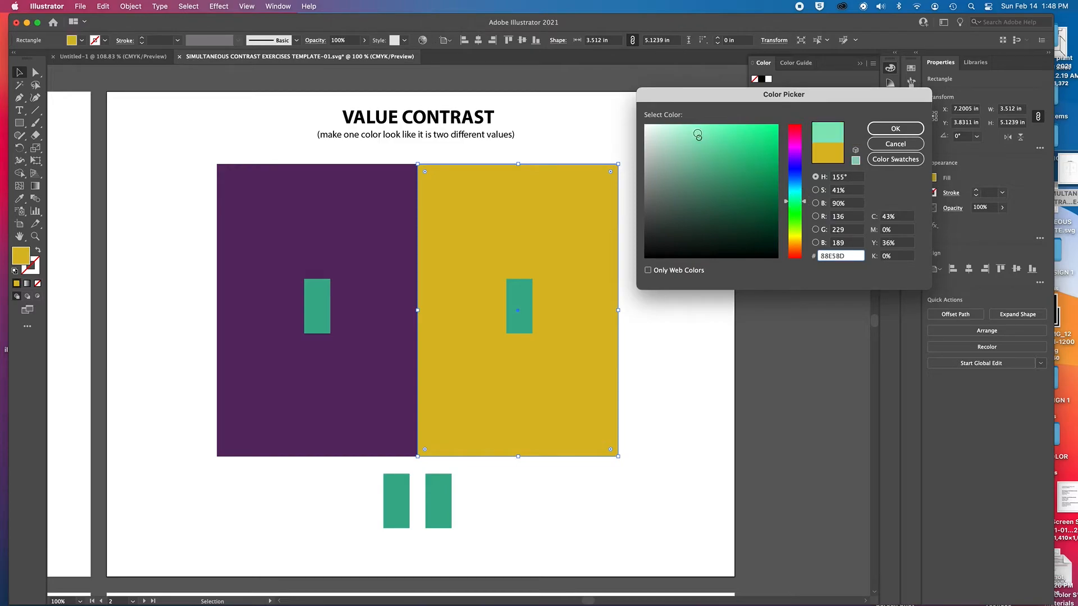
Apply a medium mint green fill to the right panel
{"action": "left_click", "coordinate": [720, 132]}
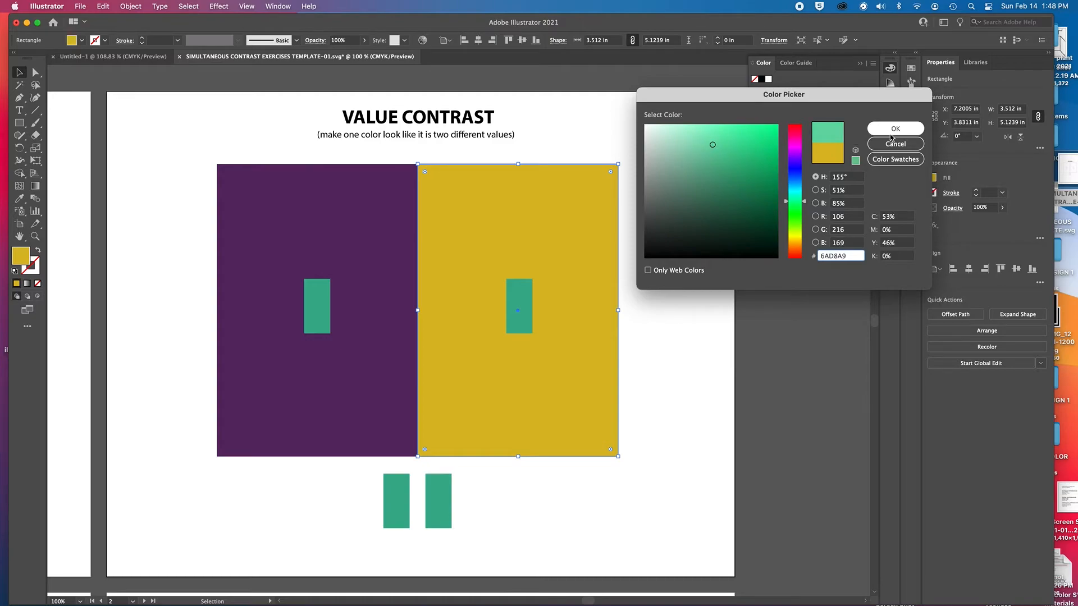
{"action": "left_click", "coordinate": [895, 128]}
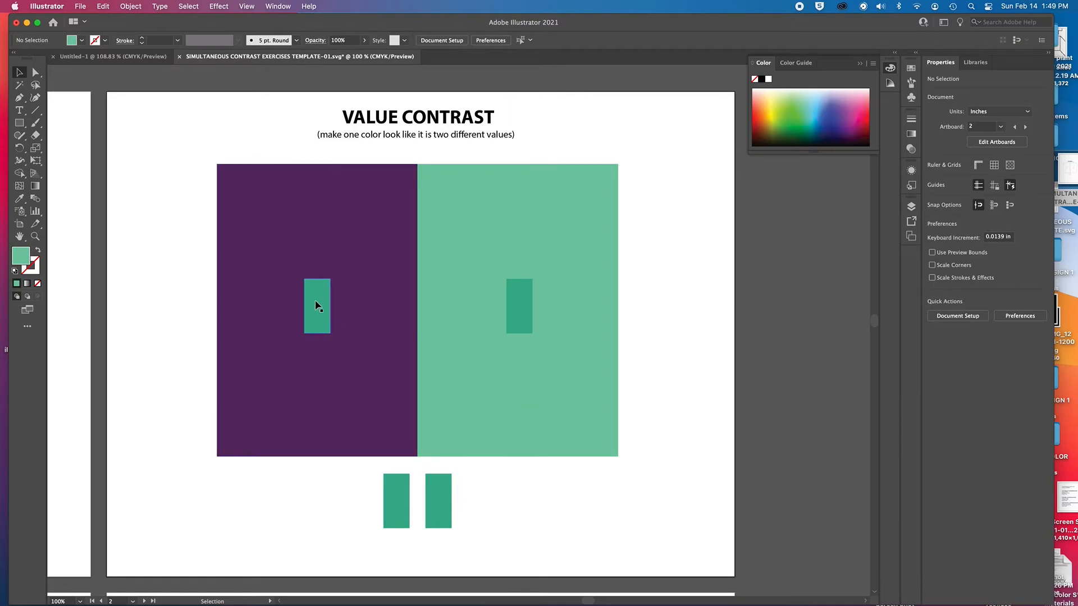
{"action": "mouse_move", "coordinate": [471, 214]}
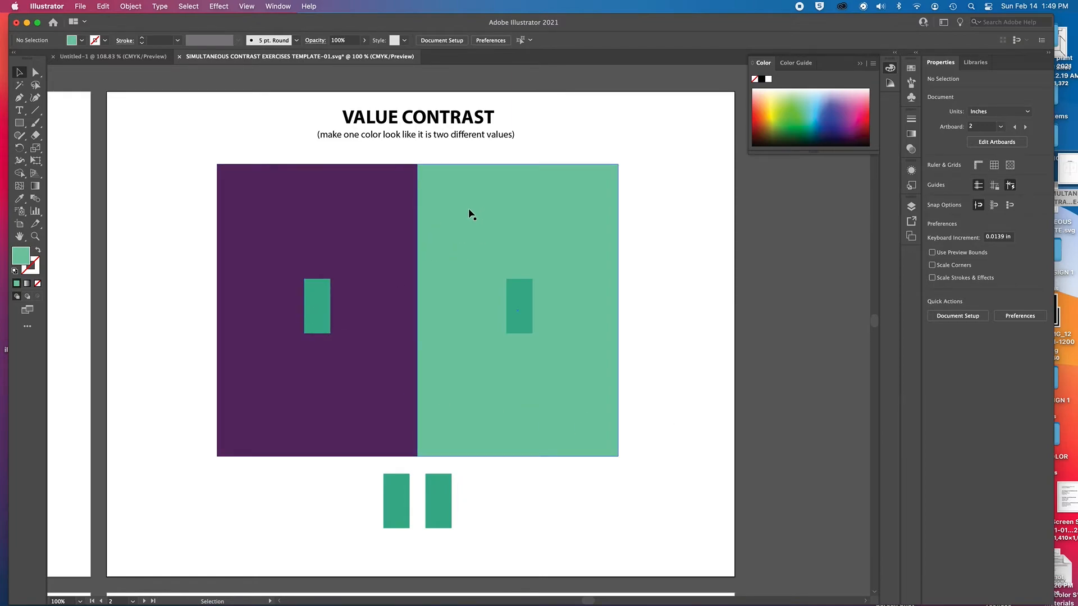
{"action": "mouse_move", "coordinate": [680, 495]}
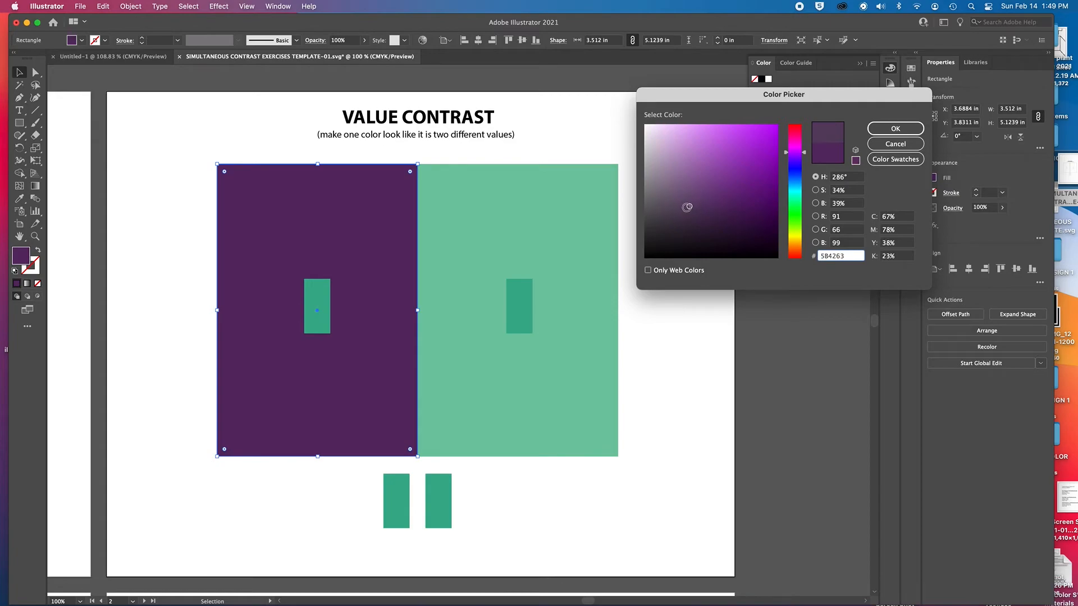
Change the left panel's muted purple fill to near-black violet 33163F
{"action": "left_click", "coordinate": [894, 129]}
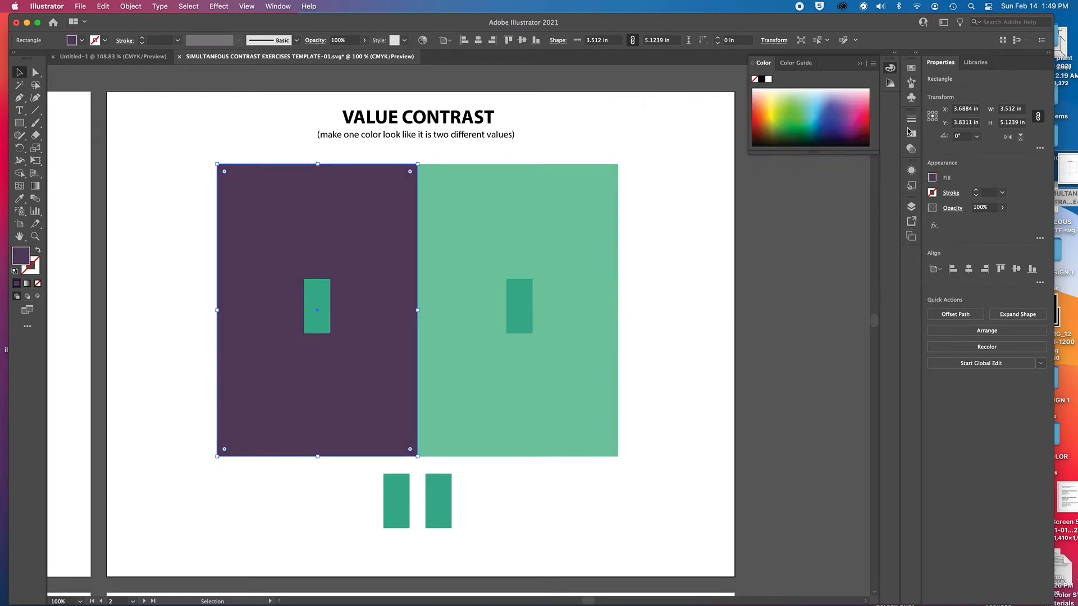
{"action": "left_click", "coordinate": [691, 457]}
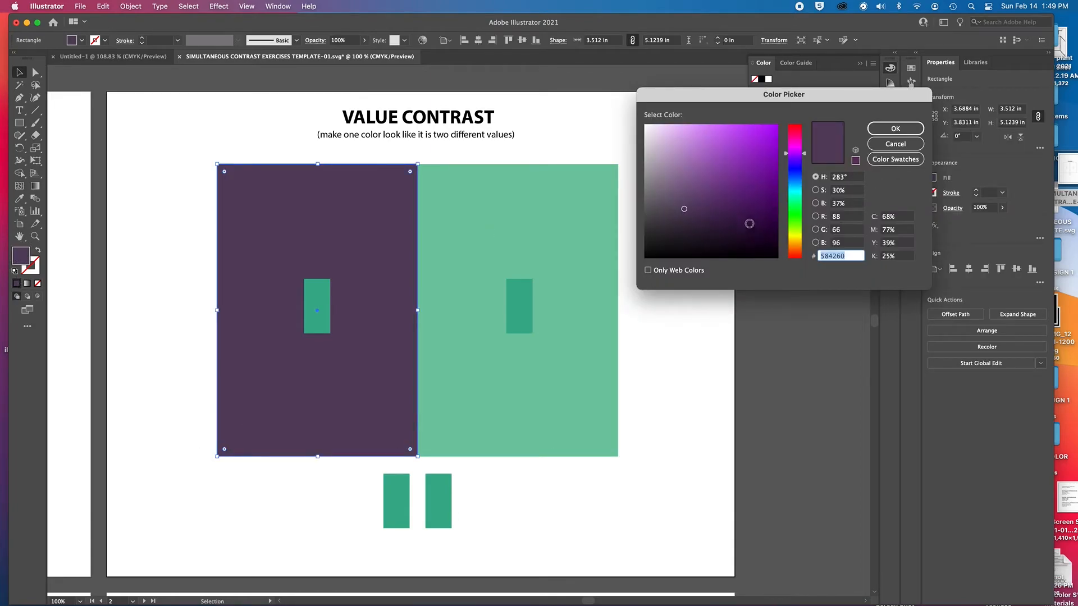
{"action": "left_click", "coordinate": [731, 225]}
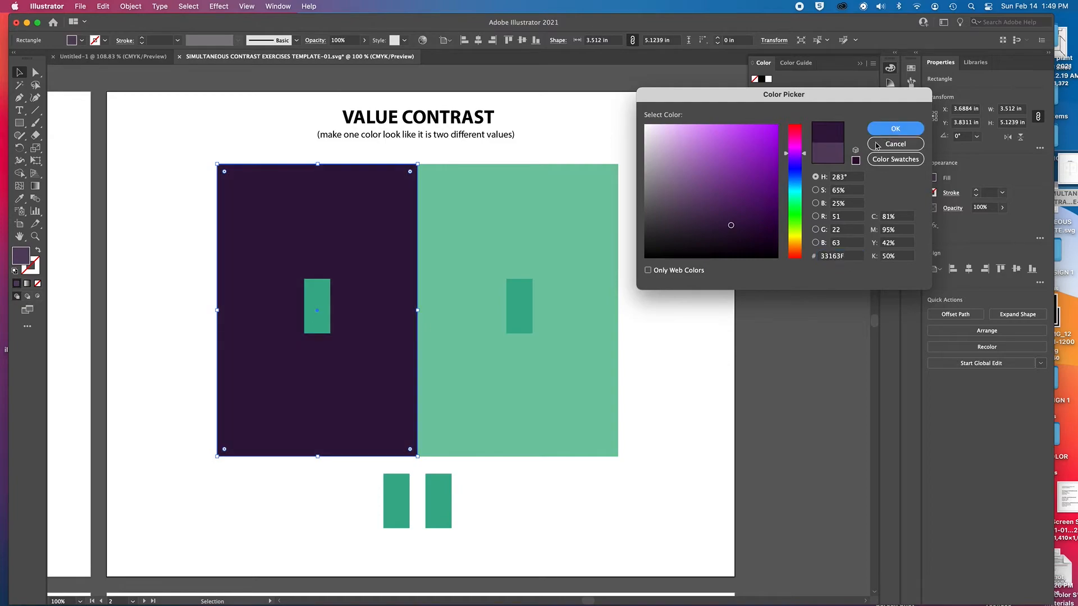
{"action": "left_click", "coordinate": [895, 144]}
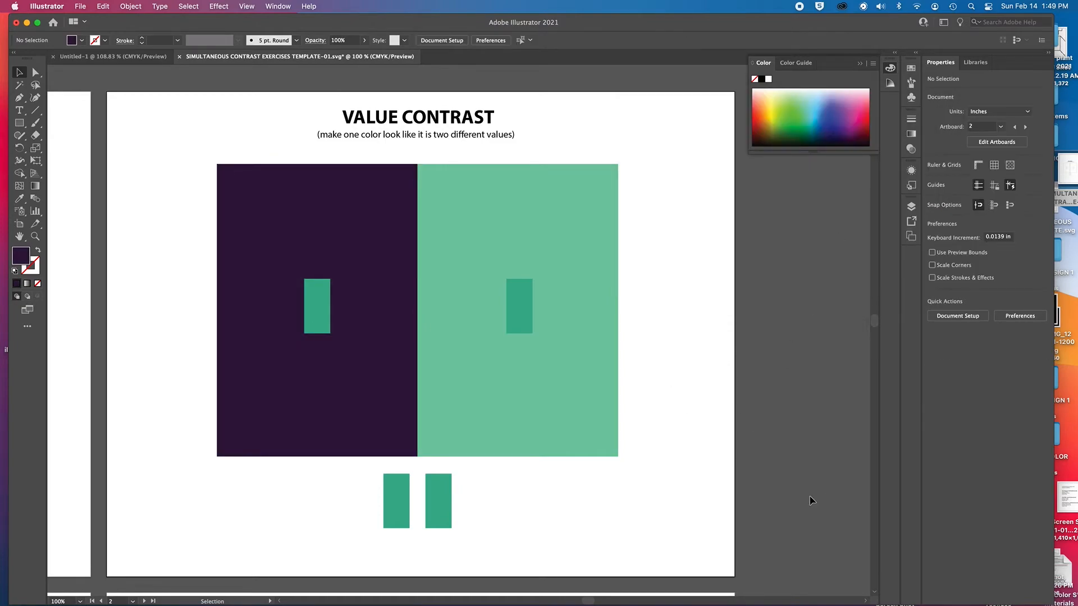
{"action": "mouse_move", "coordinate": [402, 406]}
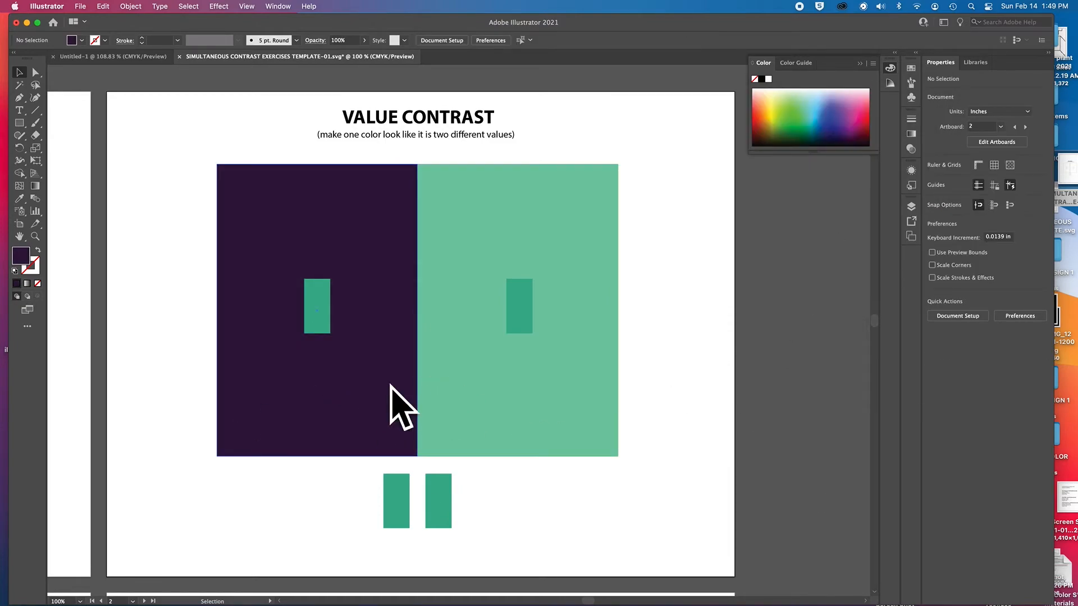
{"action": "mouse_move", "coordinate": [383, 404]}
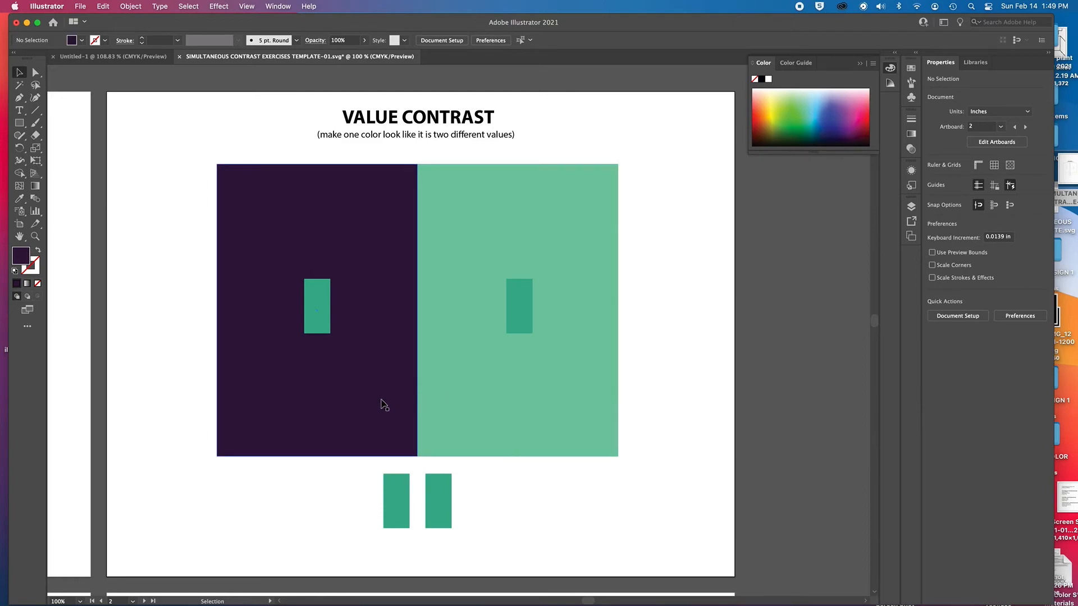
{"action": "mouse_move", "coordinate": [416, 405]}
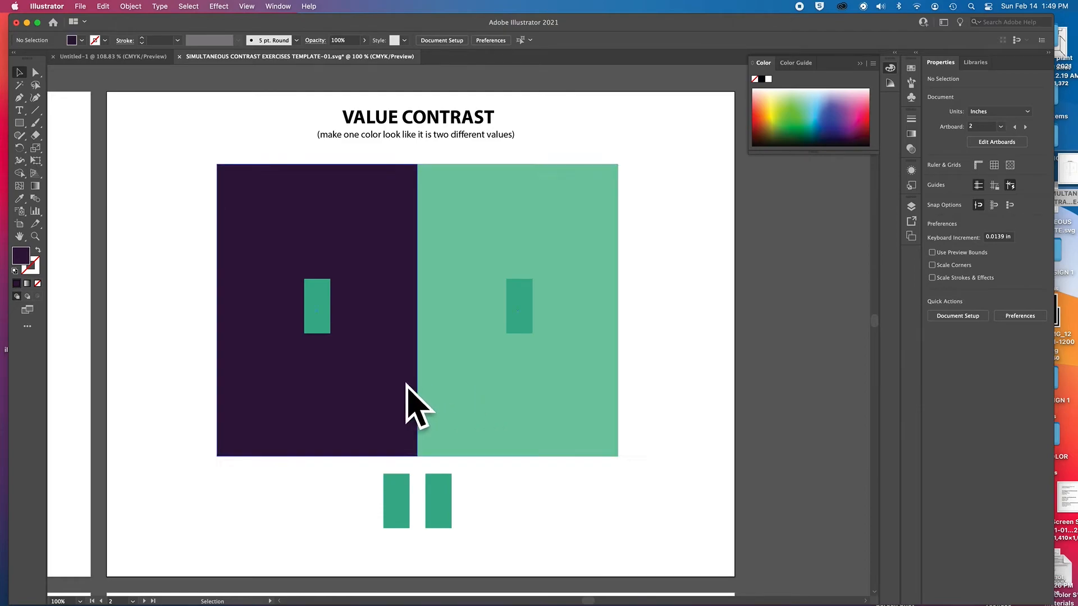
{"action": "mouse_move", "coordinate": [529, 425]}
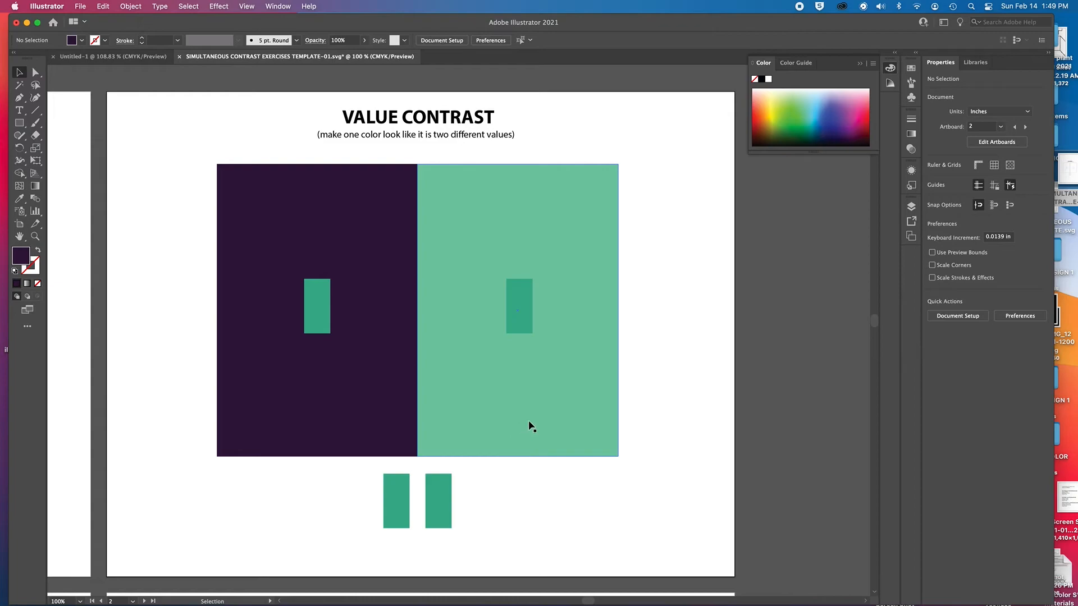
{"action": "scroll", "scroll_direction": "down", "scroll_amount": 3}
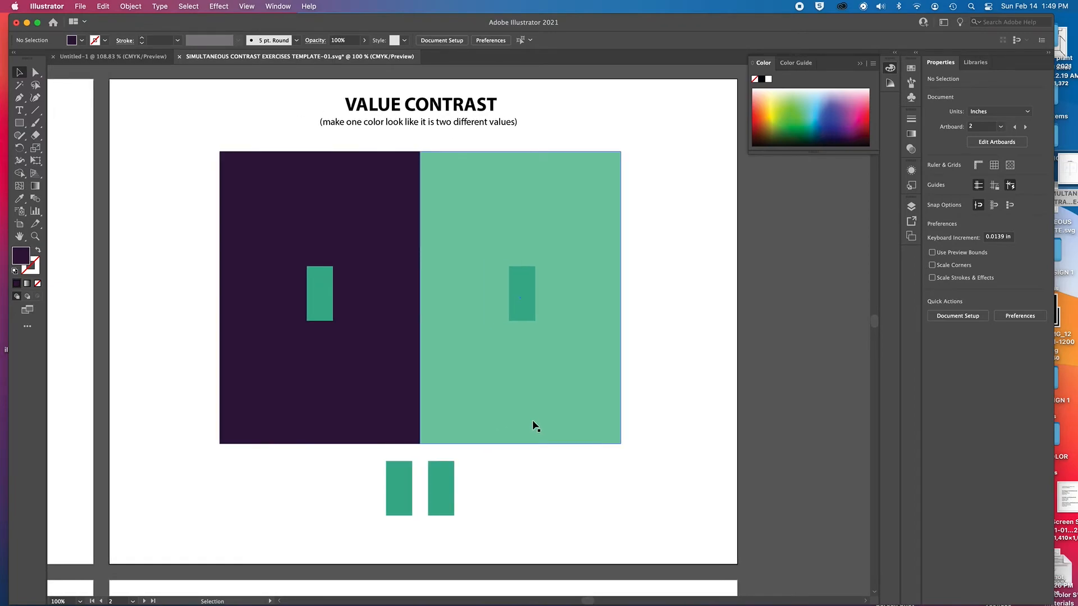
{"action": "mouse_move", "coordinate": [232, 312]}
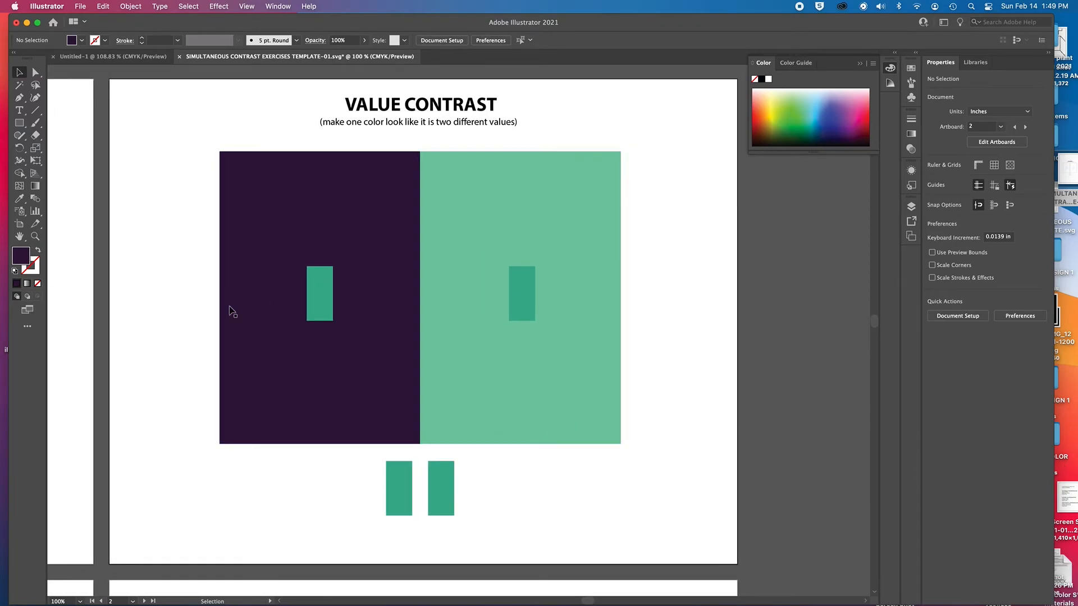
{"action": "mouse_move", "coordinate": [153, 278]}
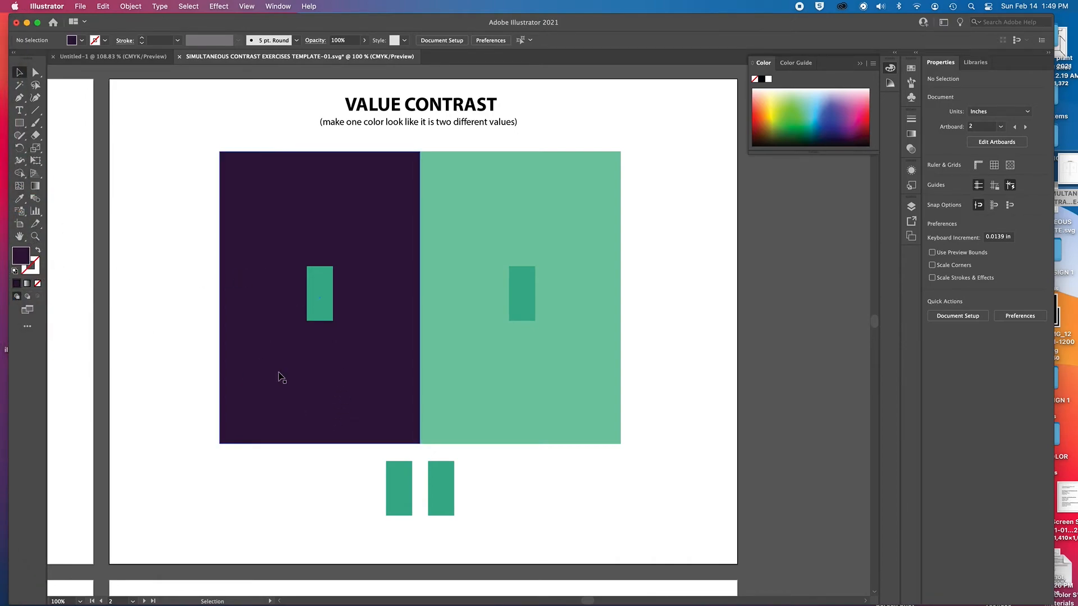
{"action": "mouse_move", "coordinate": [20, 258]}
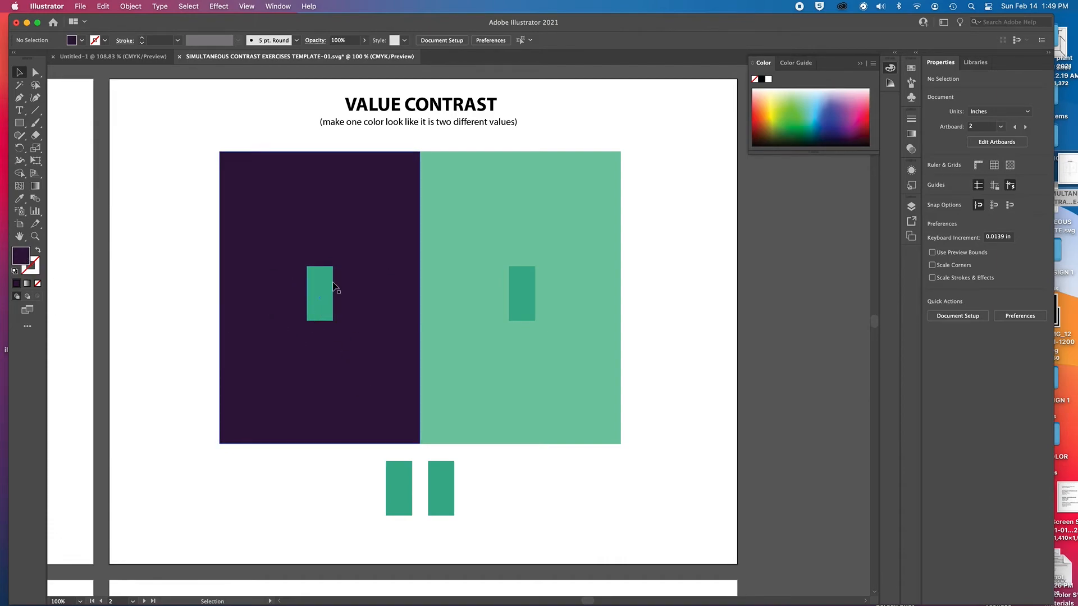
Recolour the teal strips, including the left strip, to dark green, then deselect
{"action": "left_click", "coordinate": [521, 294]}
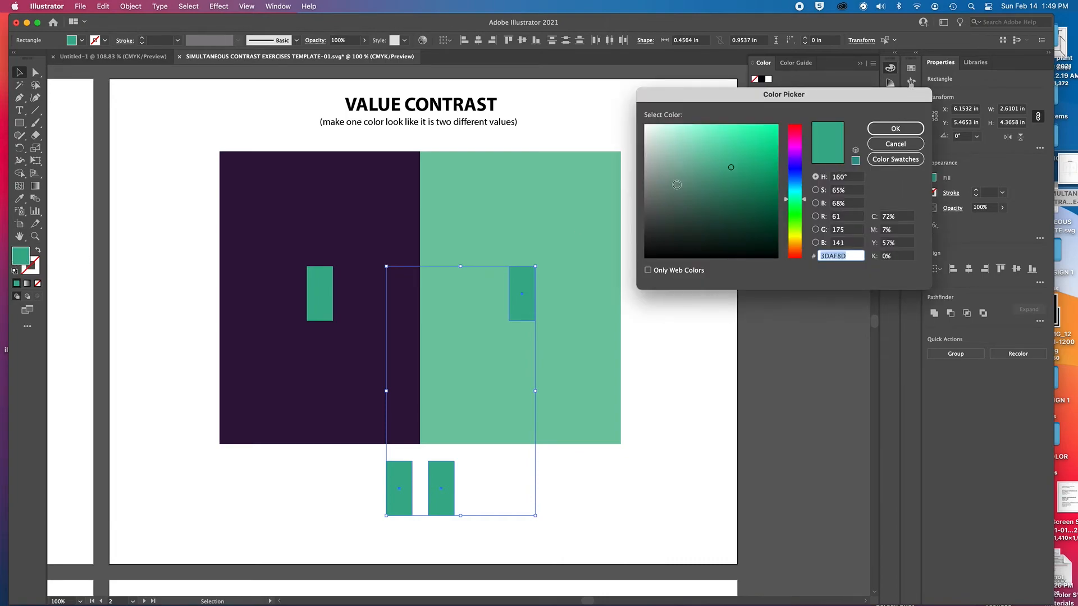
{"action": "left_click", "coordinate": [740, 227]}
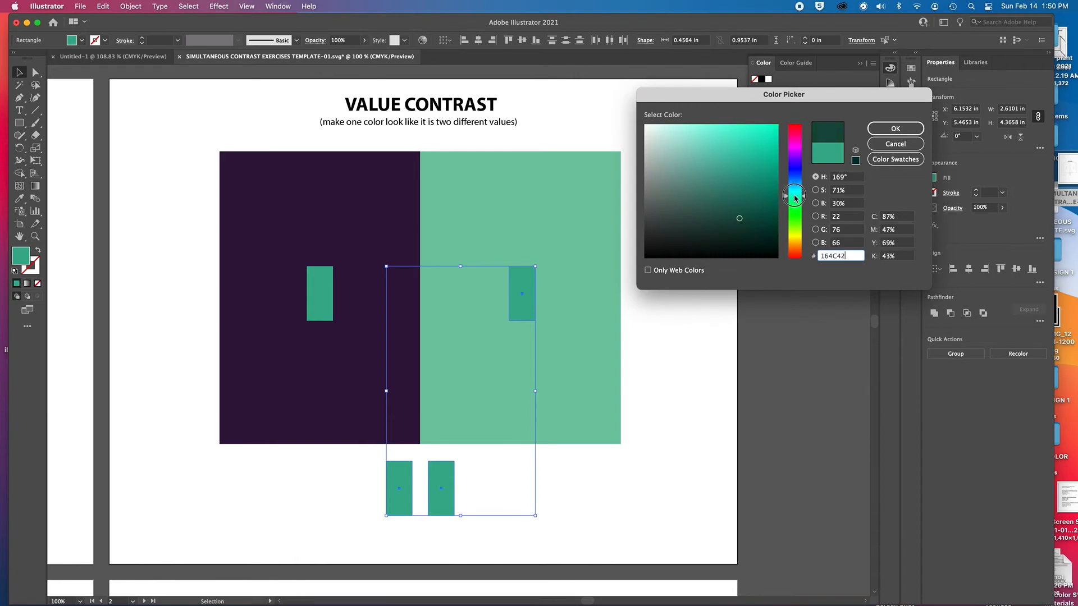
{"action": "left_click", "coordinate": [895, 128]}
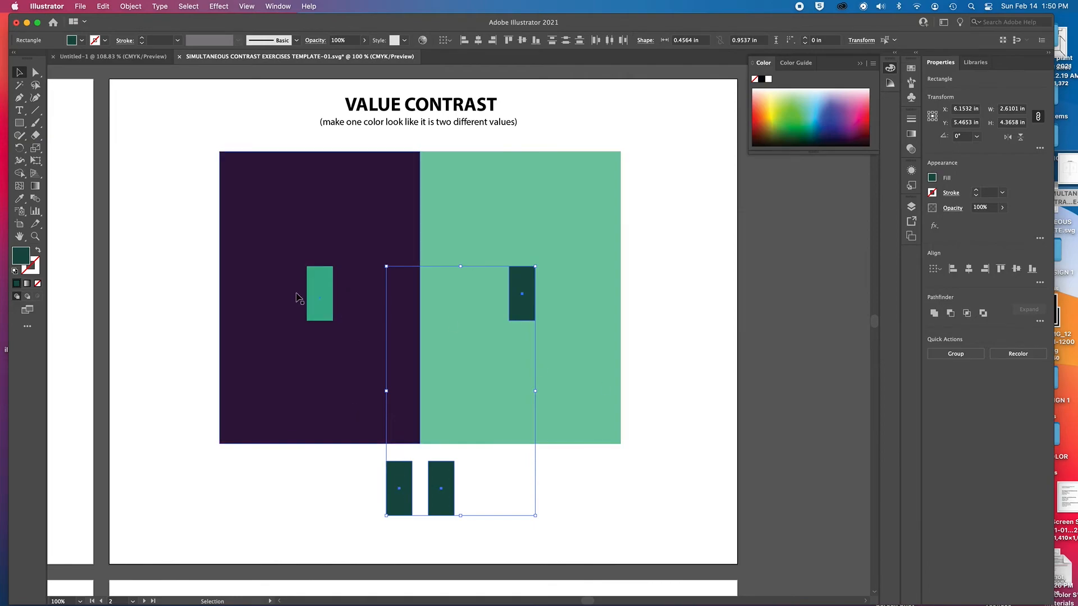
{"action": "left_click", "coordinate": [319, 294]}
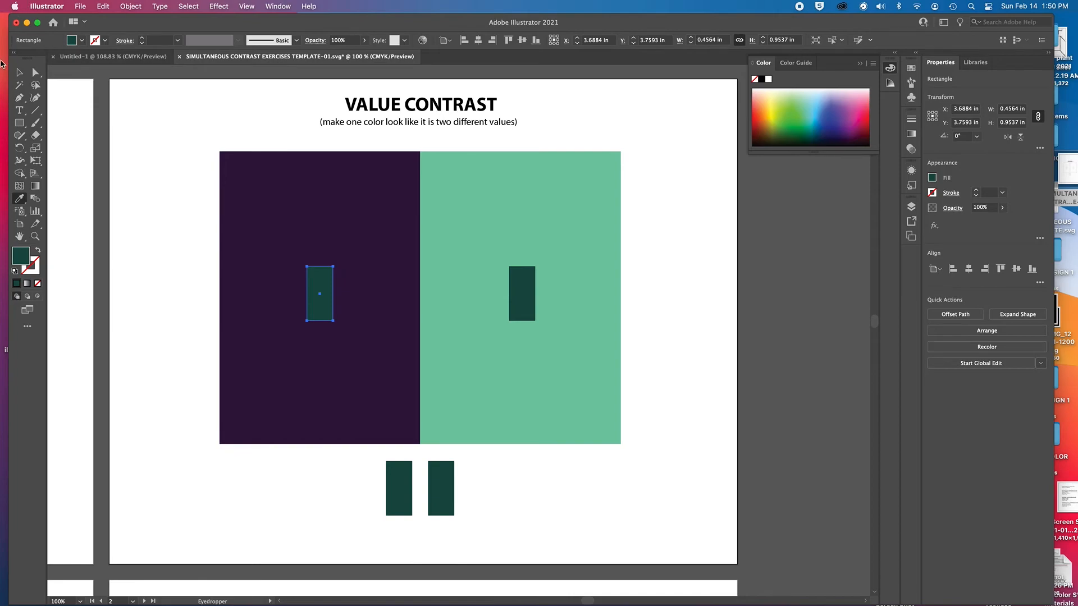
{"action": "left_click", "coordinate": [300, 326]}
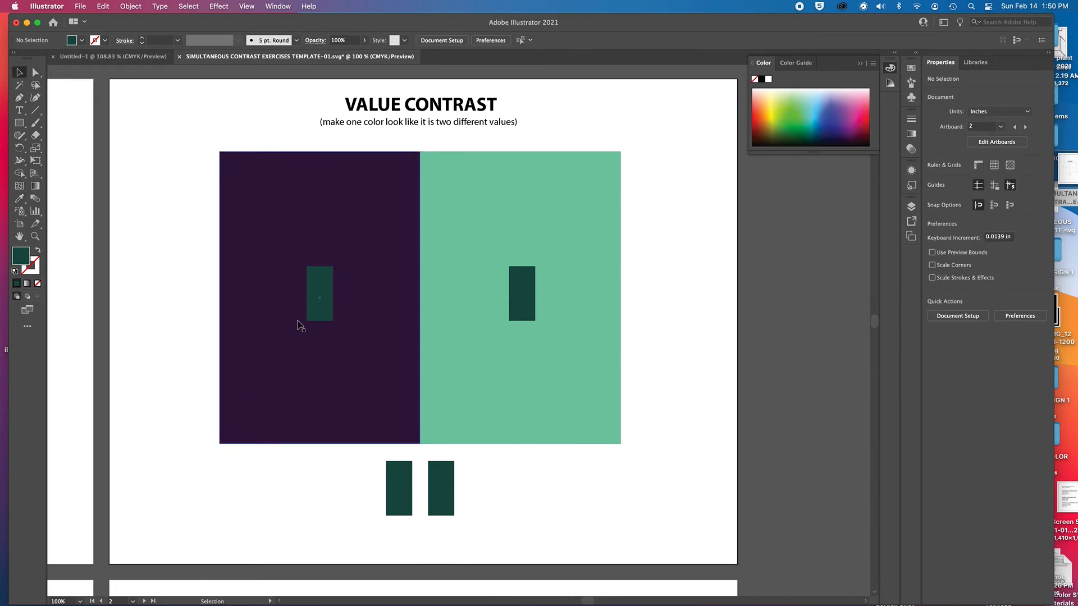
{"action": "mouse_move", "coordinate": [742, 376]}
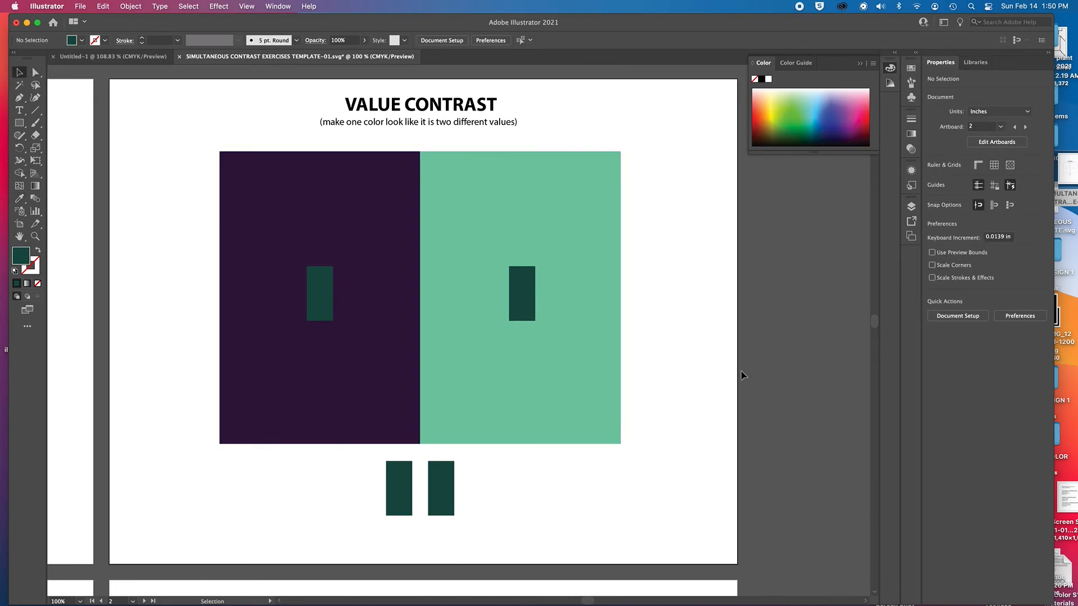
{"action": "mouse_move", "coordinate": [563, 332]}
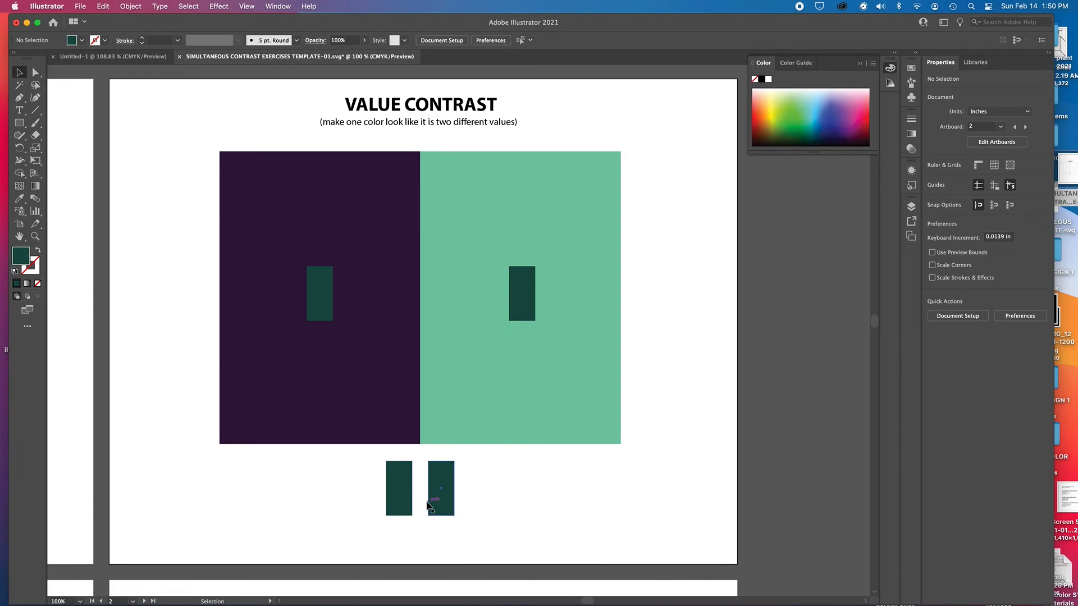
Fill the left panel with a darker, near-black violet
{"action": "left_click", "coordinate": [325, 402]}
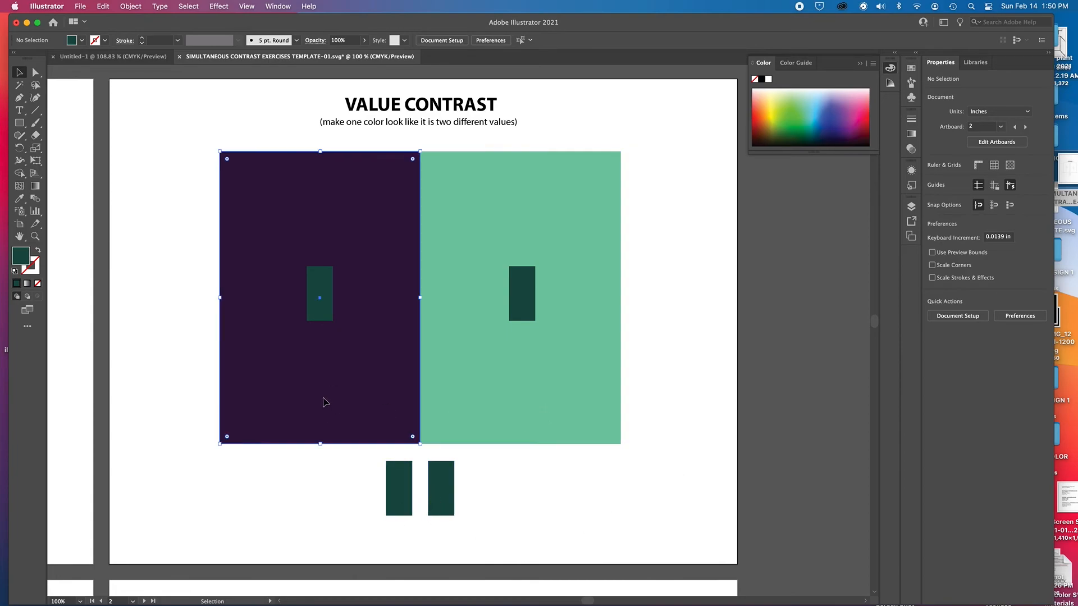
{"action": "double_click", "coordinate": [20, 256]}
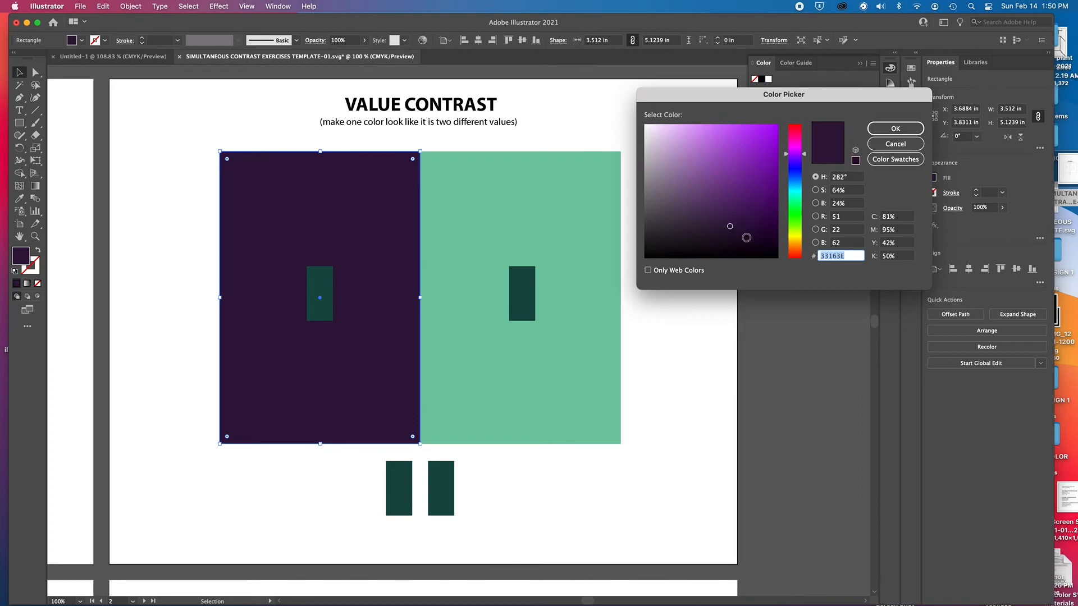
{"action": "left_click", "coordinate": [894, 129]}
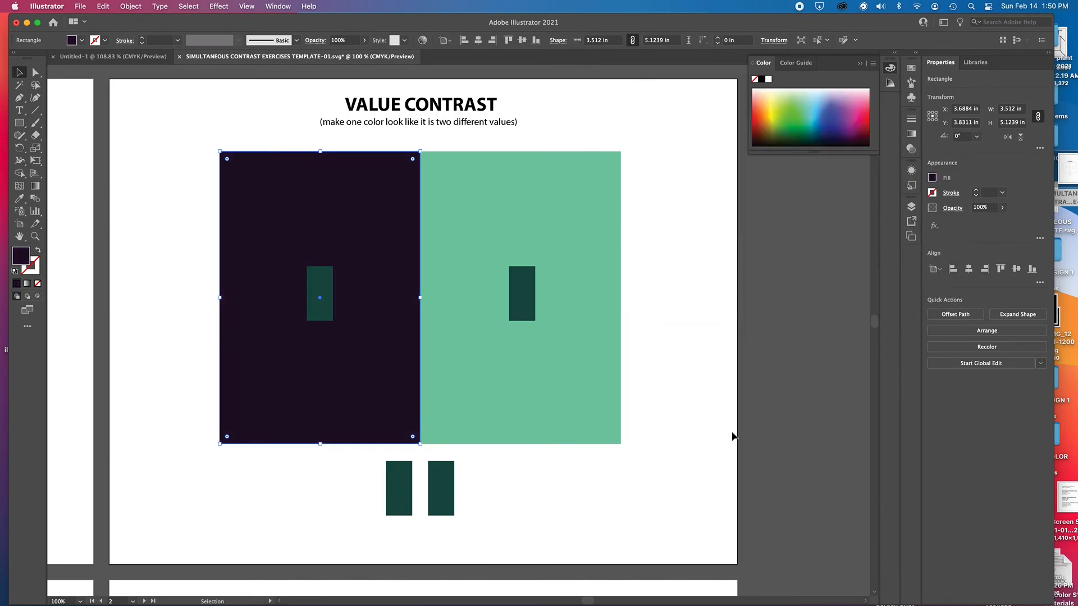
Select and deselect the right panel, then begin selecting the dark green strips
{"action": "left_click", "coordinate": [350, 438]}
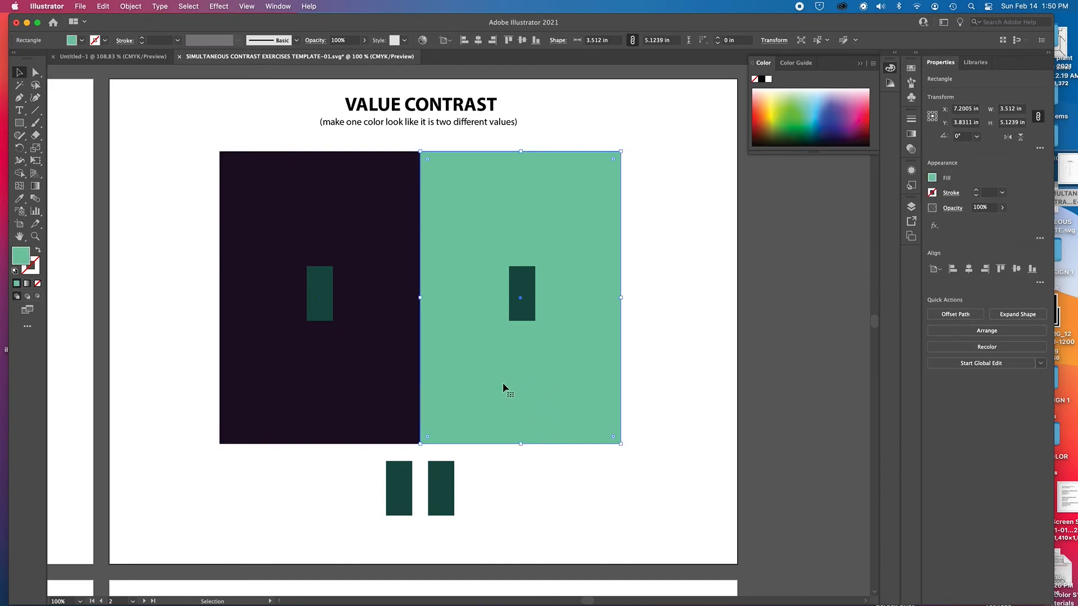
{"action": "left_click", "coordinate": [700, 485]}
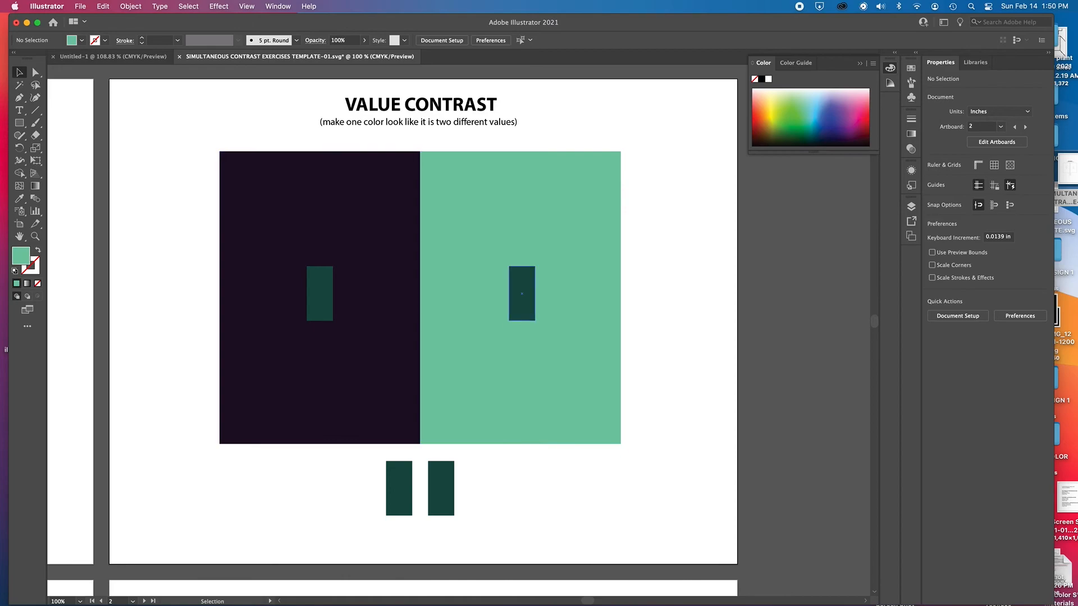
{"action": "left_click", "coordinate": [440, 489]}
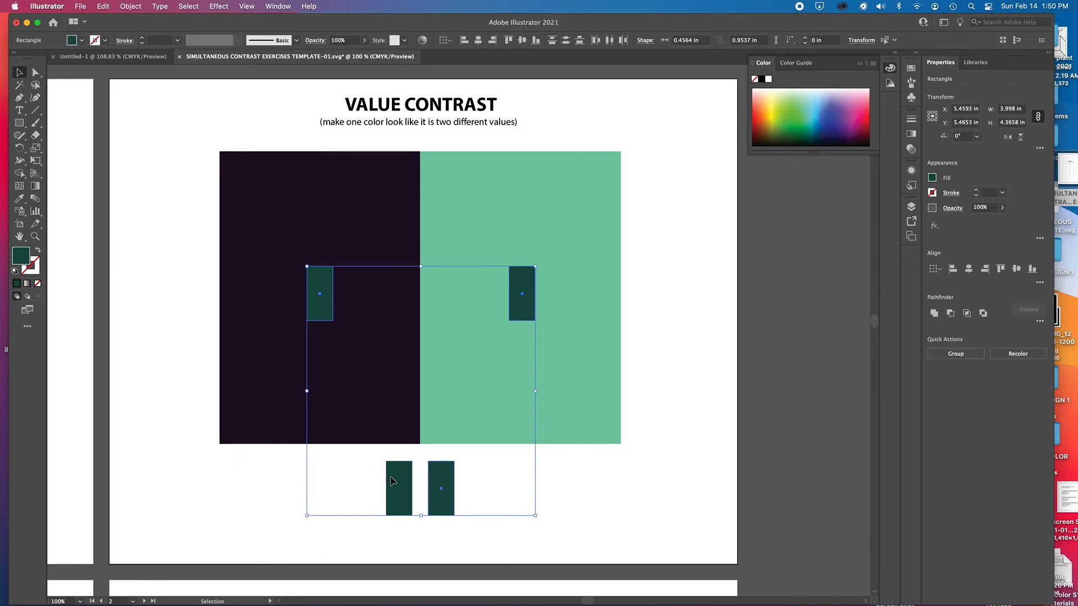
{"action": "mouse_move", "coordinate": [220, 478]}
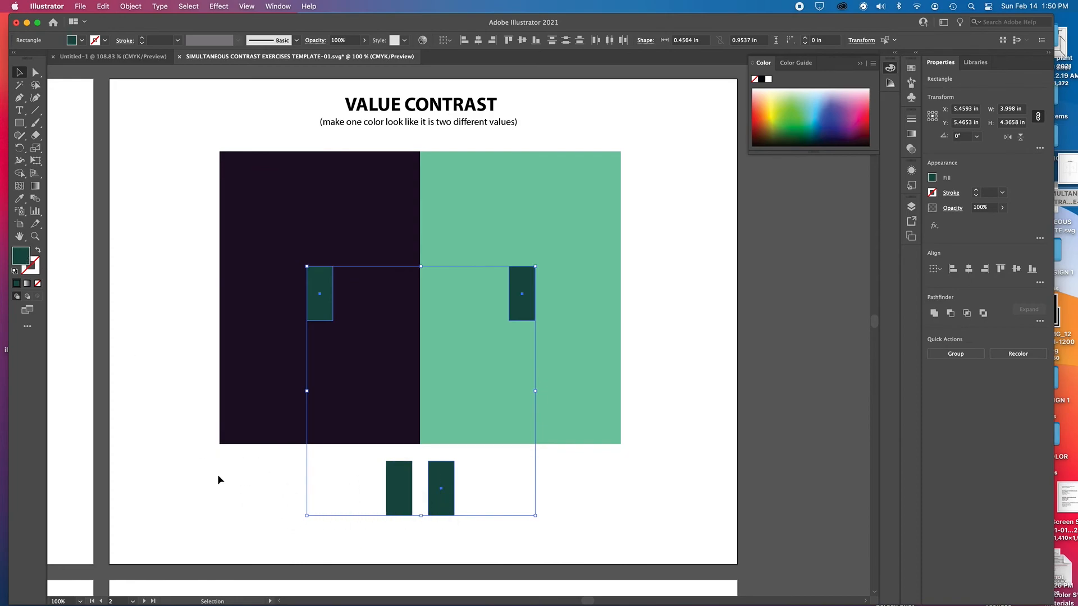
Give the four selected strips a light teal fill, then deselect them
{"action": "double_click", "coordinate": [931, 177]}
{"action": "type", "text": "8BE8D6"}
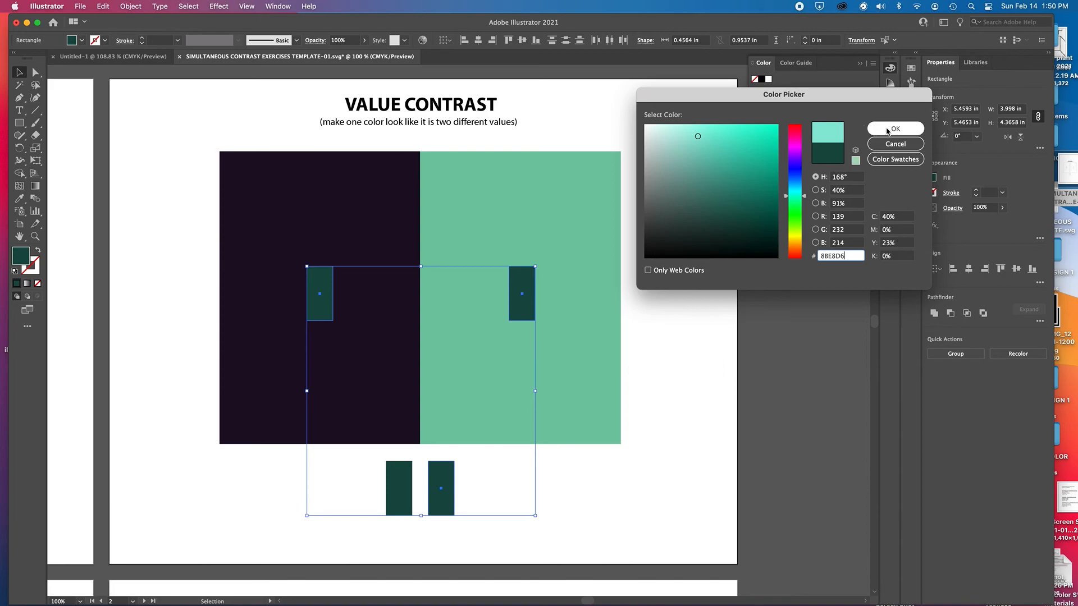
{"action": "left_click", "coordinate": [894, 128]}
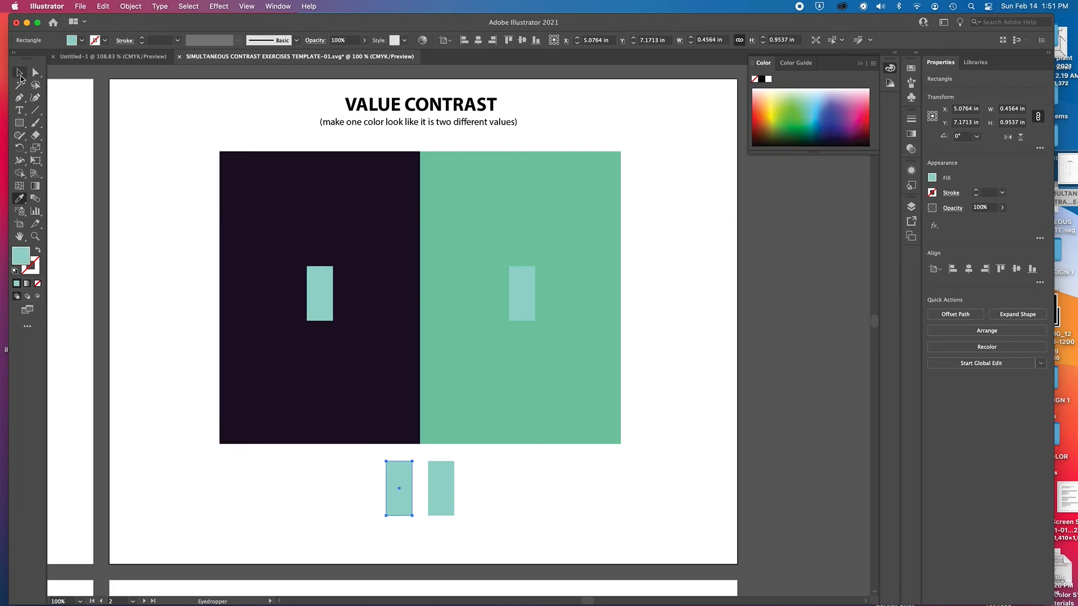
{"action": "left_click", "coordinate": [510, 402]}
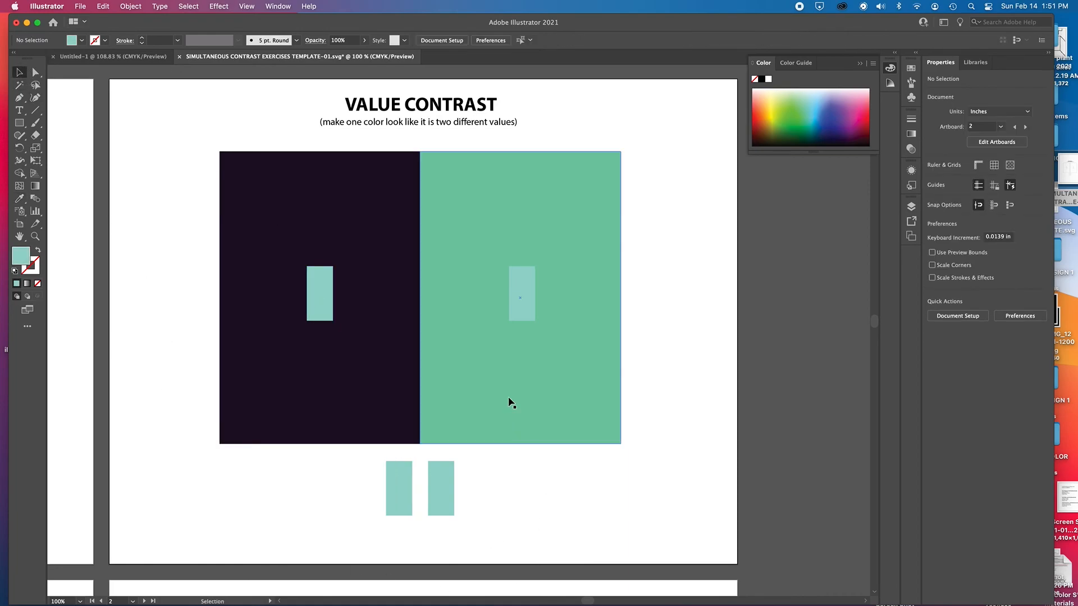
{"action": "mouse_move", "coordinate": [562, 388]}
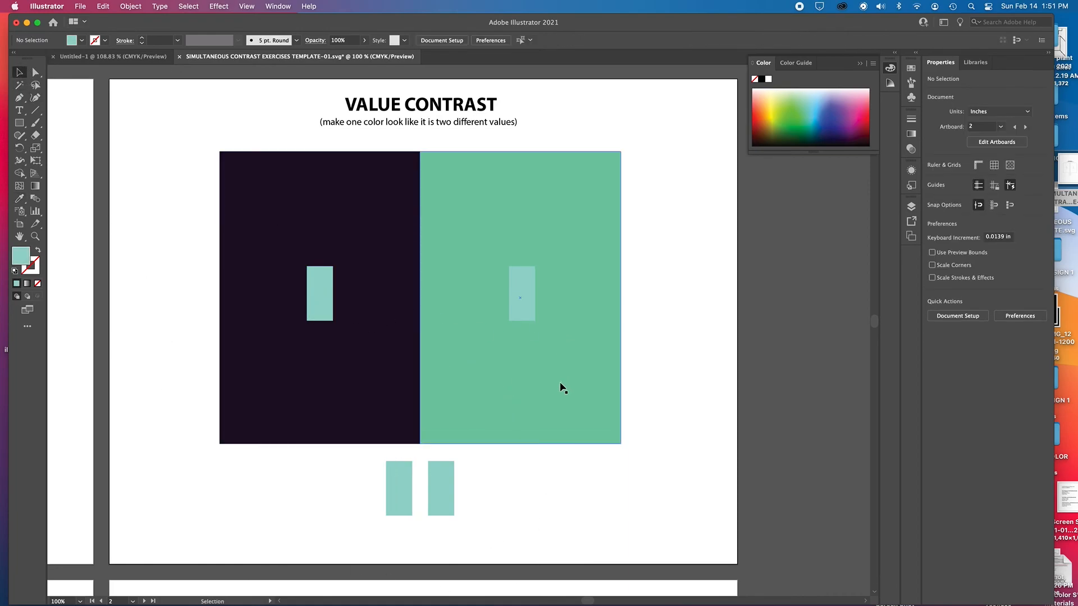
{"action": "mouse_move", "coordinate": [576, 302]}
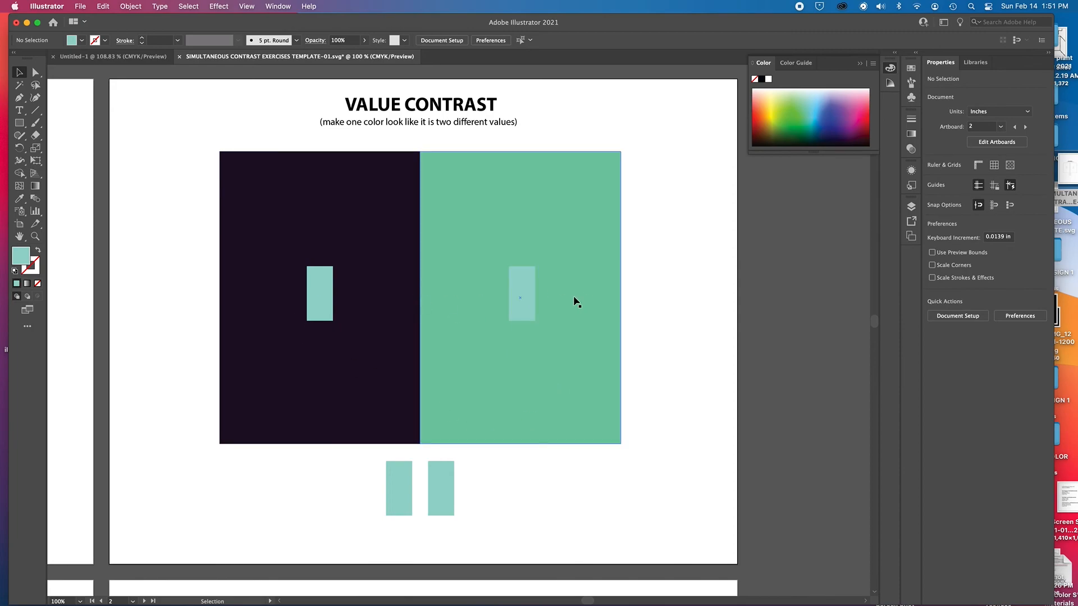
{"action": "mouse_move", "coordinate": [377, 301]}
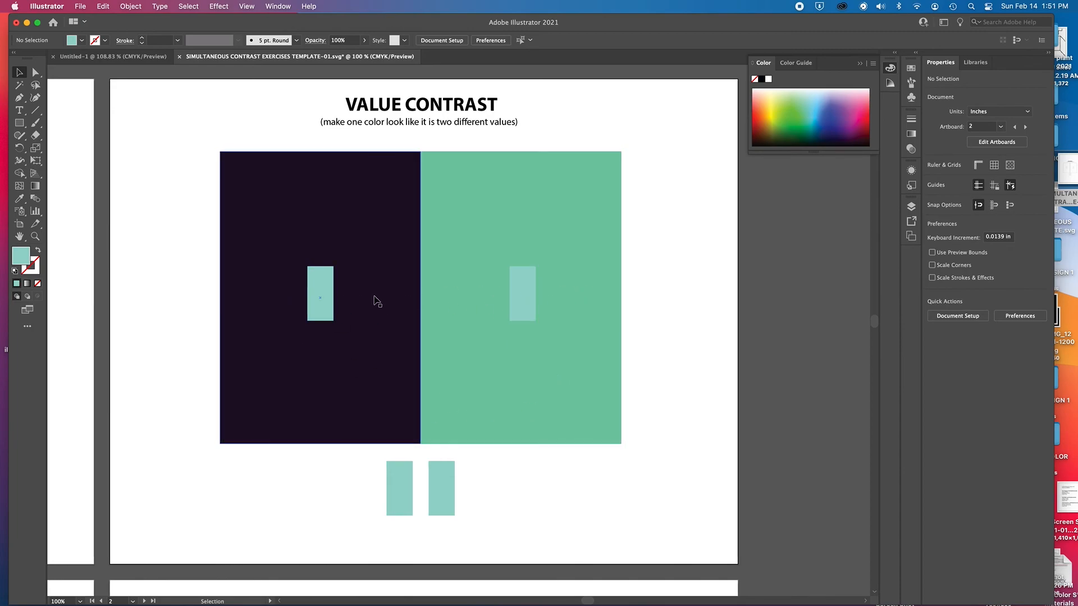
Change the right panel's green fill to a paler mint shade, then deselect
{"action": "left_click", "coordinate": [520, 297]}
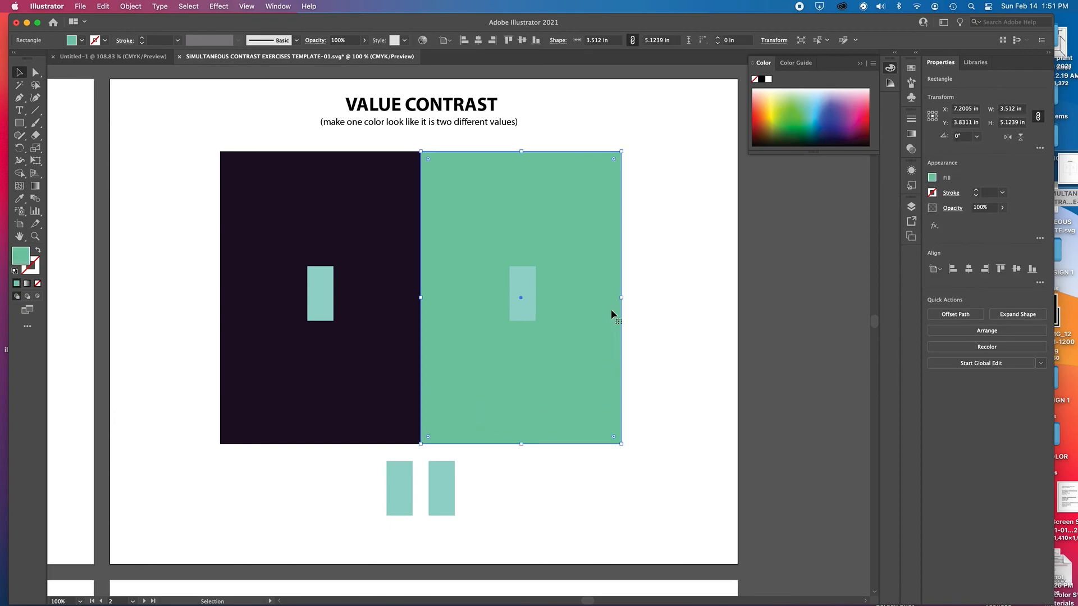
{"action": "mouse_move", "coordinate": [542, 309]}
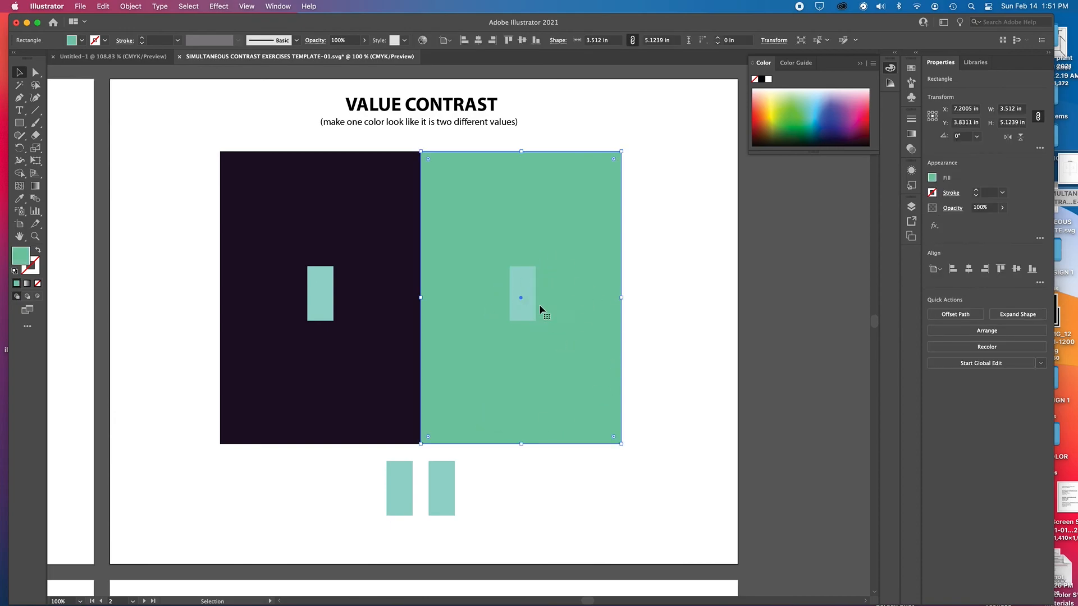
{"action": "mouse_move", "coordinate": [487, 325]}
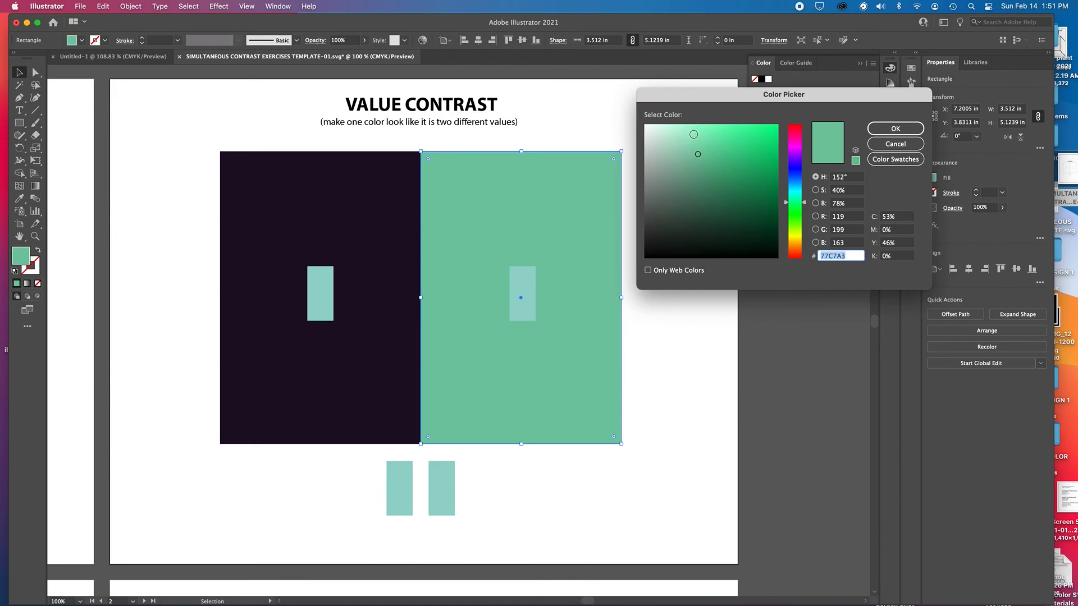
{"action": "left_click", "coordinate": [685, 130]}
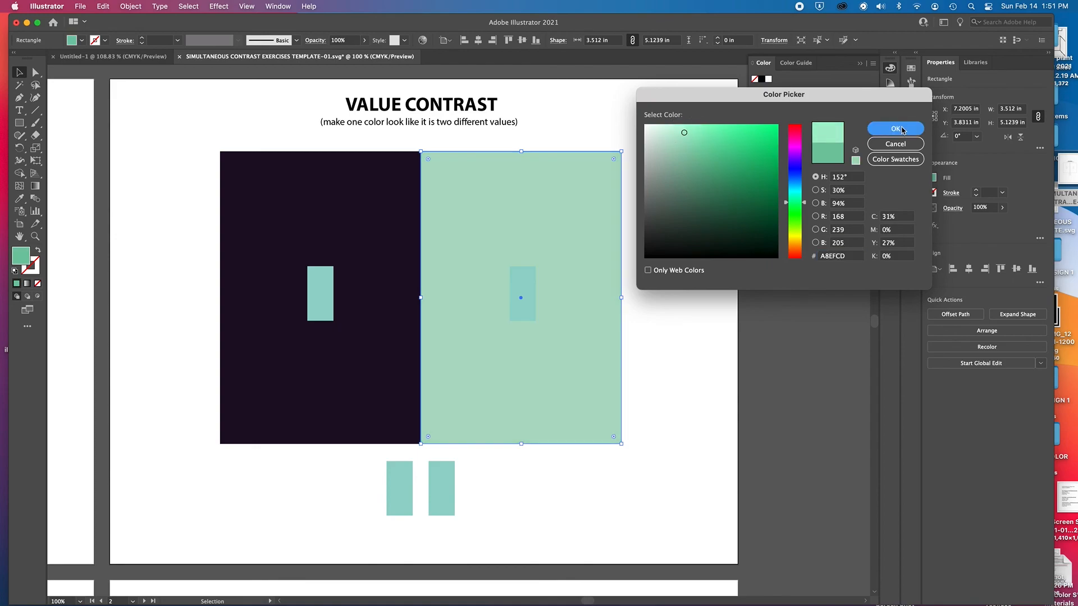
{"action": "left_click", "coordinate": [893, 129]}
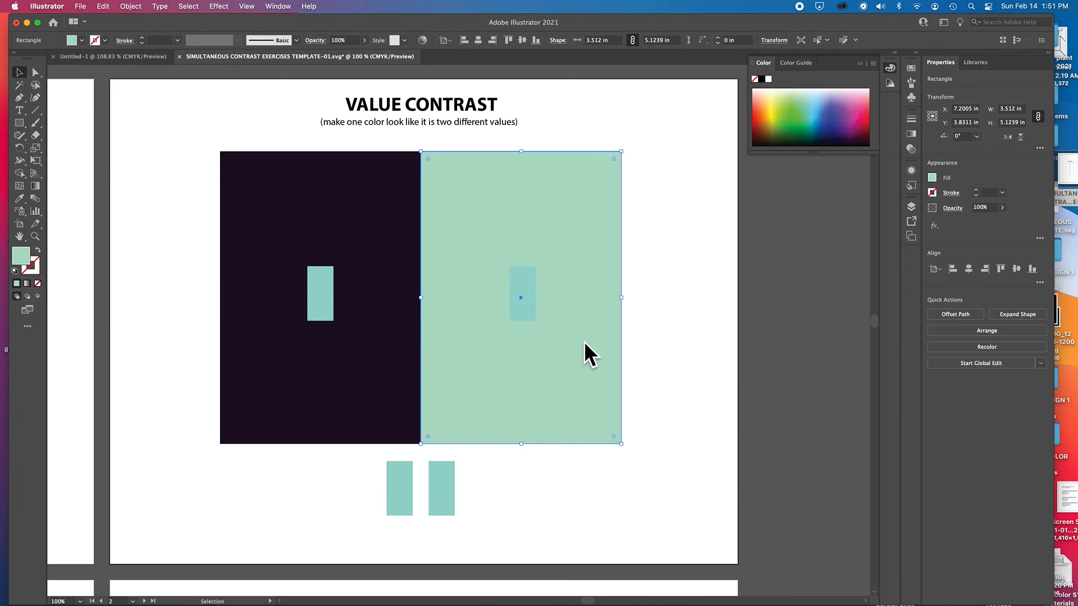
{"action": "left_click", "coordinate": [618, 540]}
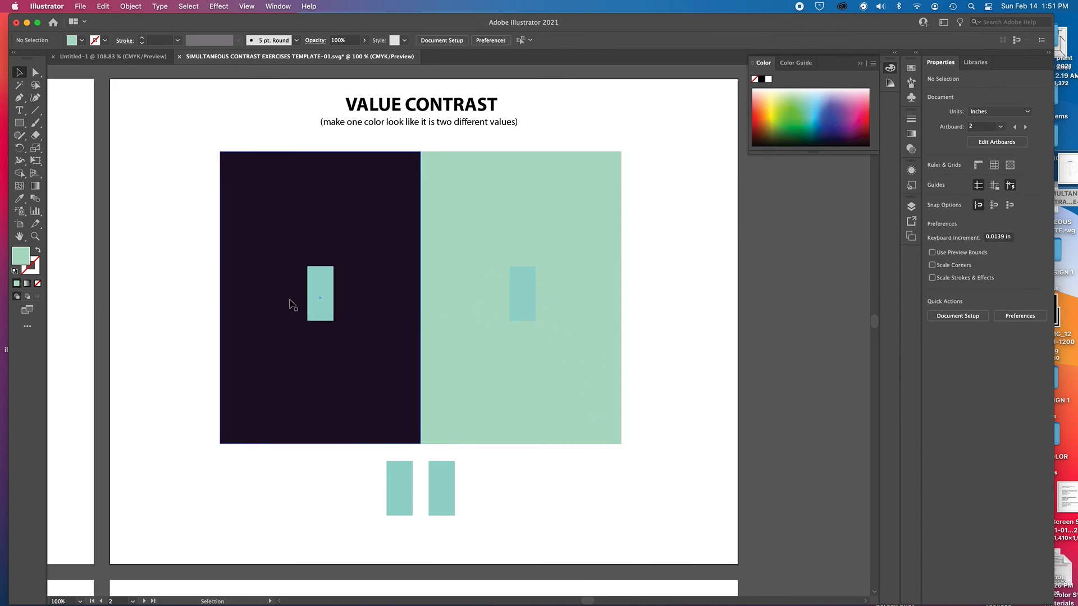
Lighten the right panel's fill to an even paler mint near the strips' value
{"action": "left_click", "coordinate": [520, 297]}
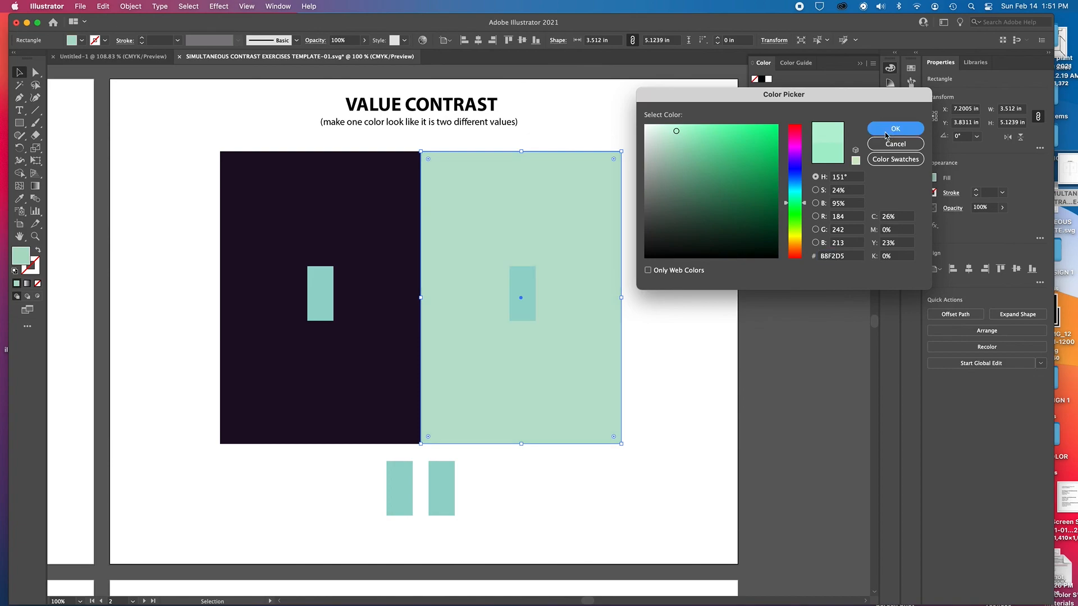
{"action": "left_click", "coordinate": [894, 129]}
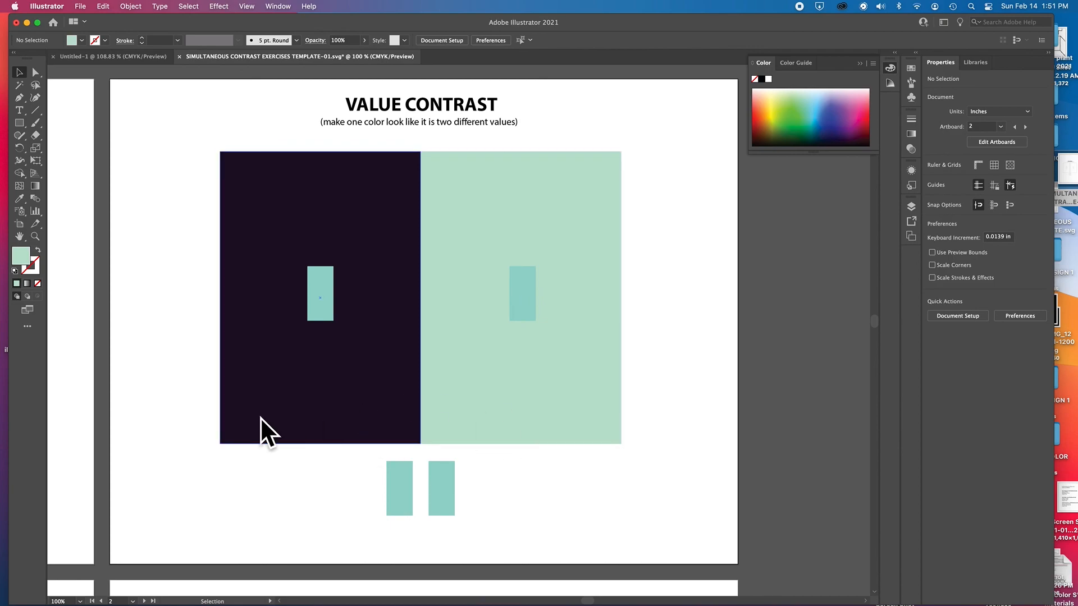
{"action": "mouse_move", "coordinate": [357, 316]}
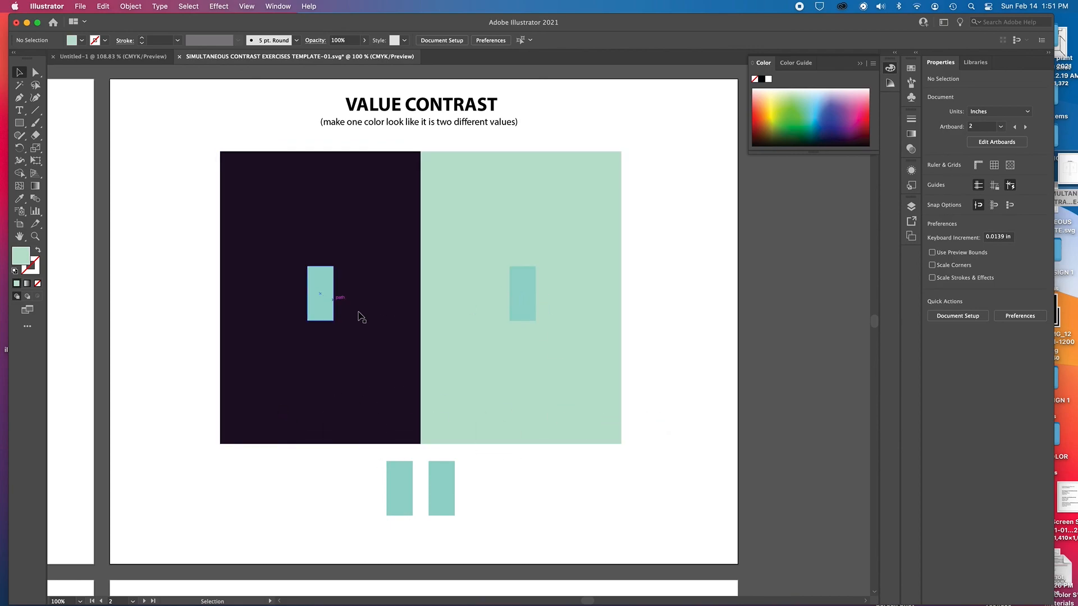
{"action": "mouse_move", "coordinate": [337, 447]}
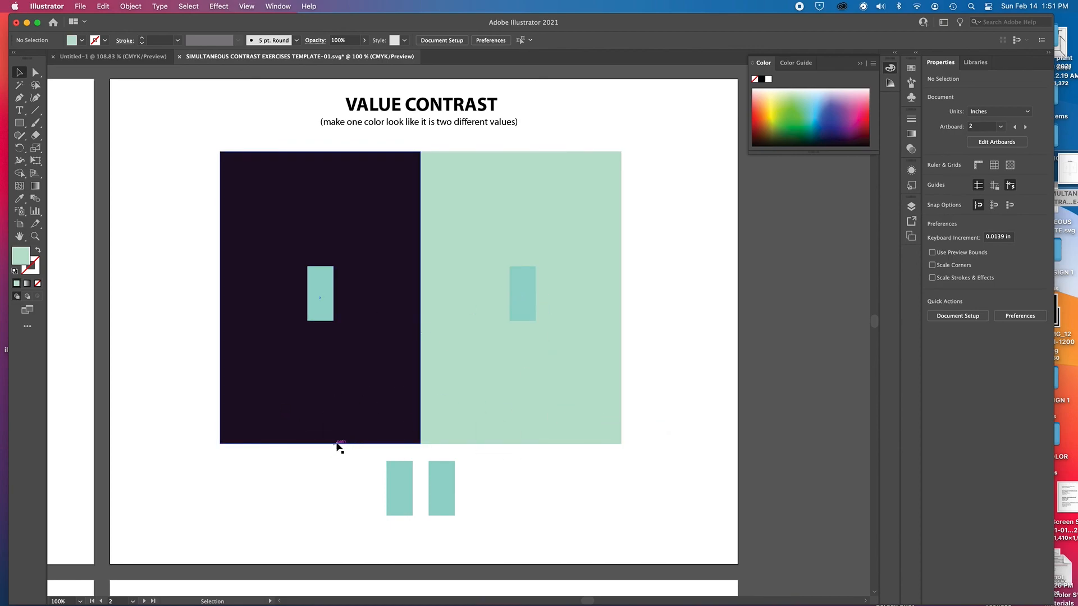
{"action": "mouse_move", "coordinate": [385, 536]}
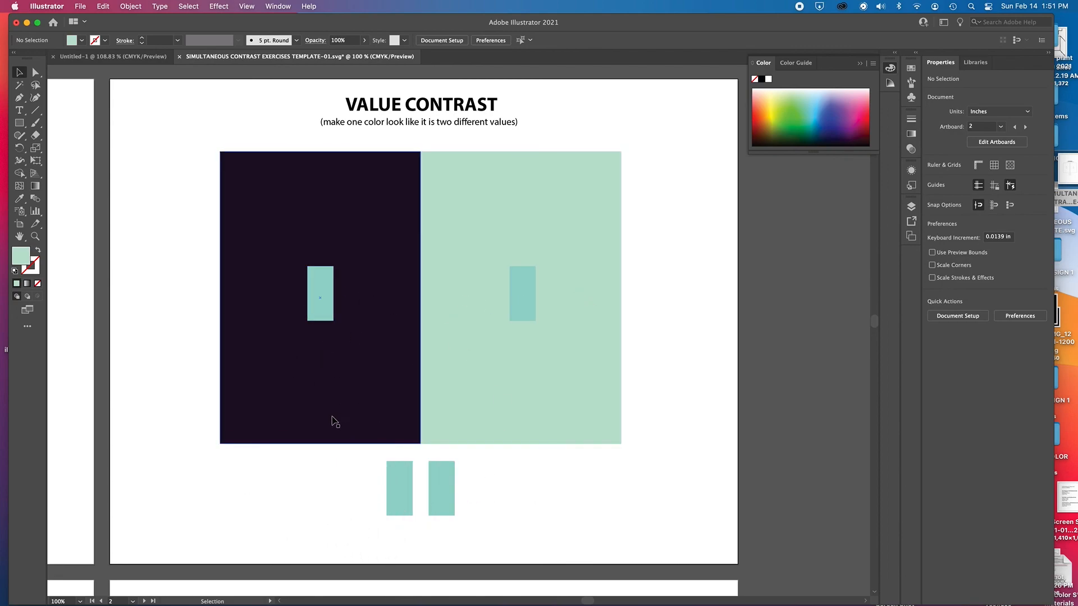
{"action": "mouse_move", "coordinate": [325, 417]}
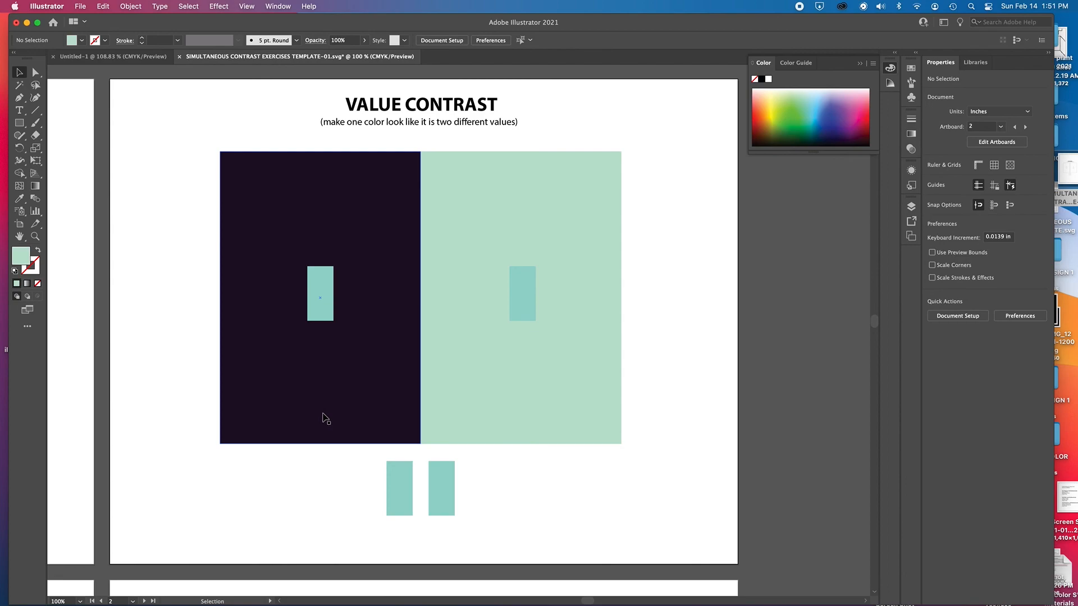
{"action": "mouse_move", "coordinate": [404, 420]}
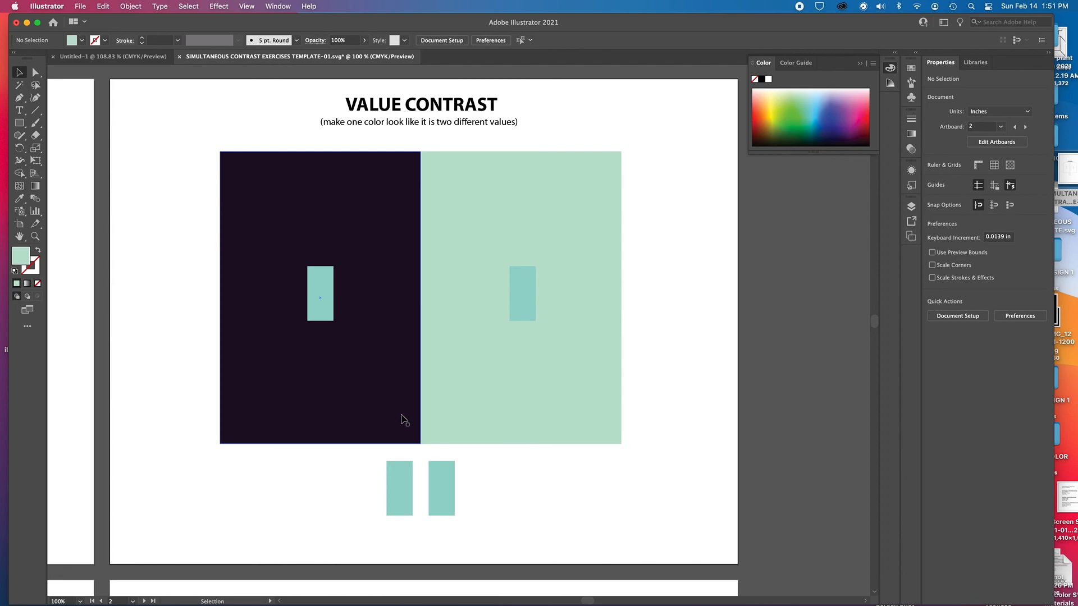